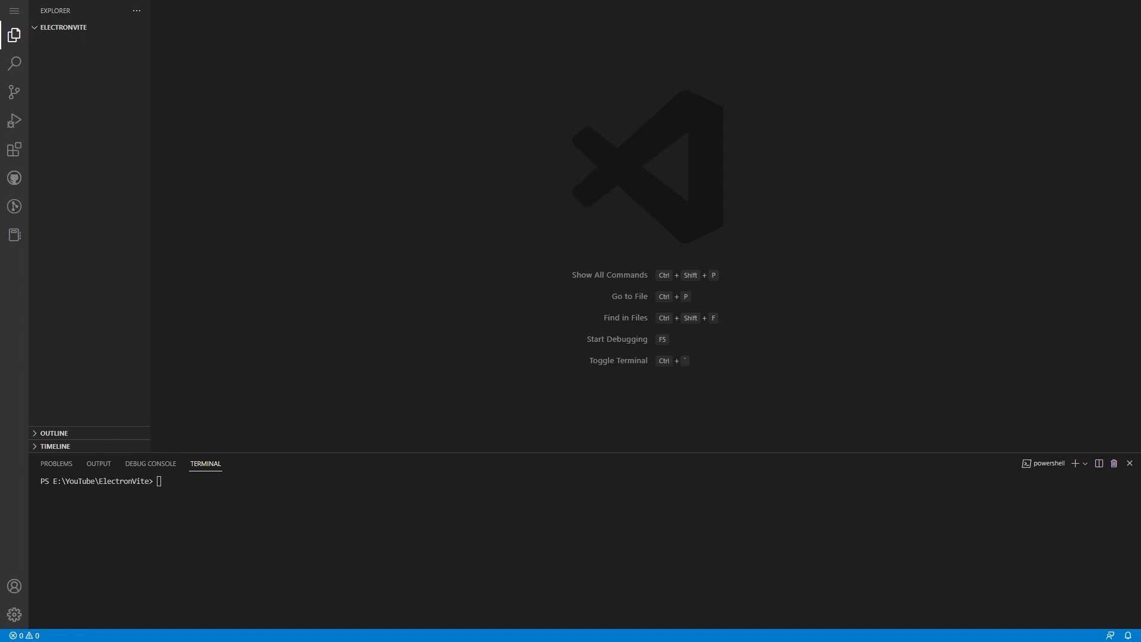
pyautogui.moveTo(445, 401)
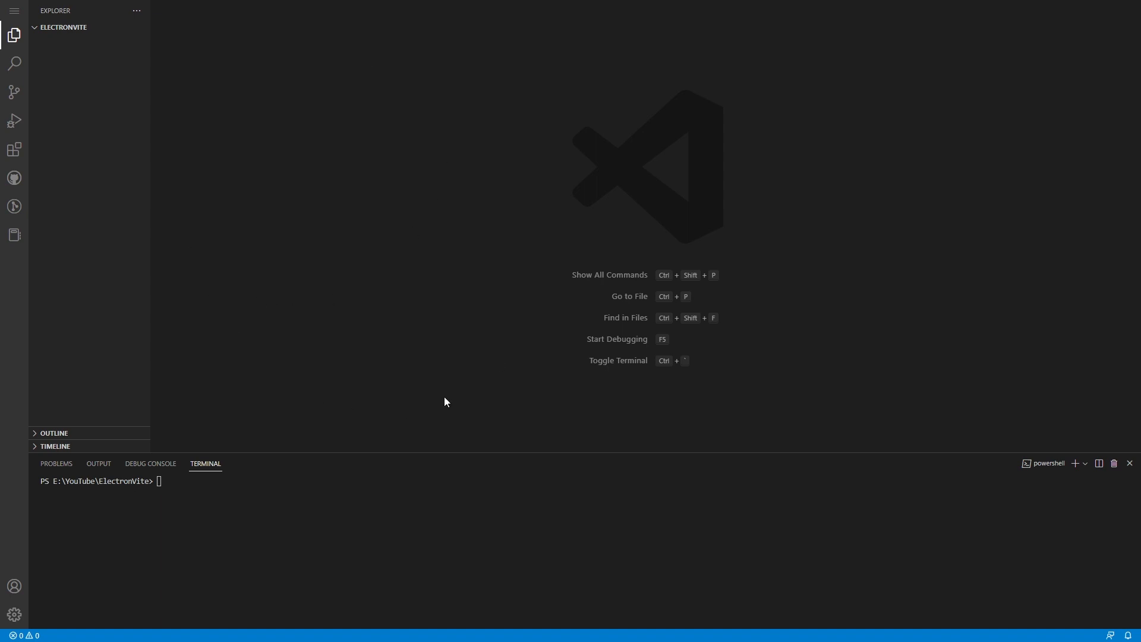
pyautogui.moveTo(745, 227)
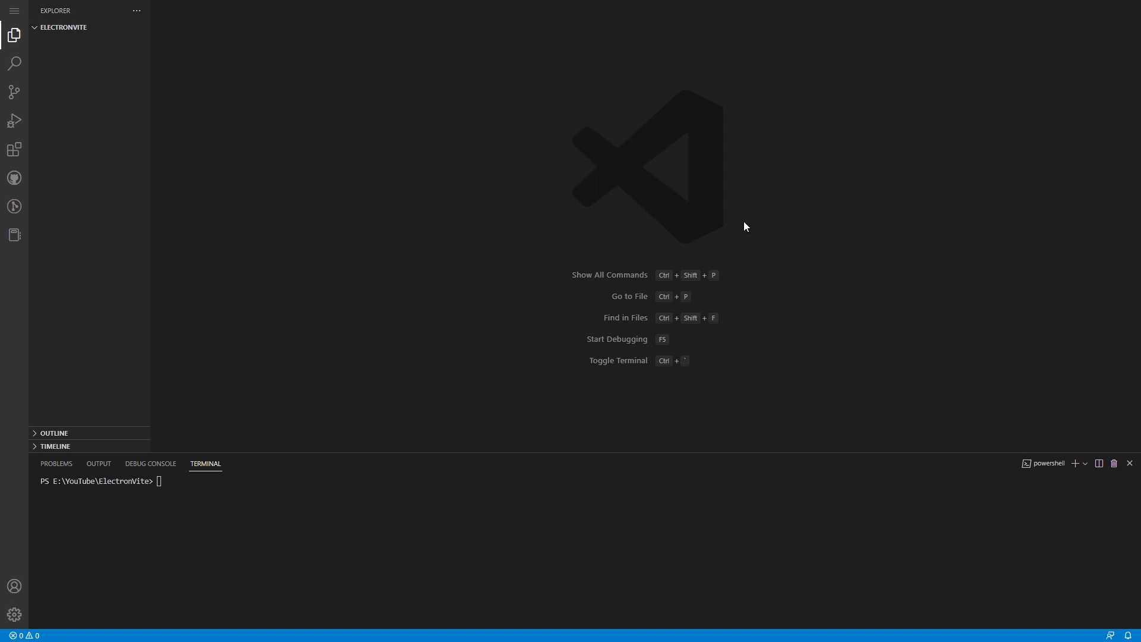
pyautogui.moveTo(733, 222)
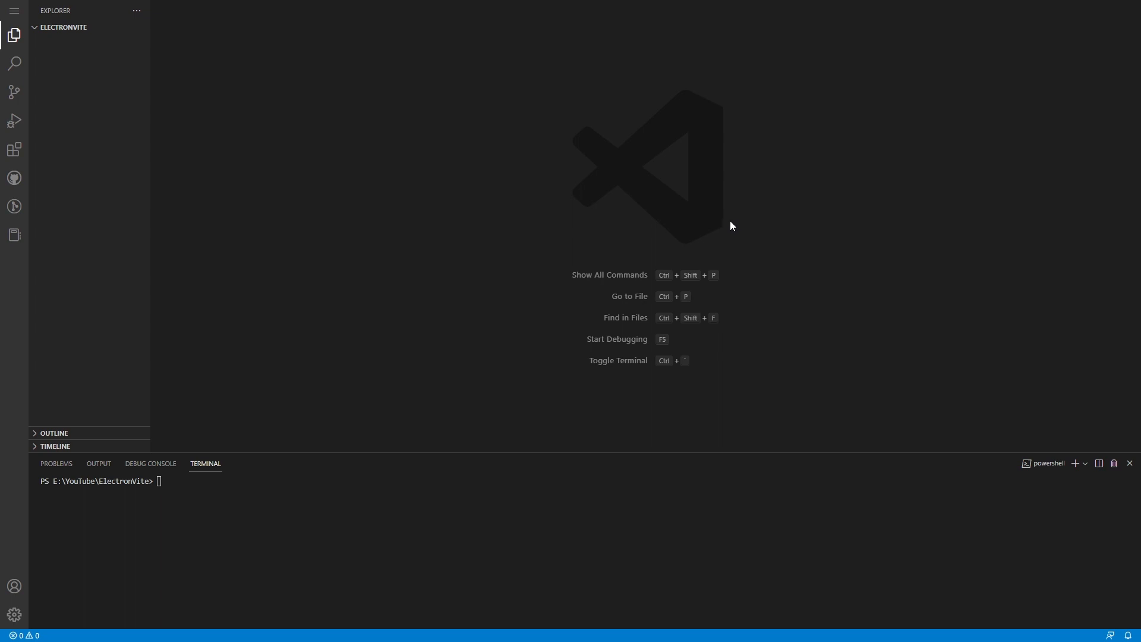
pyautogui.moveTo(532, 184)
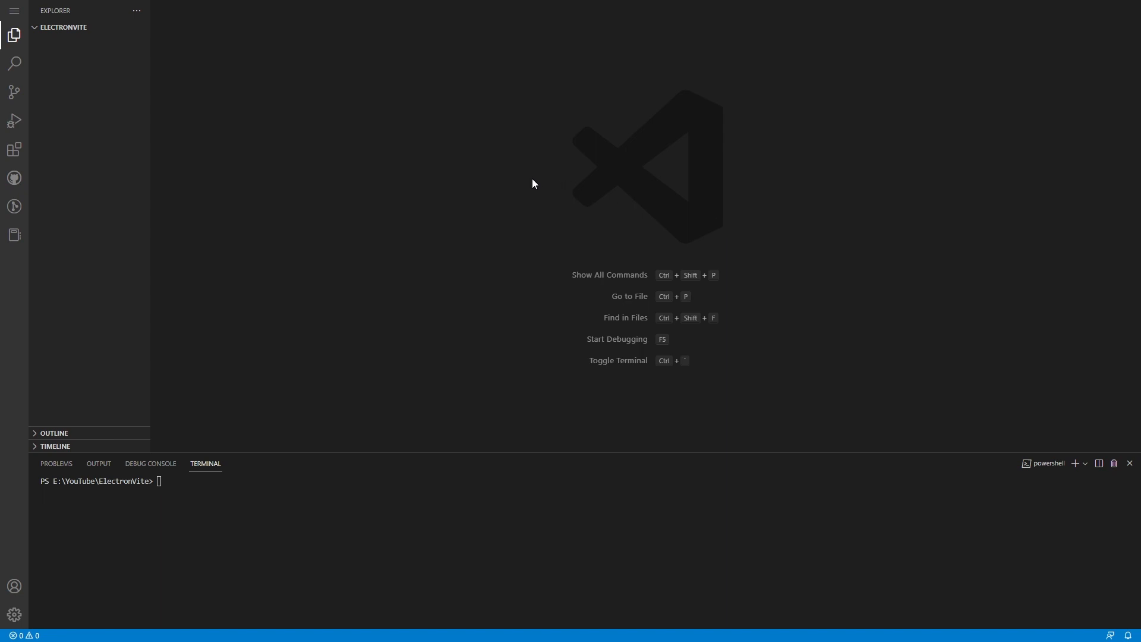
pyautogui.moveTo(658, 262)
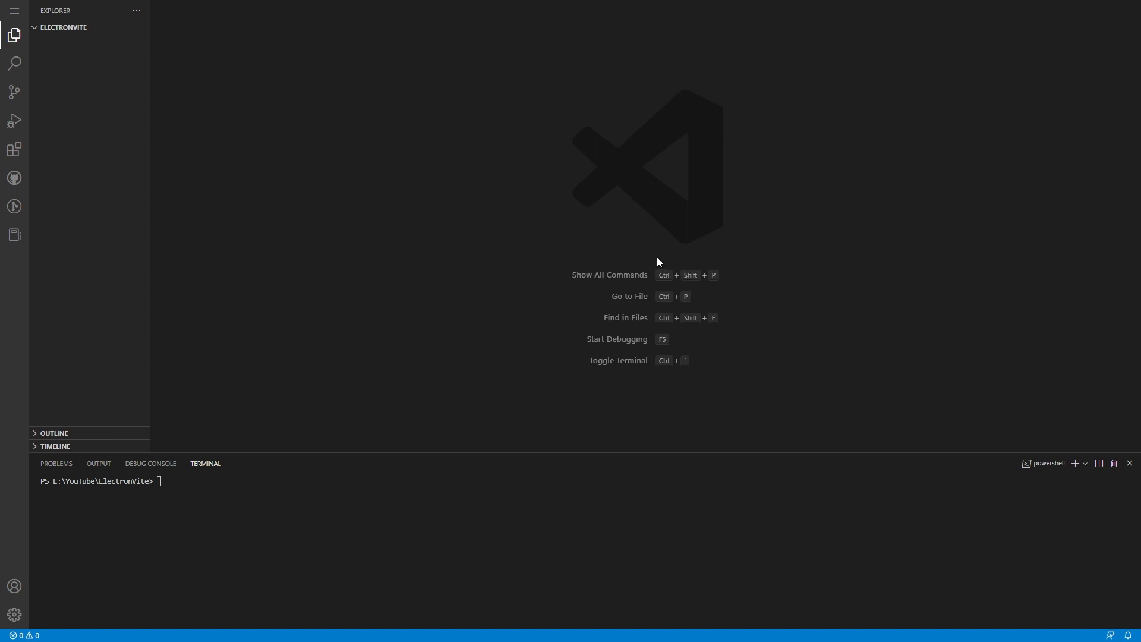
pyautogui.moveTo(479, 125)
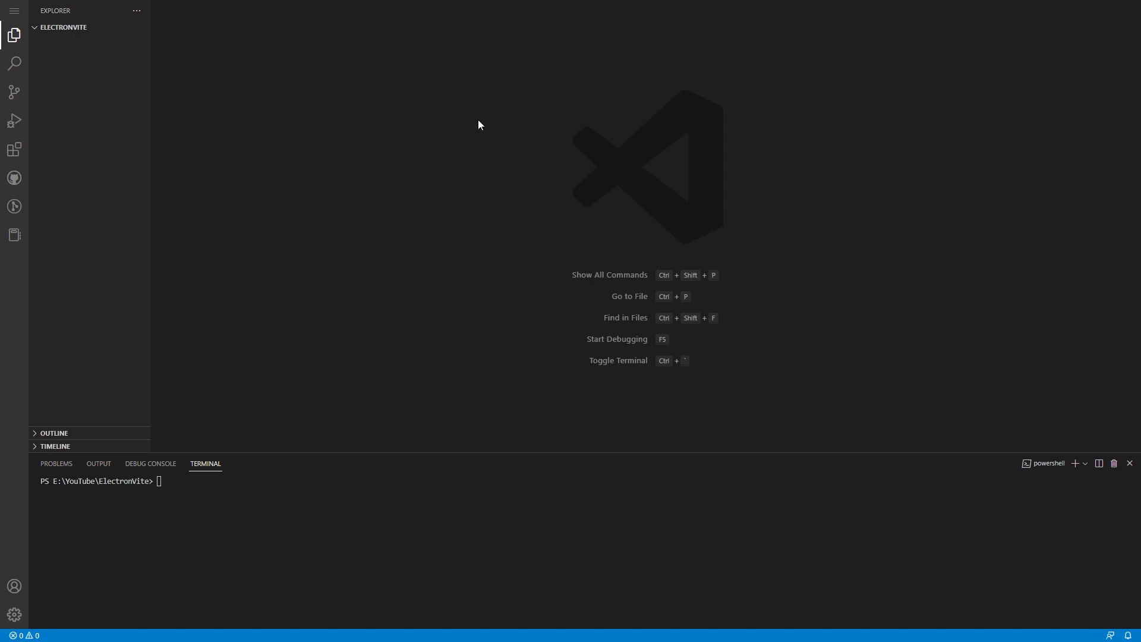
pyautogui.moveTo(100, 38)
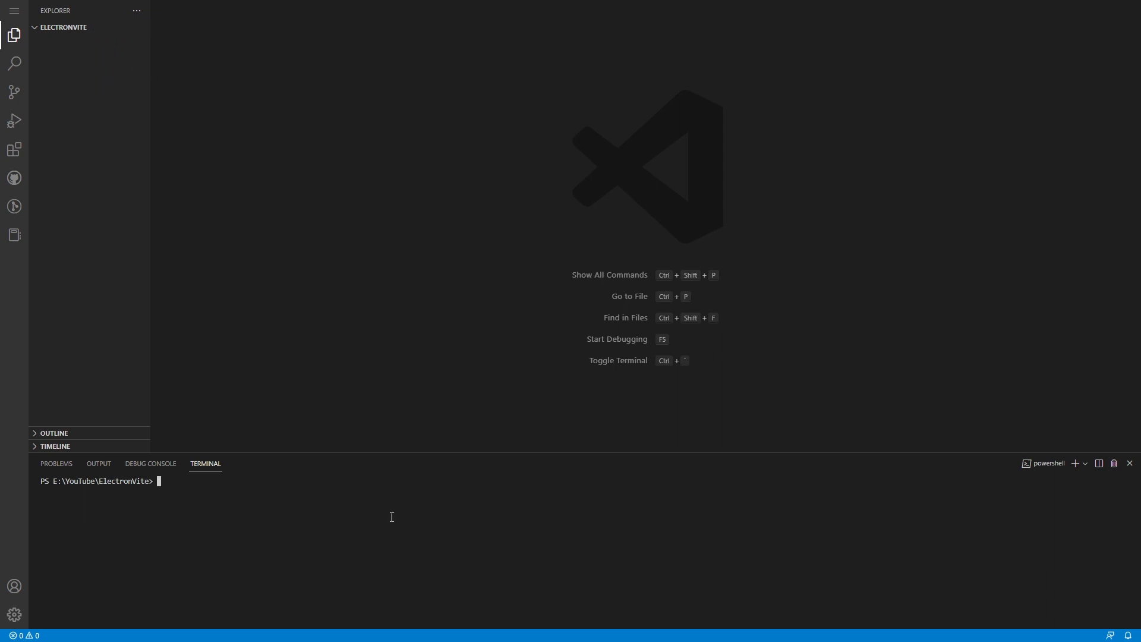
pyautogui.moveTo(403, 502)
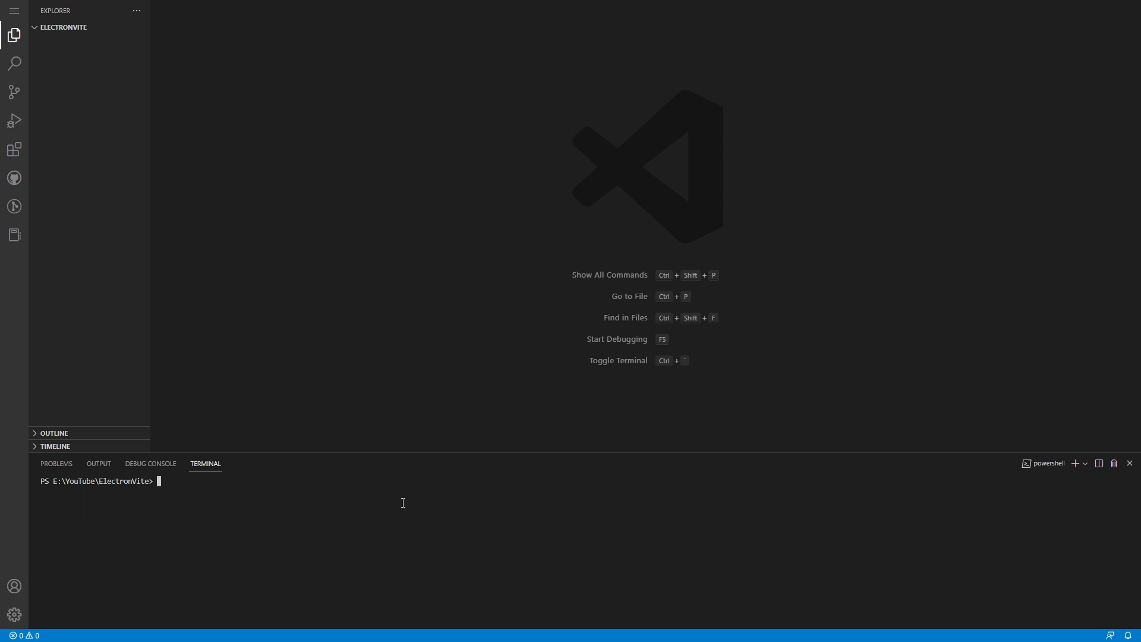
# - Create a new electron-vite project with npm create electron-vite, choosing the React template
pyautogui.write('npm cr')
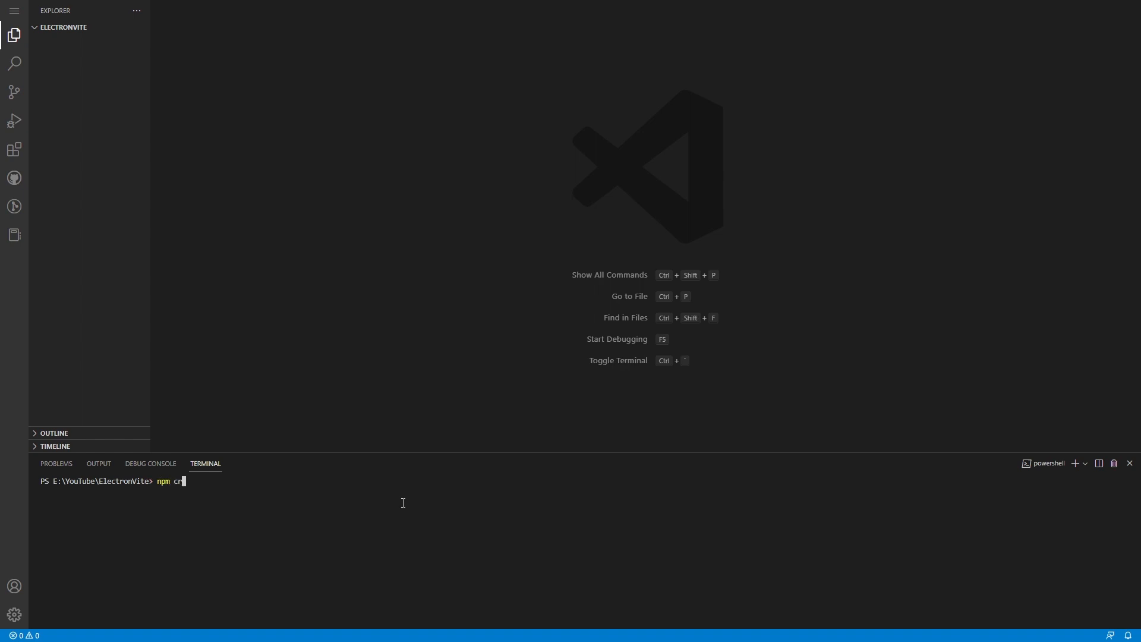
pyautogui.write('eate electron-v')
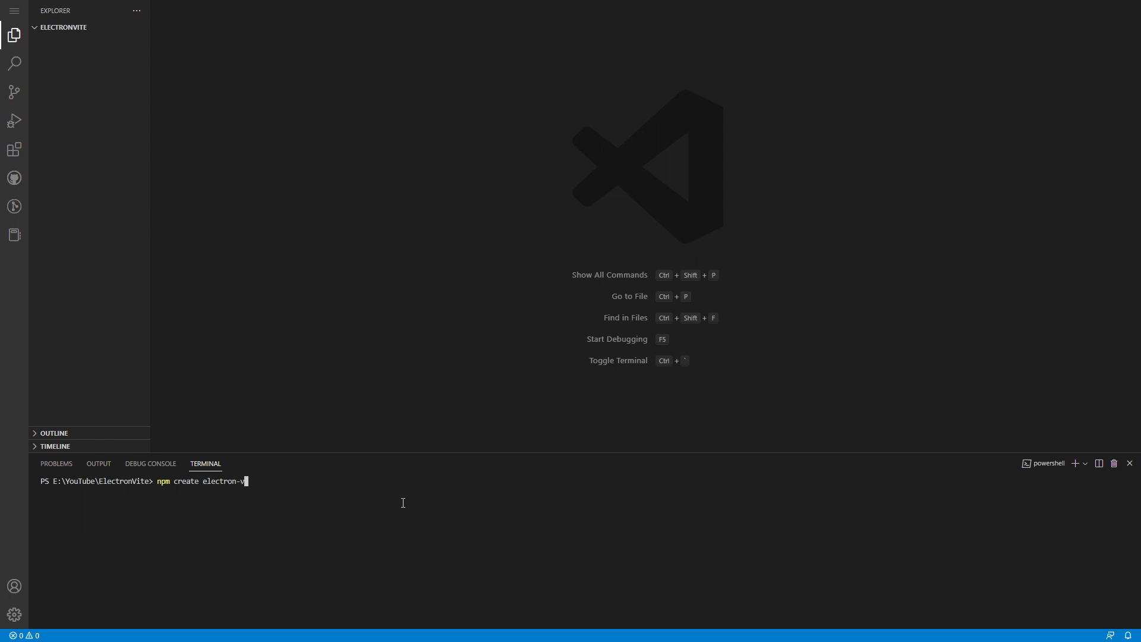
pyautogui.press('Return')
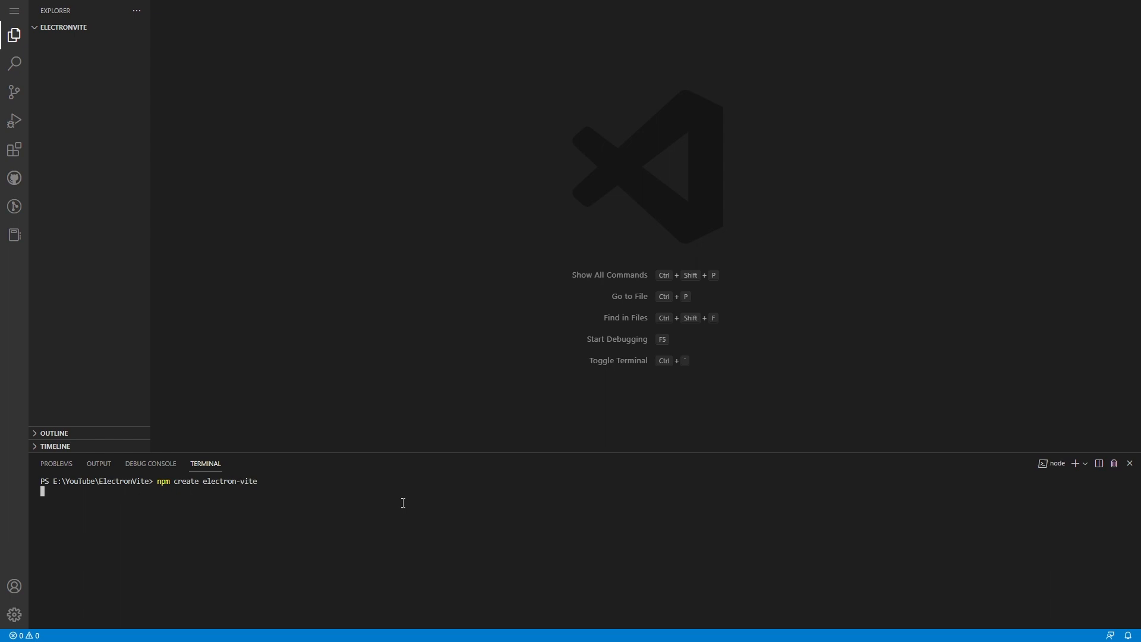
pyautogui.press('Return')
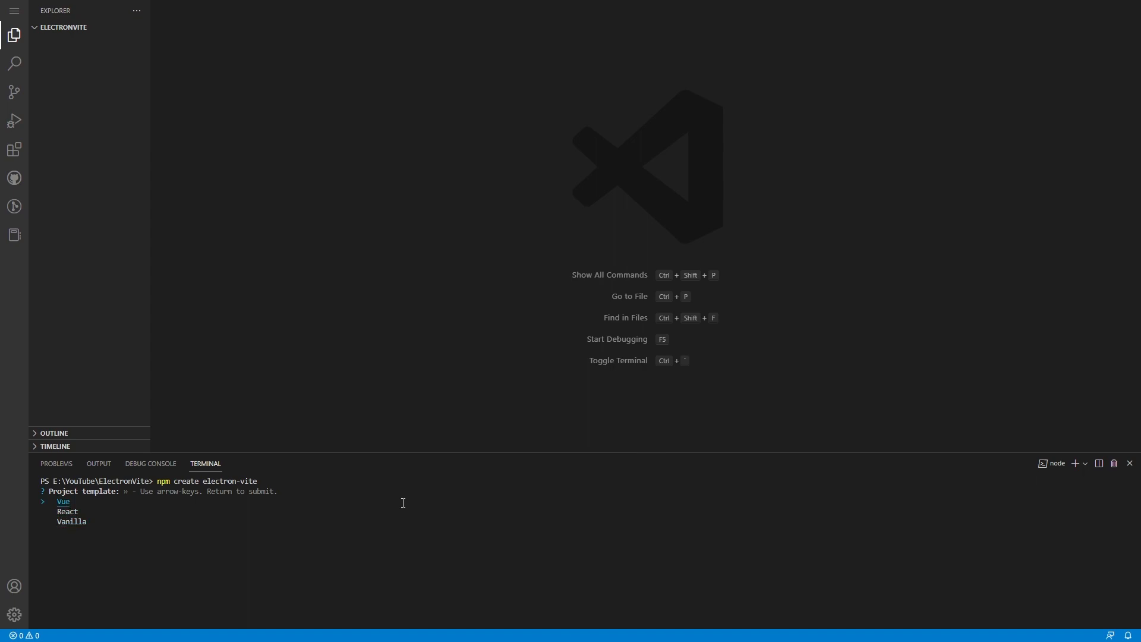
pyautogui.press('Down')
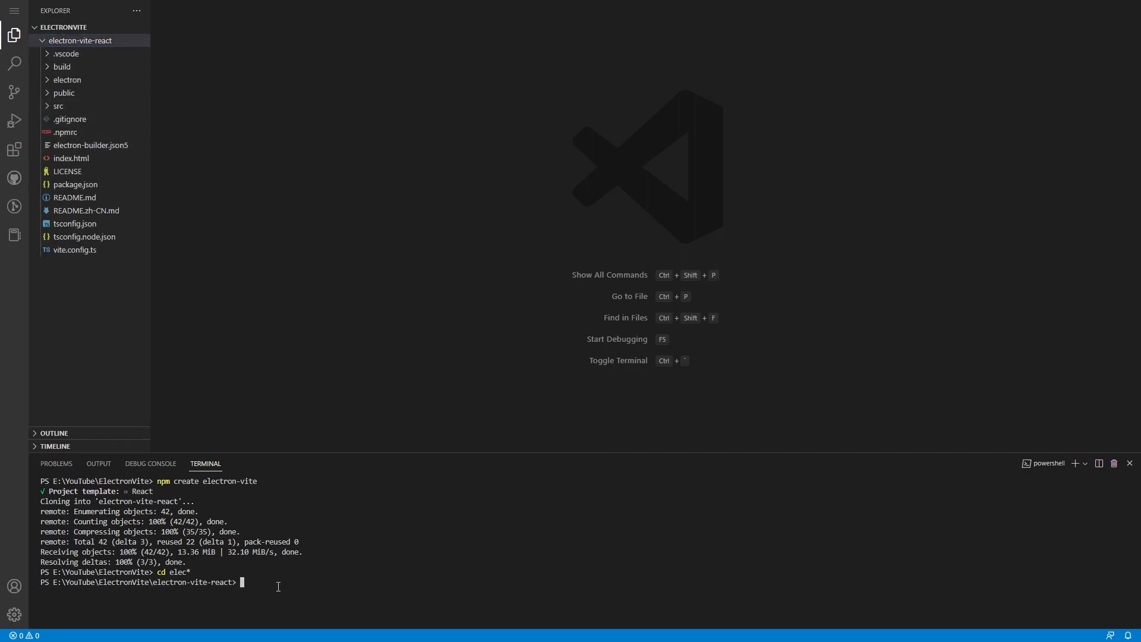
# - Install the project dependencies with npm i, then install vite-tsconfig-paths
pyautogui.write('npm i')
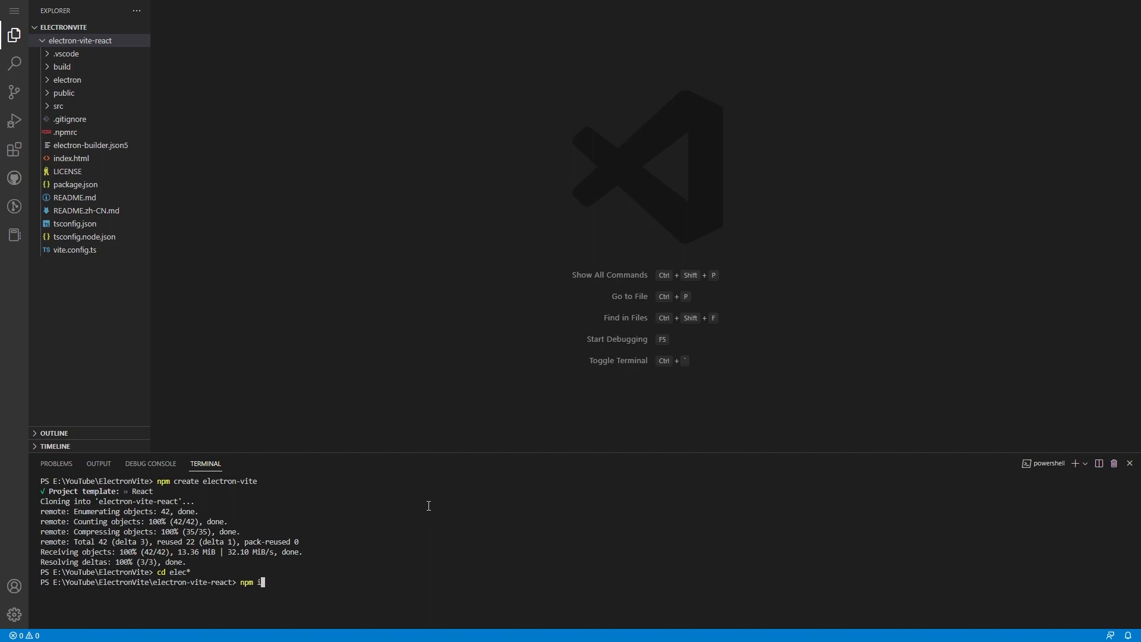
pyautogui.press('Return')
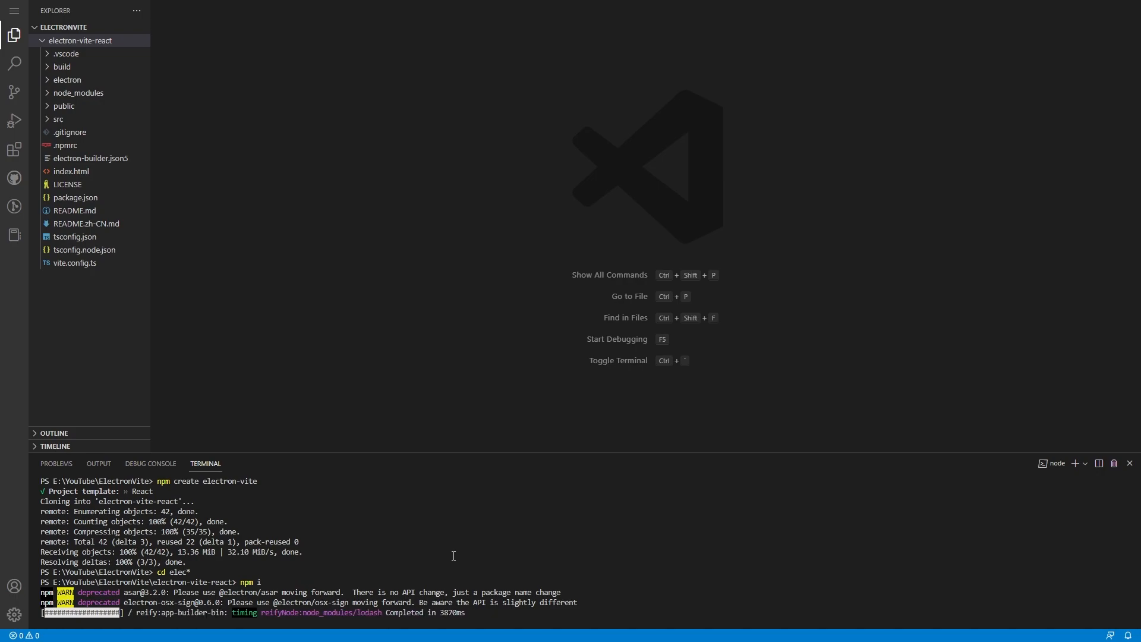
pyautogui.moveTo(495, 610)
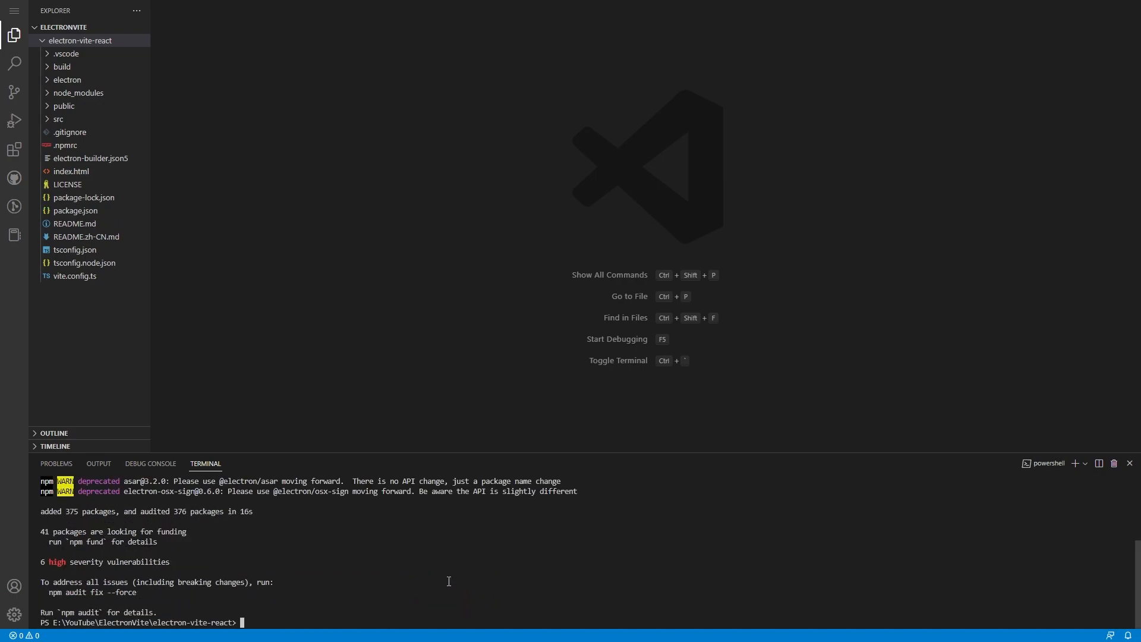
pyautogui.write('npm i')
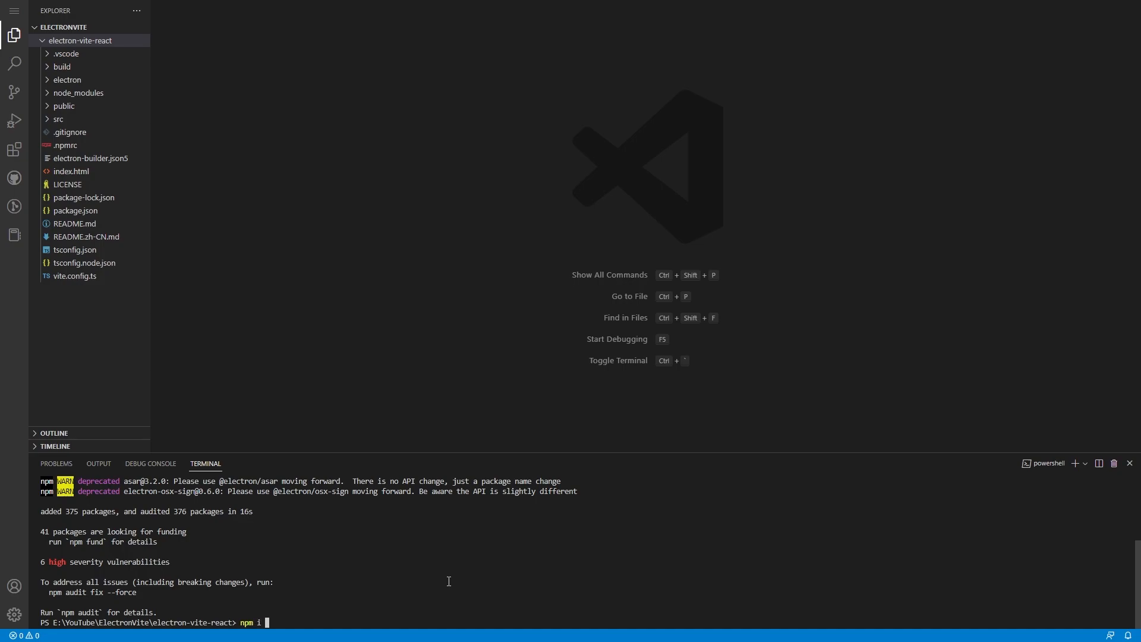
pyautogui.write('vite-')
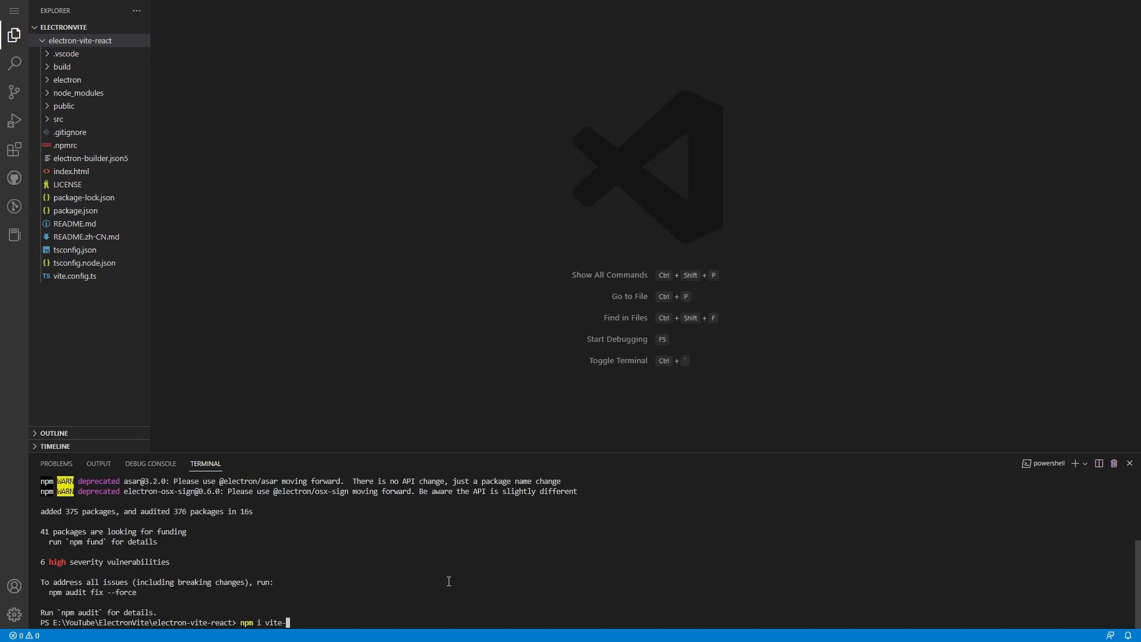
pyautogui.write('tsc')
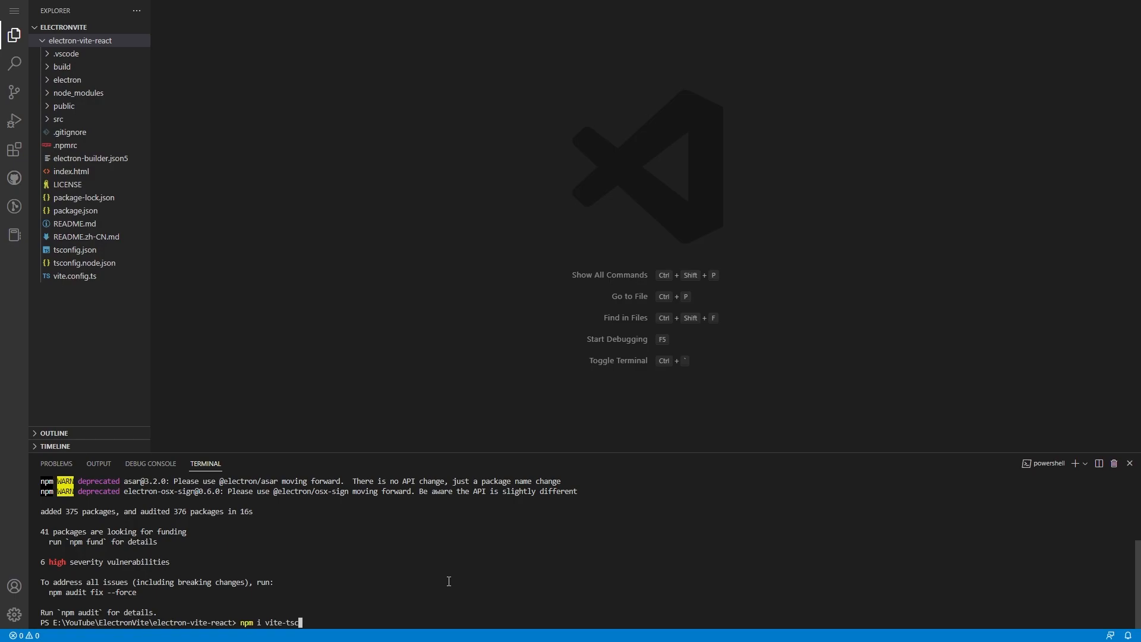
pyautogui.write('config-path')
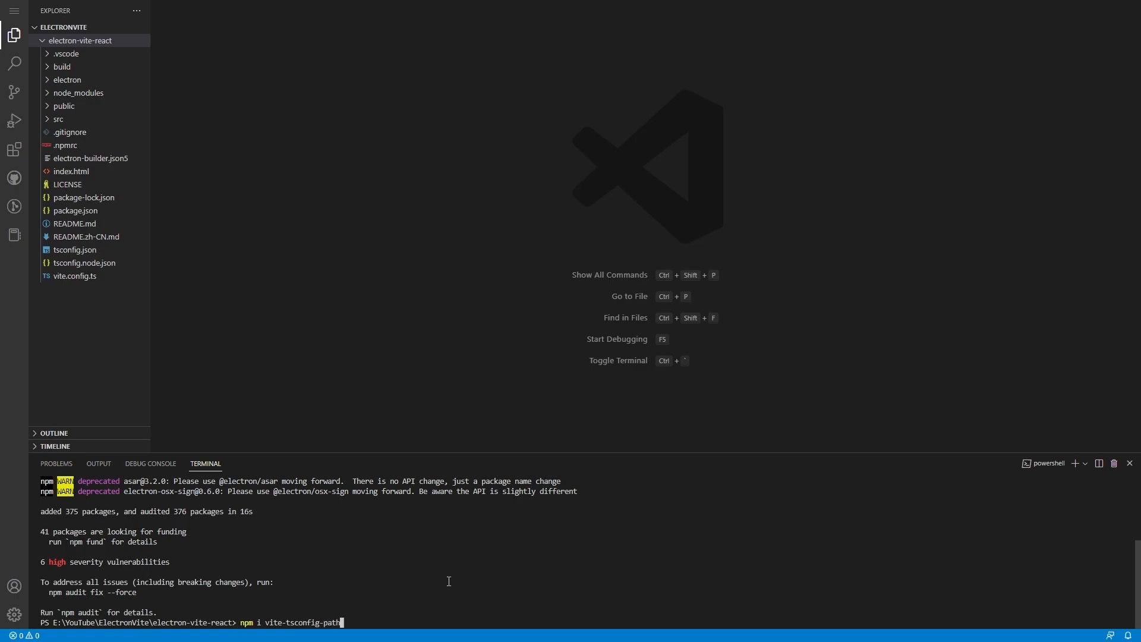
pyautogui.press('Return')
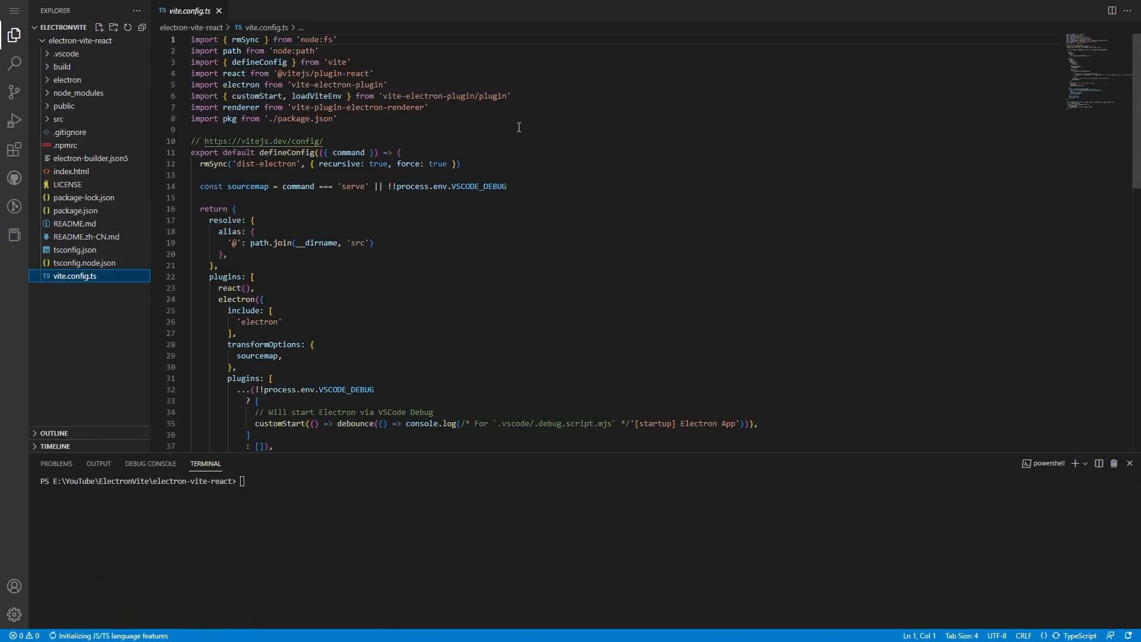
# - In vite.config.ts, import tsConfigPaths from 'vite-tsconfig-paths' and add tsConfigPaths() after react()
pyautogui.scroll(-3)
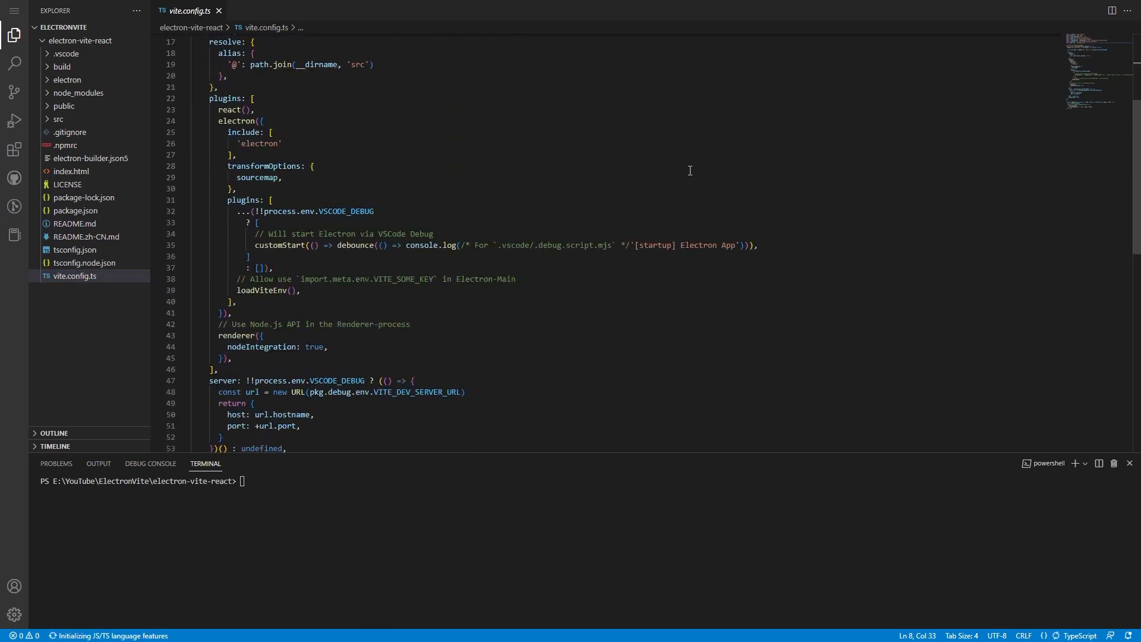
pyautogui.moveTo(298, 322)
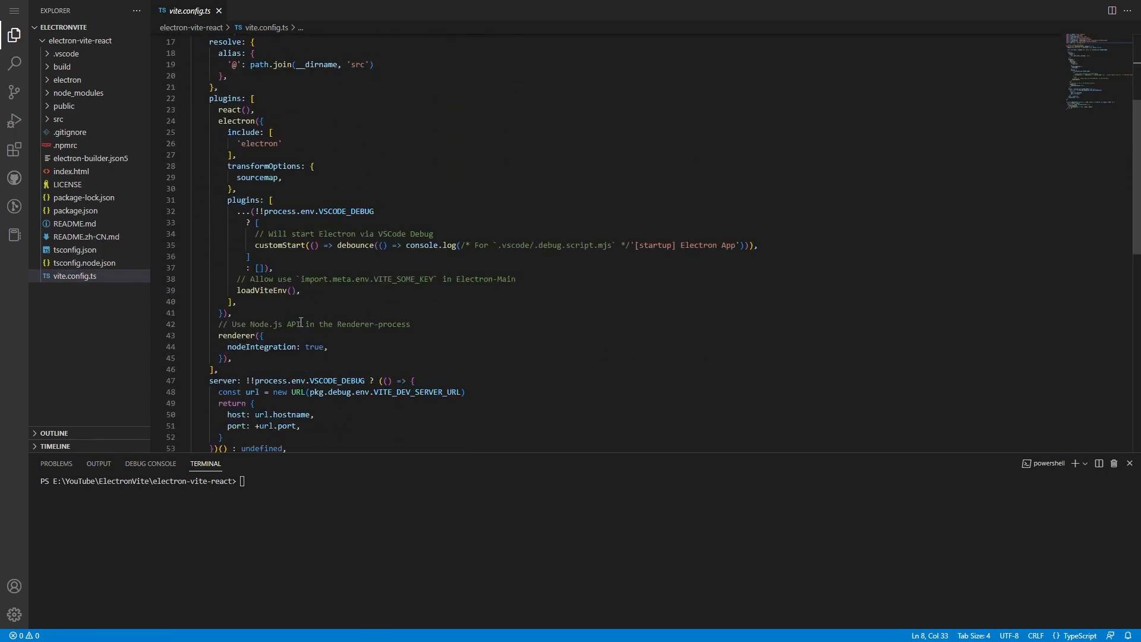
pyautogui.scroll(3)
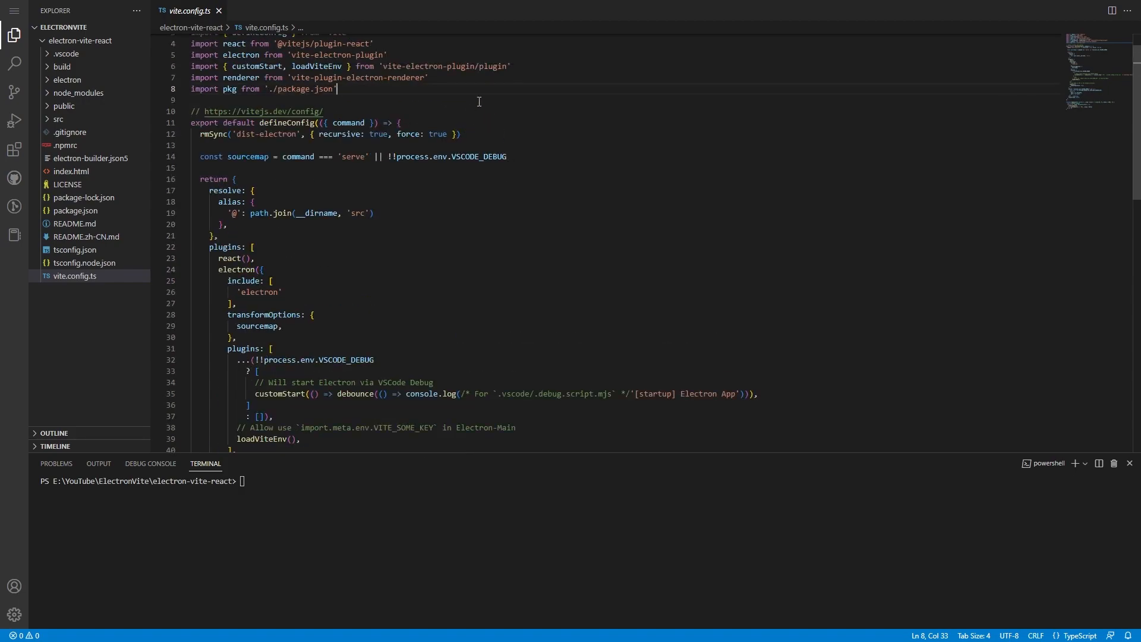
pyautogui.write('import')
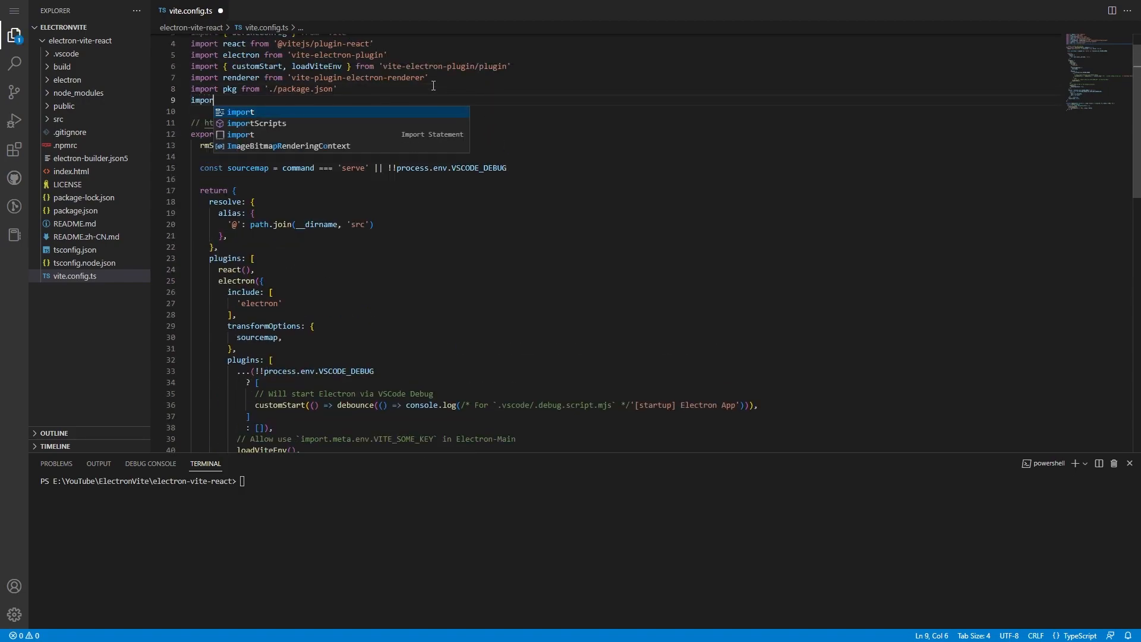
pyautogui.press('Escape')
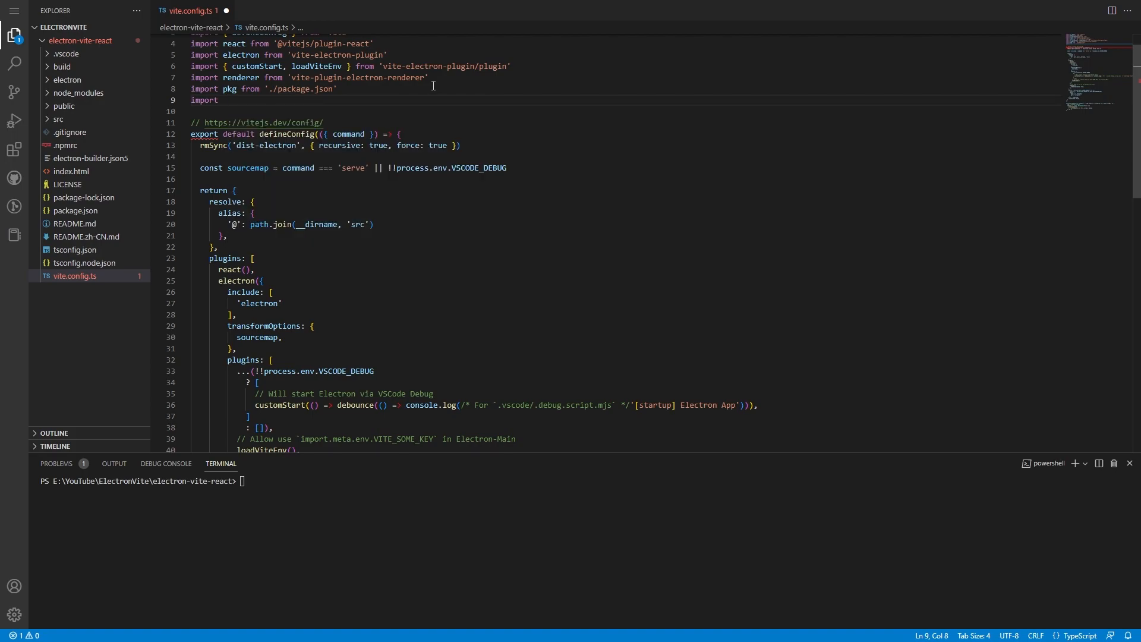
pyautogui.write('tsCoonfigPaths =')
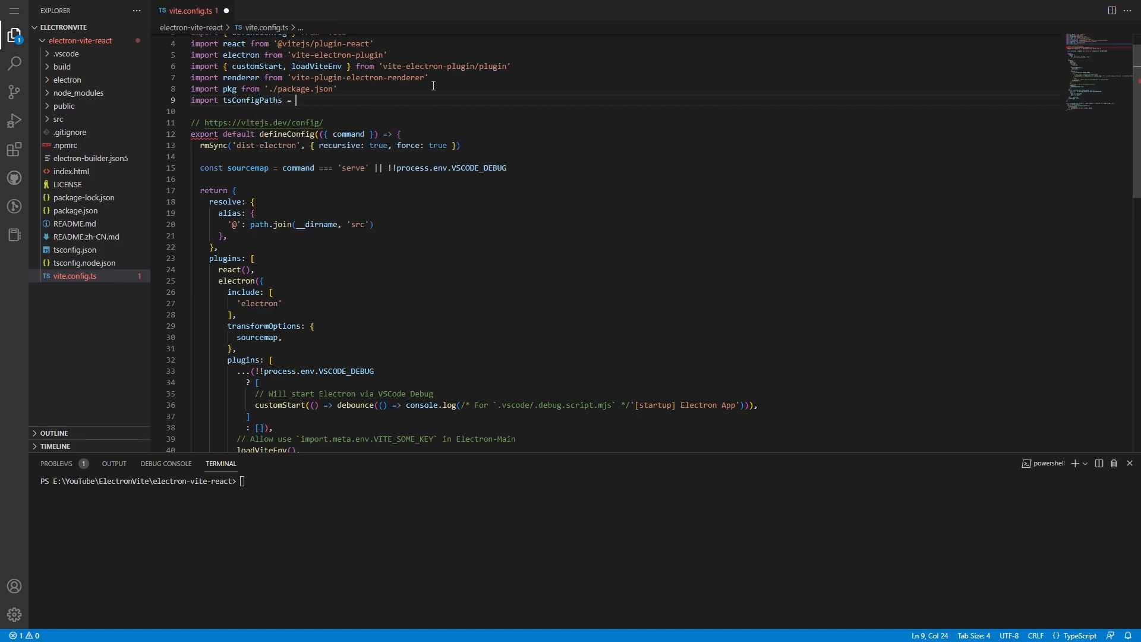
pyautogui.write('from "vite-tsconfig-paths";\'')
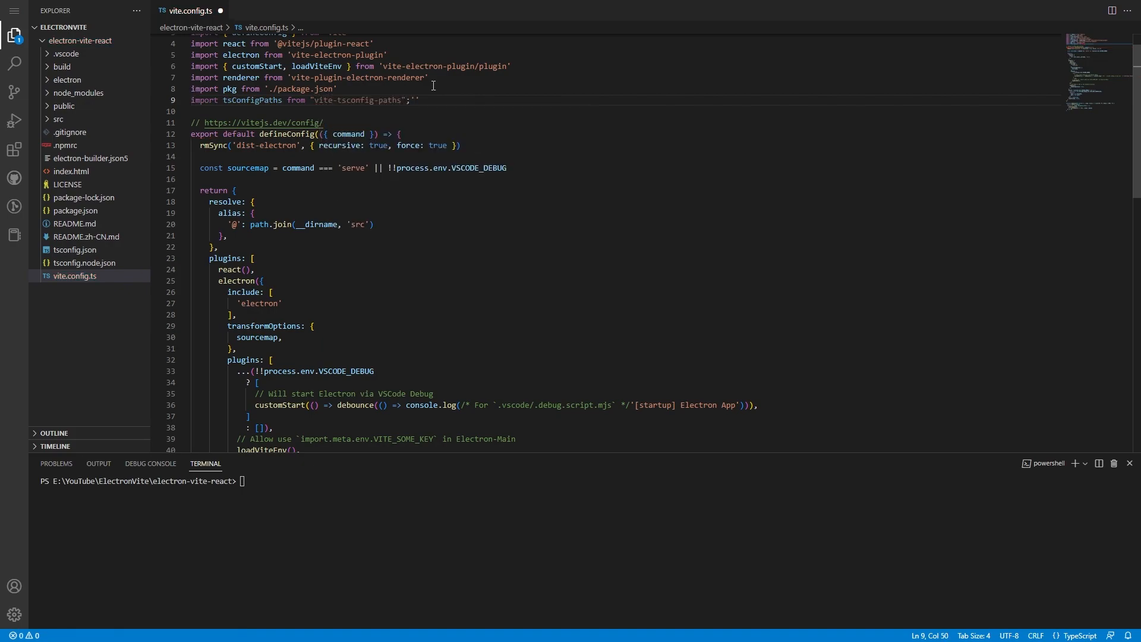
pyautogui.click(276, 268)
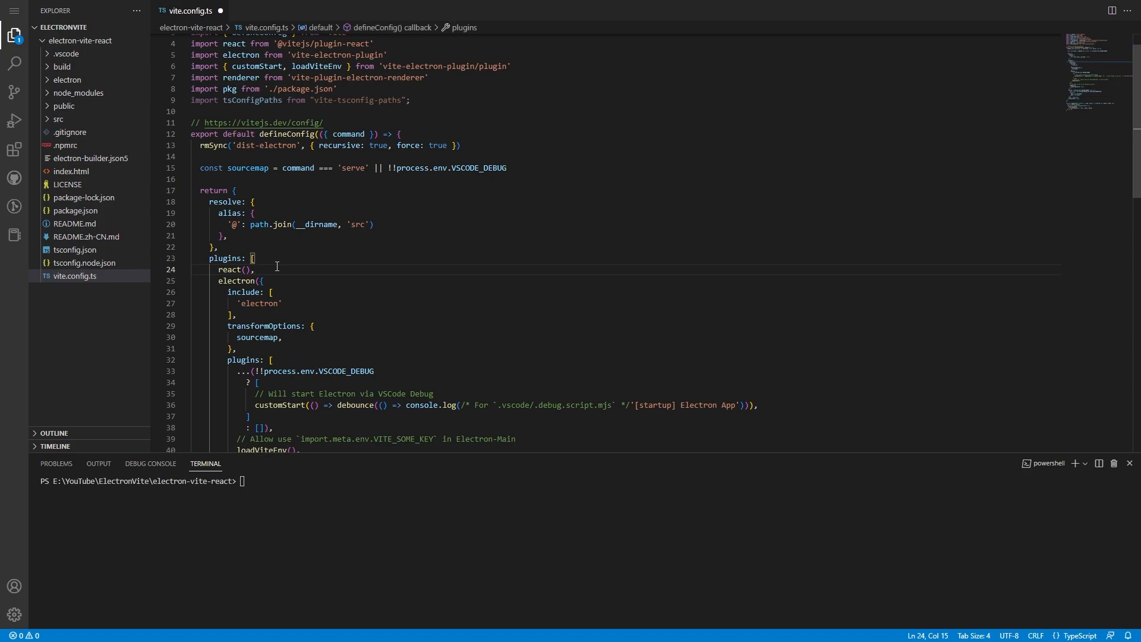
pyautogui.write('tsConfigPaths()')
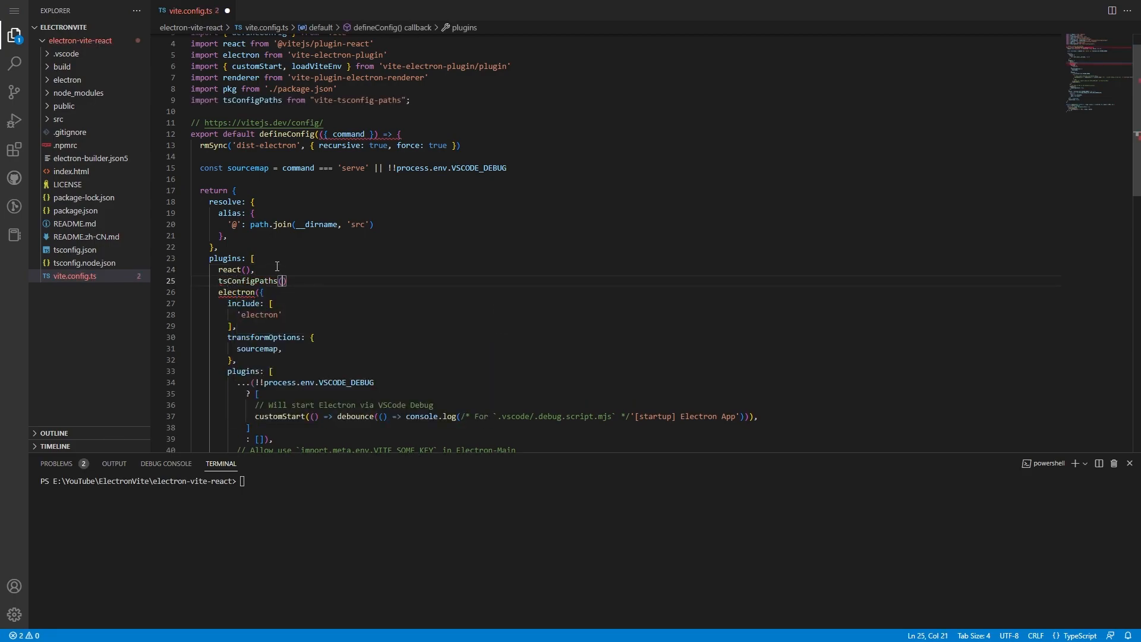
pyautogui.write(',')
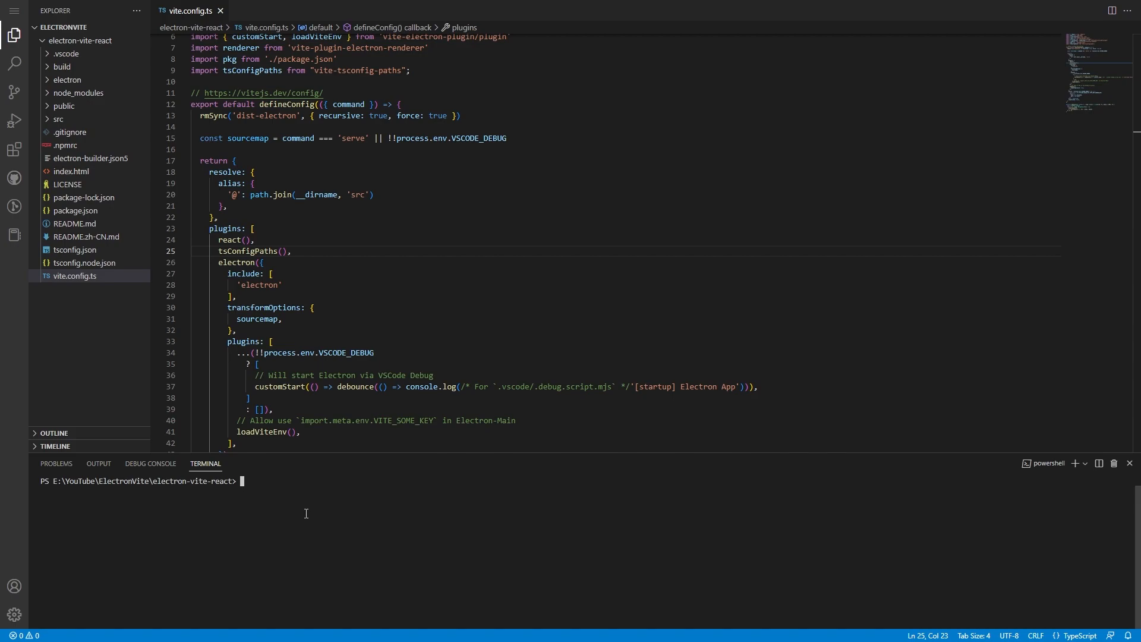
# - Run npm run dev so Vite builds the dist-electron main and preload files
pyautogui.write('n')
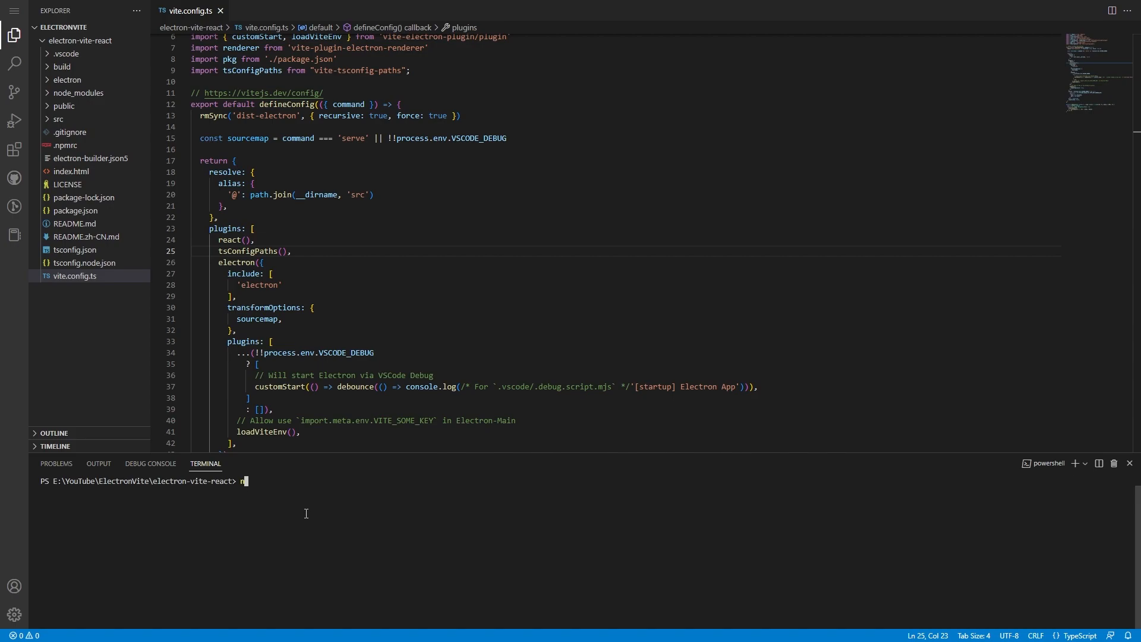
pyautogui.write('pm run dev')
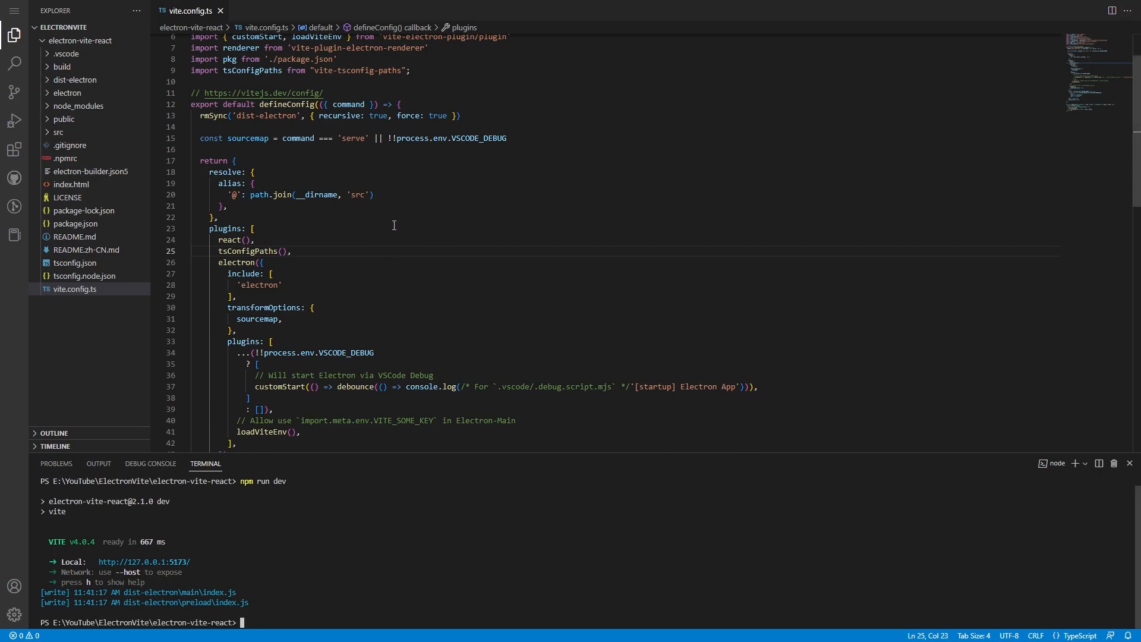
# - Expand src and review vite-env.d.ts and main.tsx, then open App.tsx
pyautogui.click(434, 240)
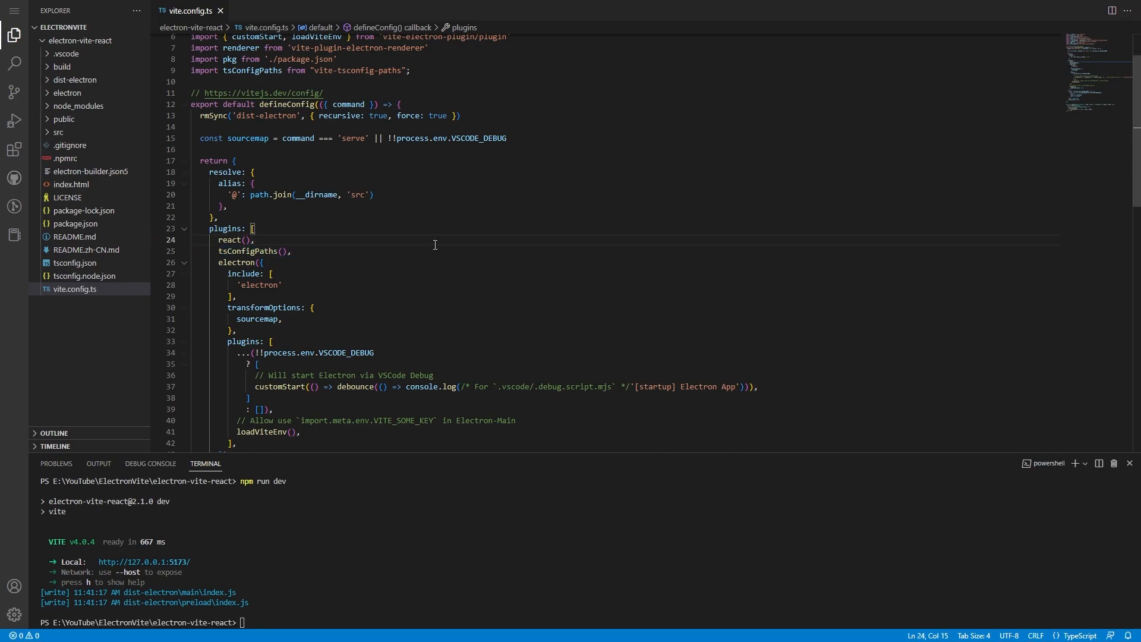
pyautogui.click(59, 132)
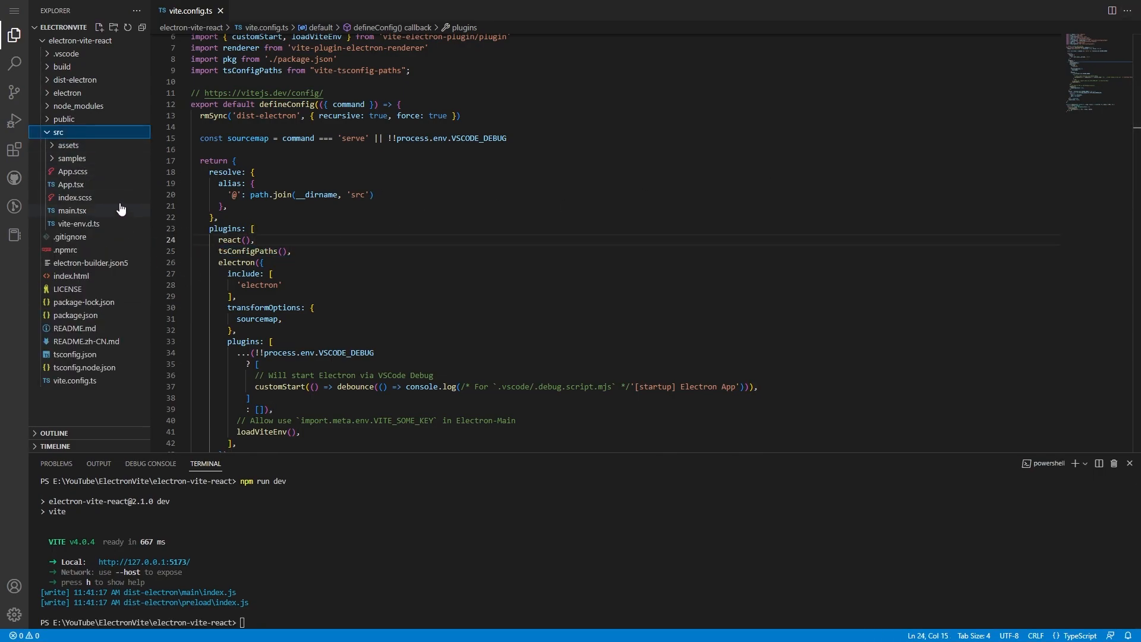
pyautogui.click(71, 158)
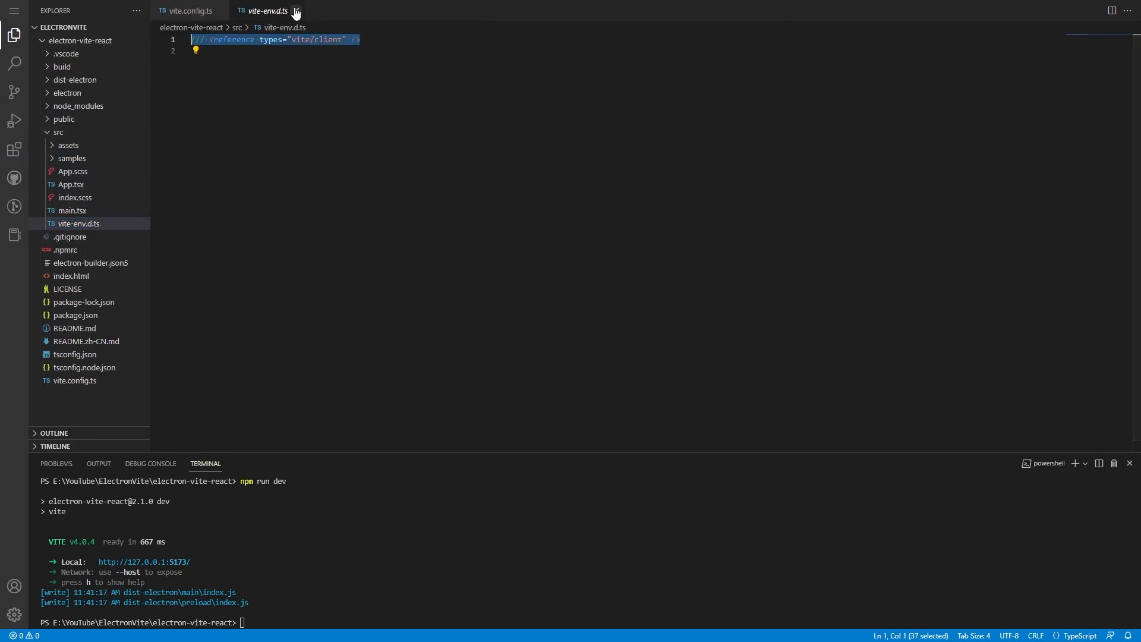
pyautogui.click(72, 211)
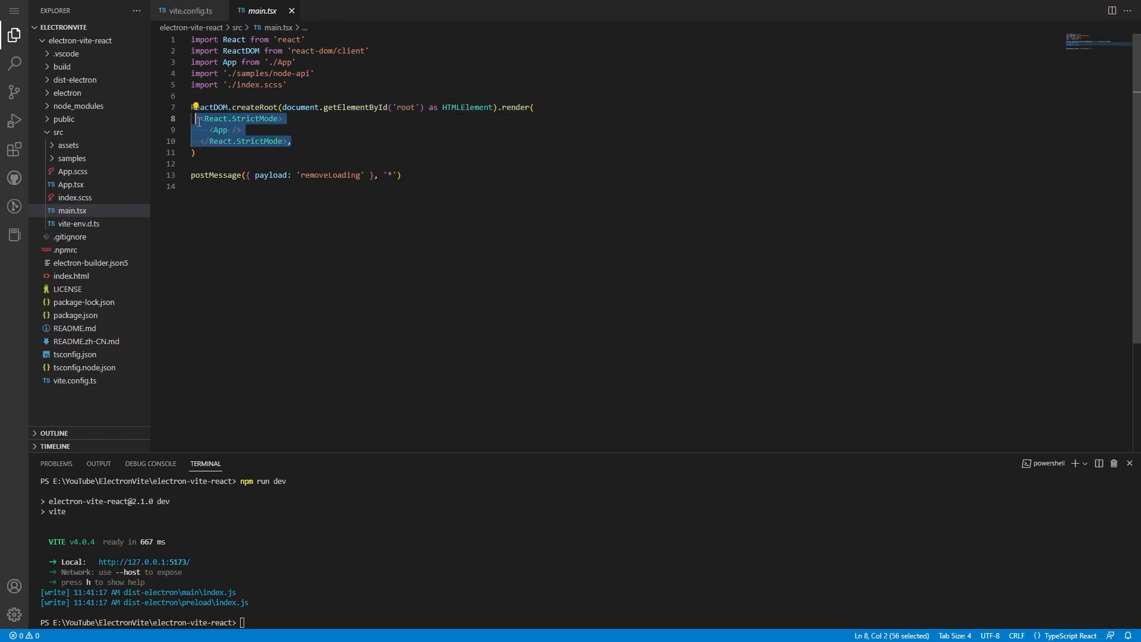
pyautogui.click(71, 184)
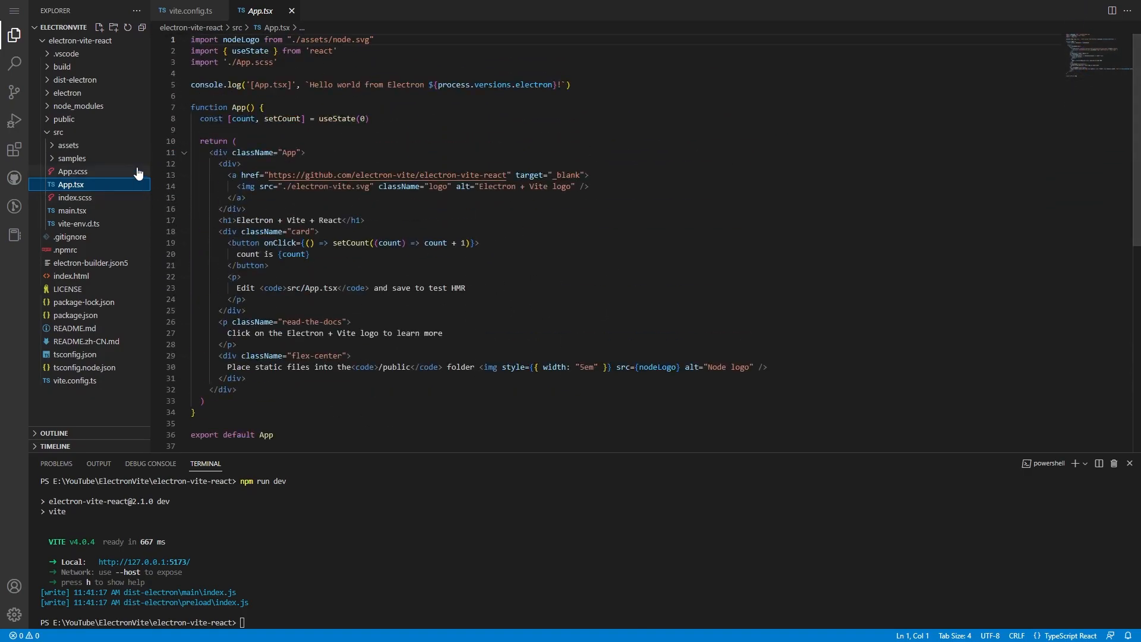
pyautogui.click(59, 132)
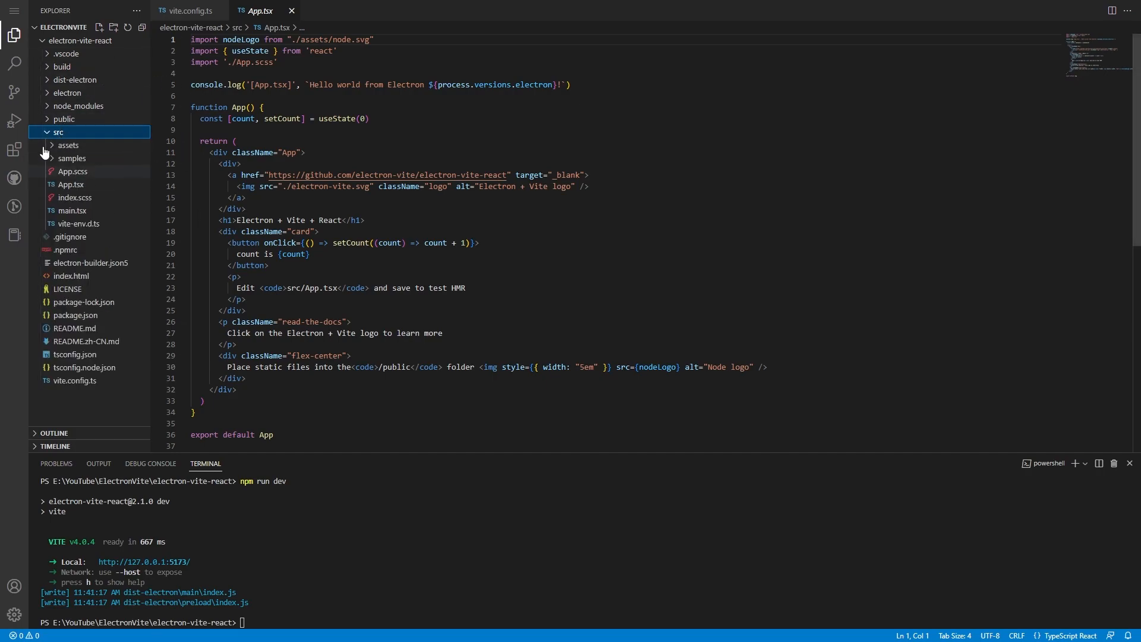
# - Create a src/Components folder, move App.tsx into it, and check main.tsx's updated import
pyautogui.click(98, 27)
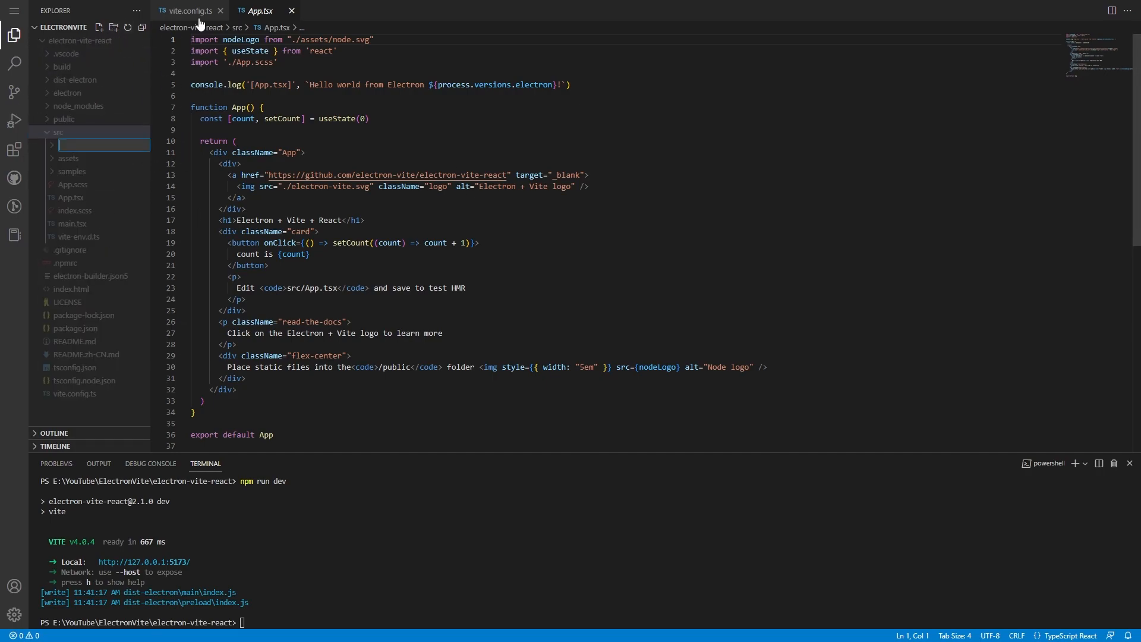
pyautogui.write('Components')
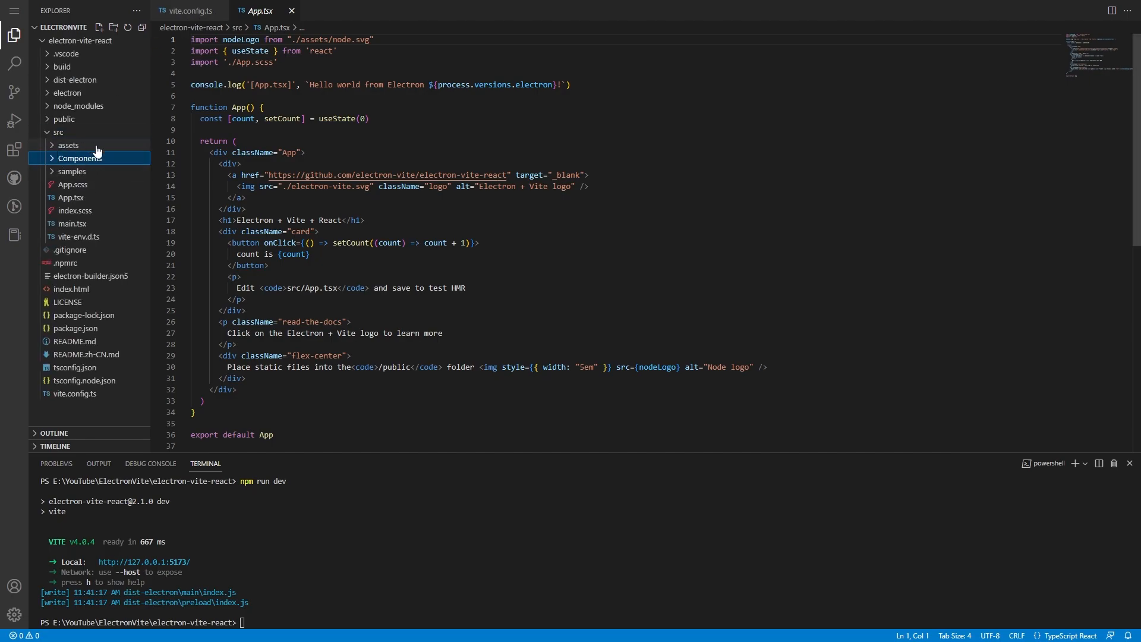
pyautogui.click(80, 158)
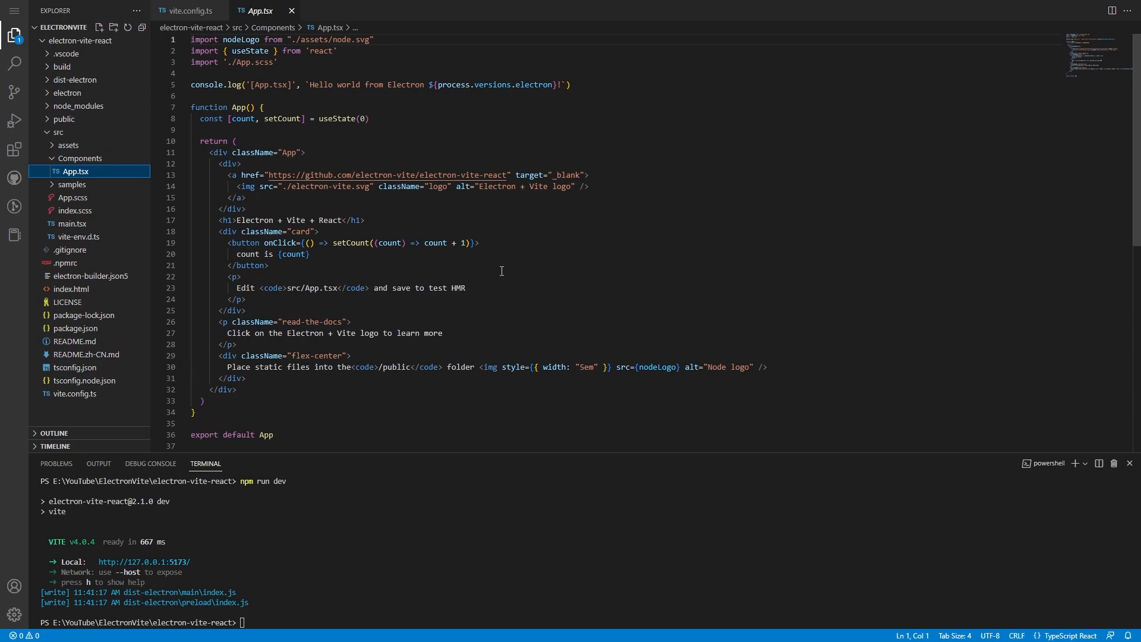
pyautogui.click(71, 223)
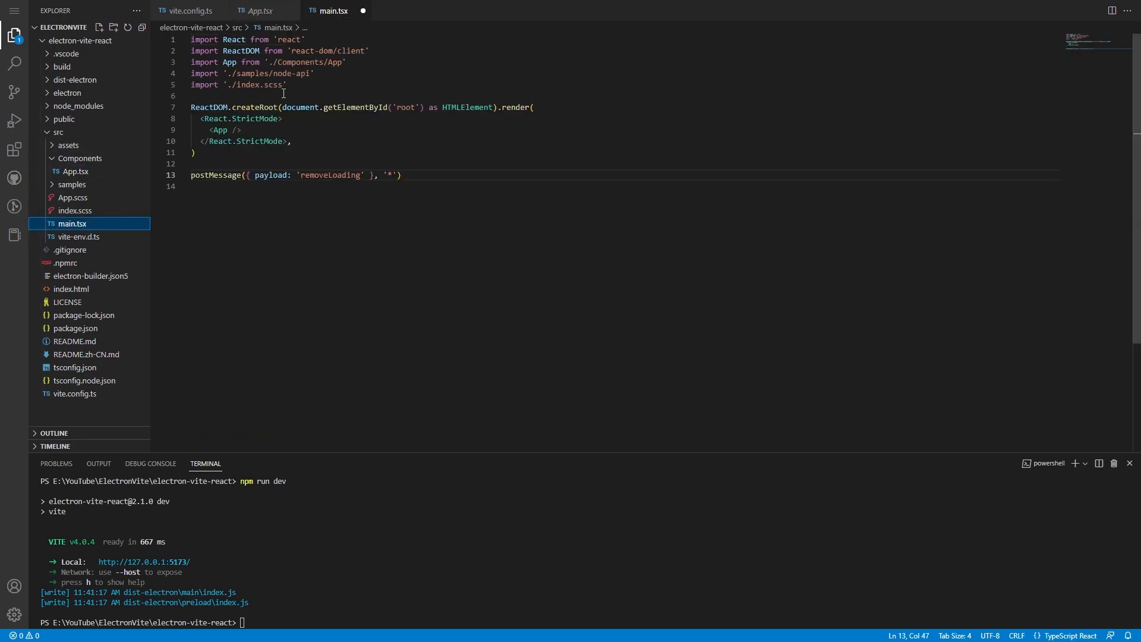
pyautogui.moveTo(313, 62)
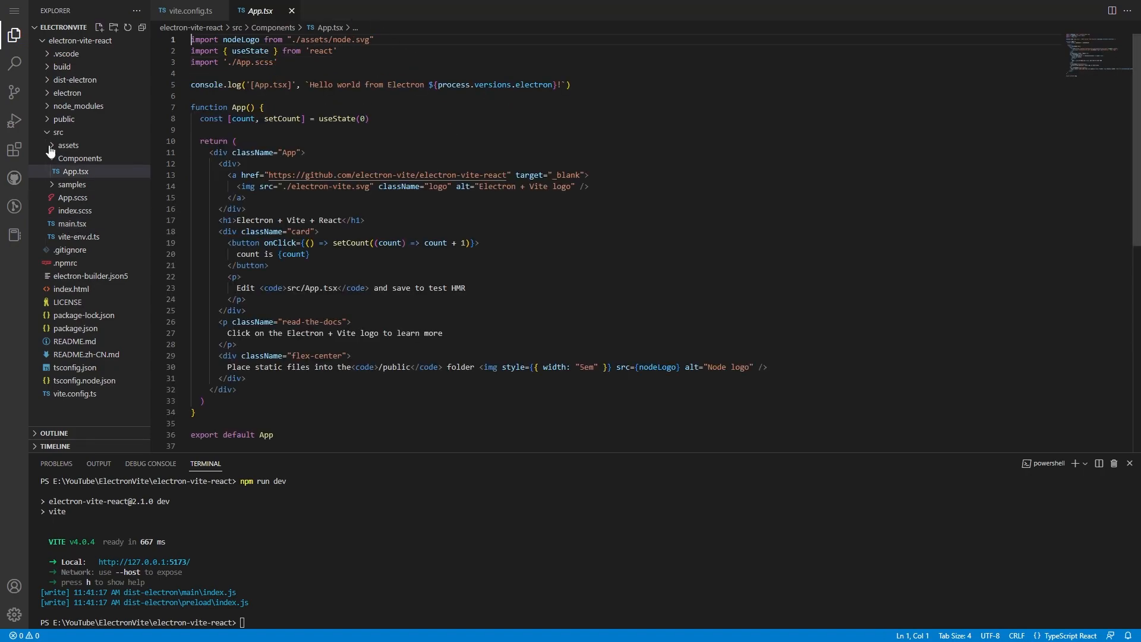
pyautogui.click(75, 171)
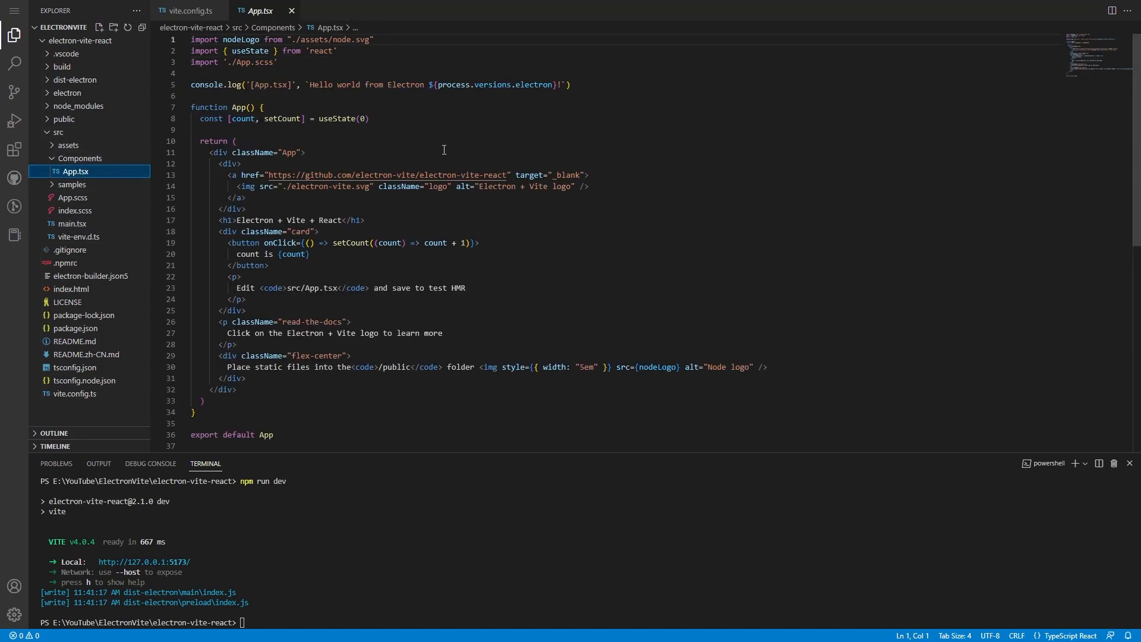
pyautogui.moveTo(240, 62)
pyautogui.write('.')
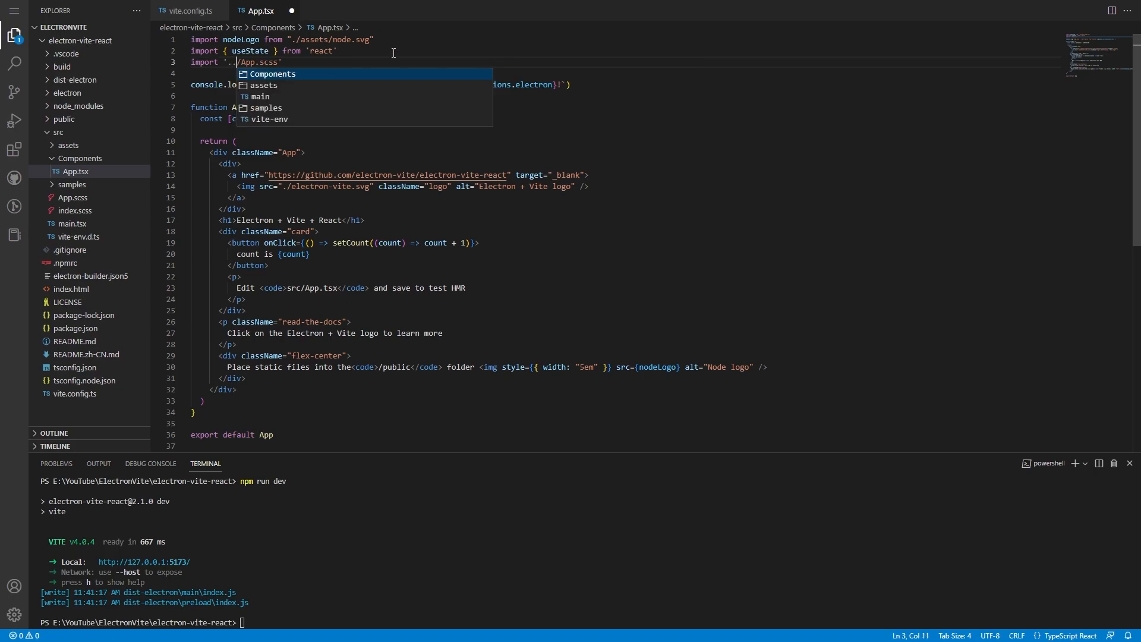
pyautogui.click(187, 10)
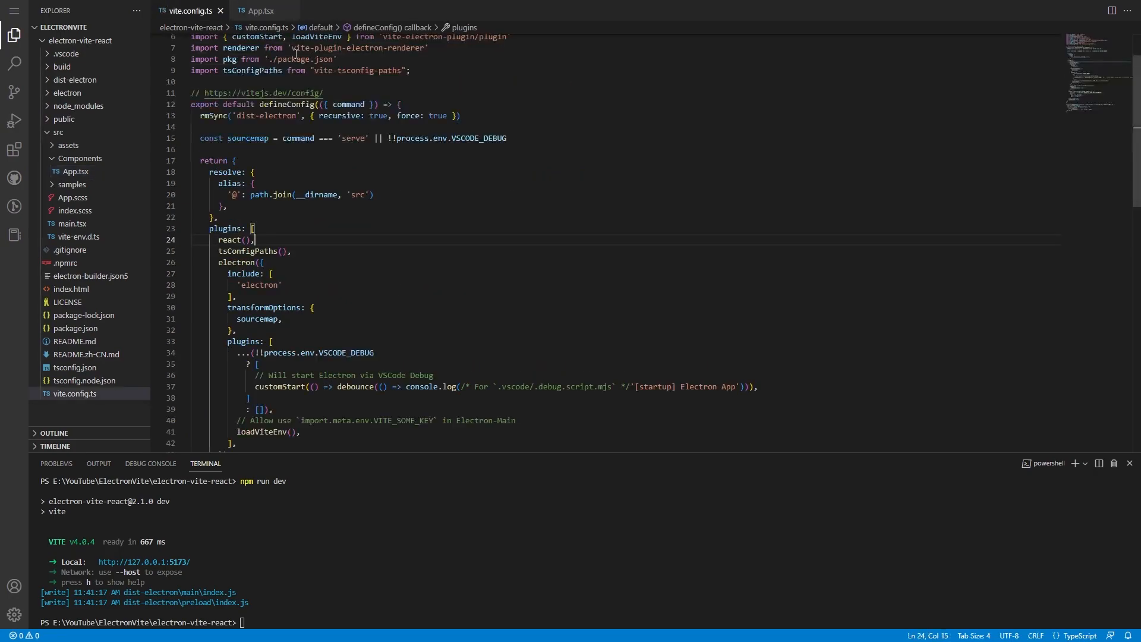
# - Enter npm add -D less in the terminal, then review index.scss and App.scss
pyautogui.click(259, 10)
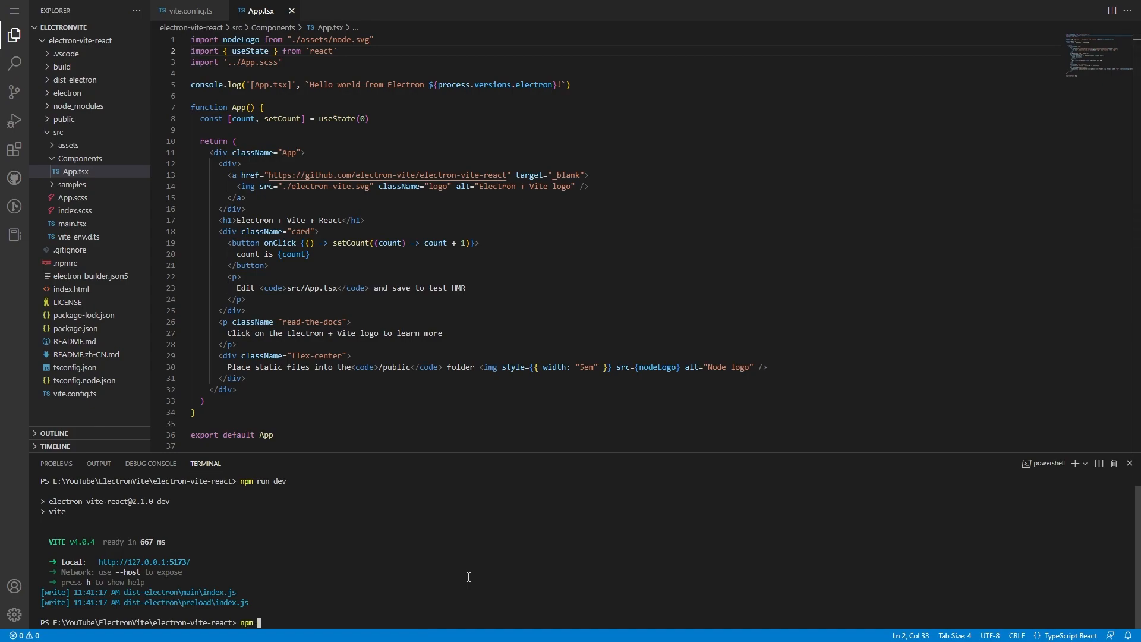
pyautogui.write('add')
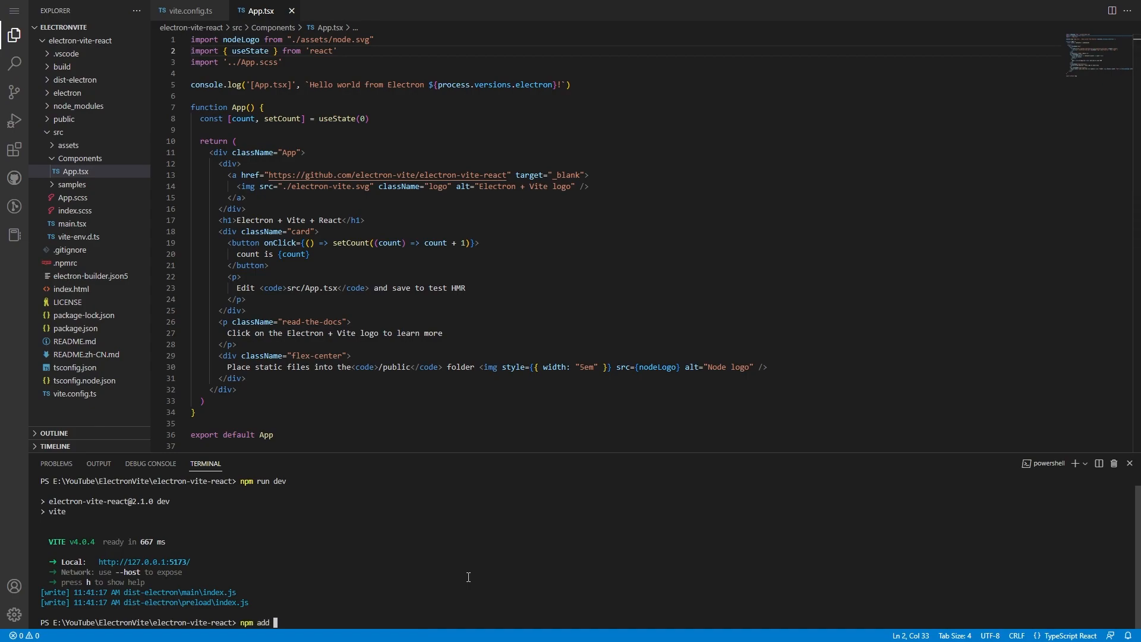
pyautogui.write('-D less')
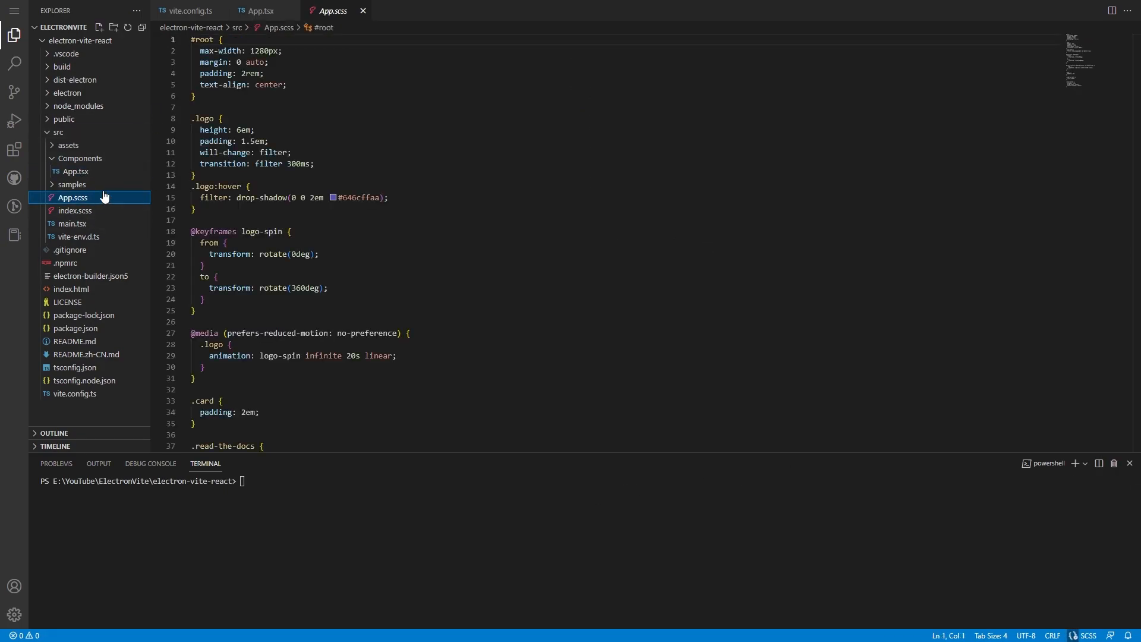
pyautogui.click(74, 210)
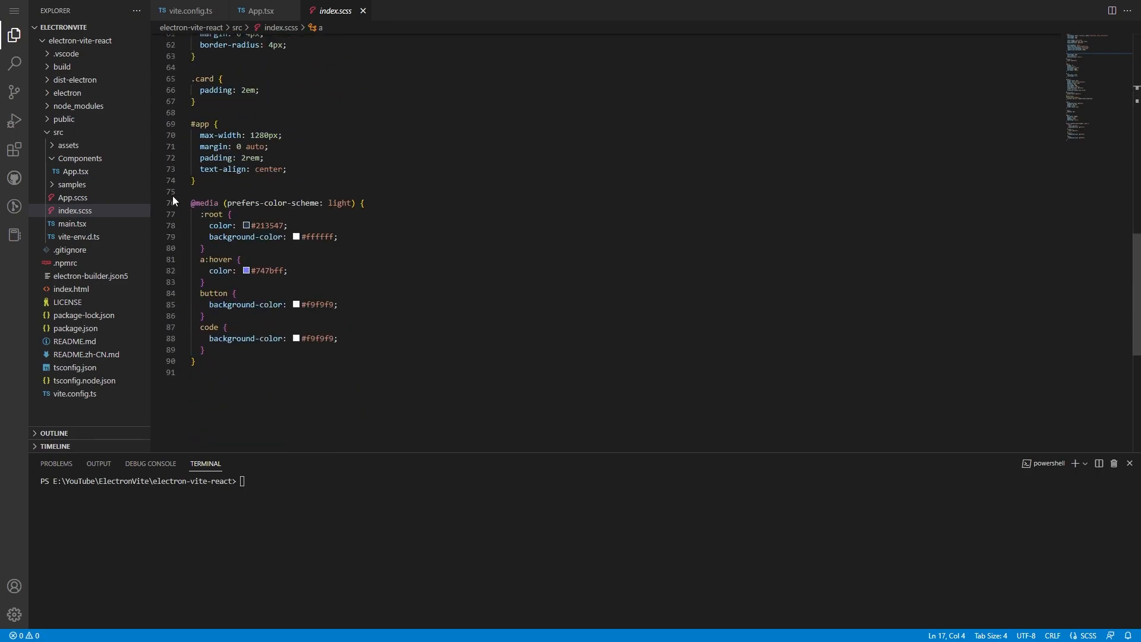
pyautogui.click(72, 198)
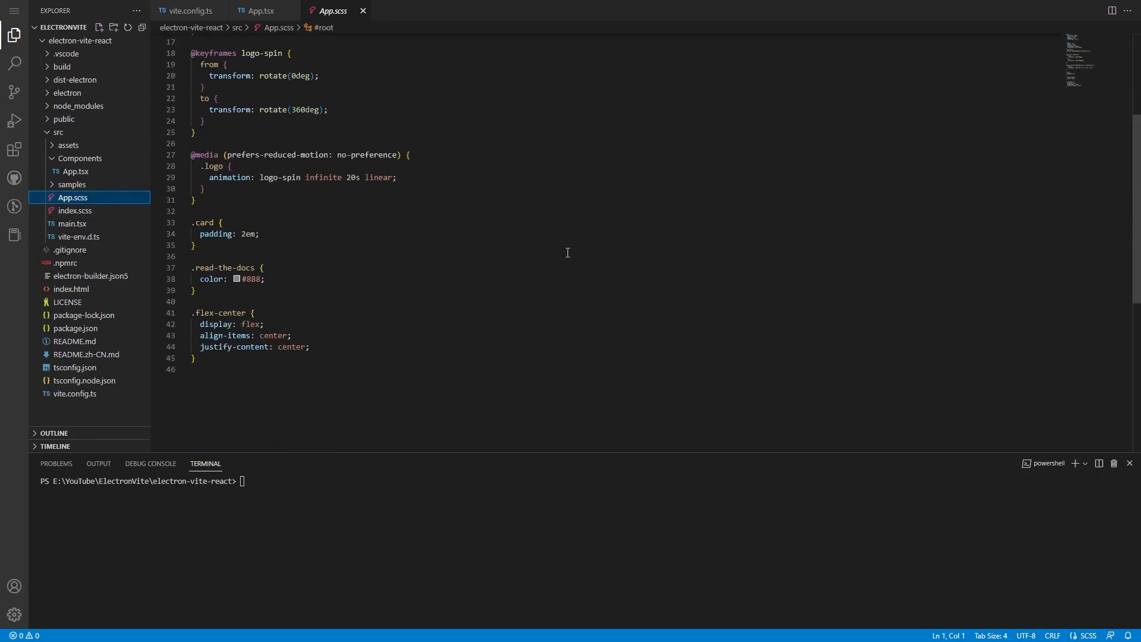
pyautogui.scroll(3)
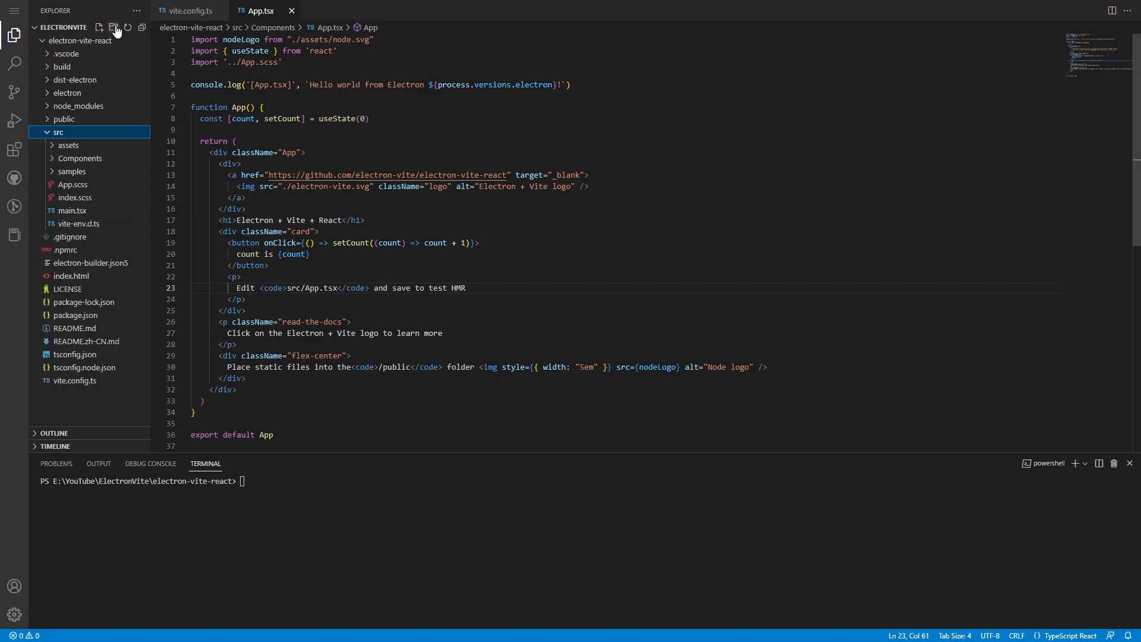
# - Create Data/Interfaces, Data/Objects and Utilities folders inside src
pyautogui.click(112, 26)
pyautogui.write('Data\\Interfaces')
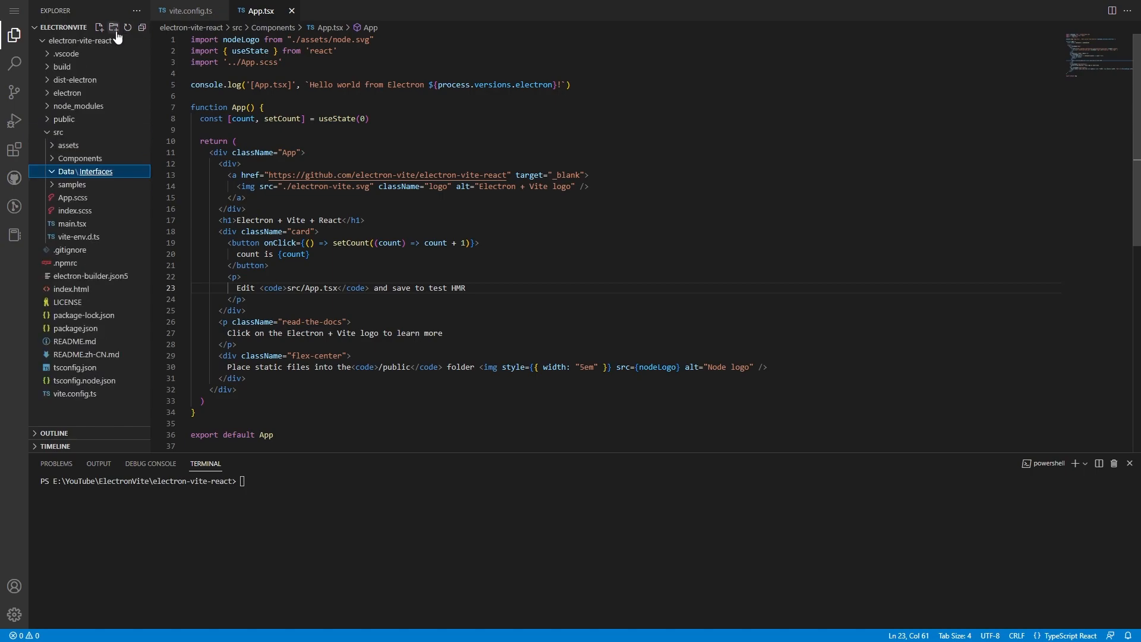
pyautogui.click(98, 26)
pyautogui.write('Objects')
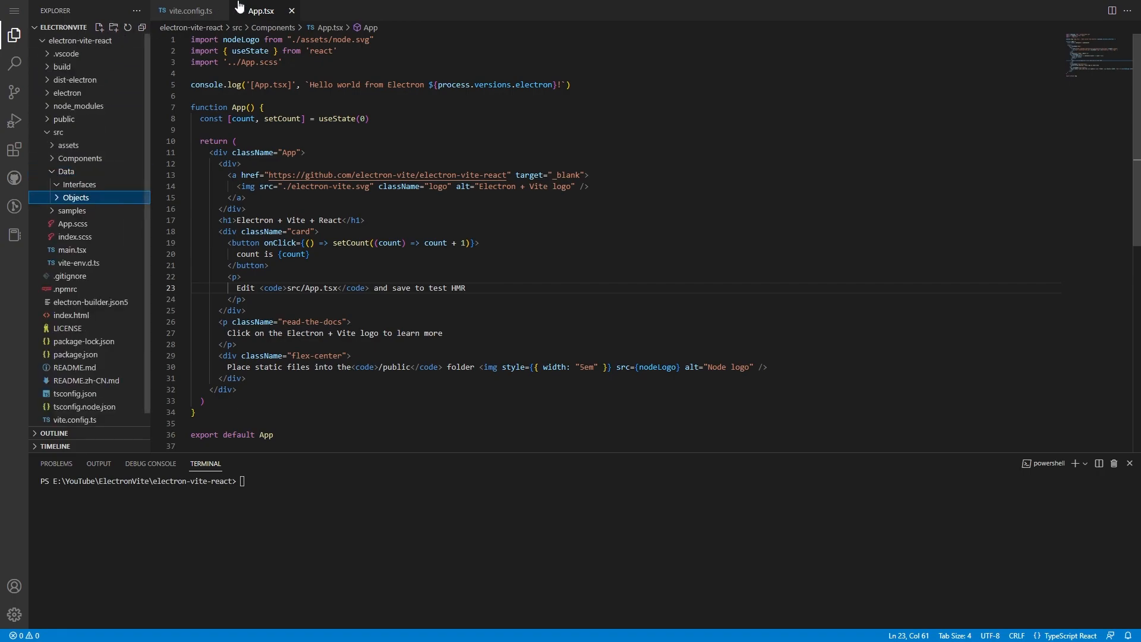
pyautogui.moveTo(286, 244)
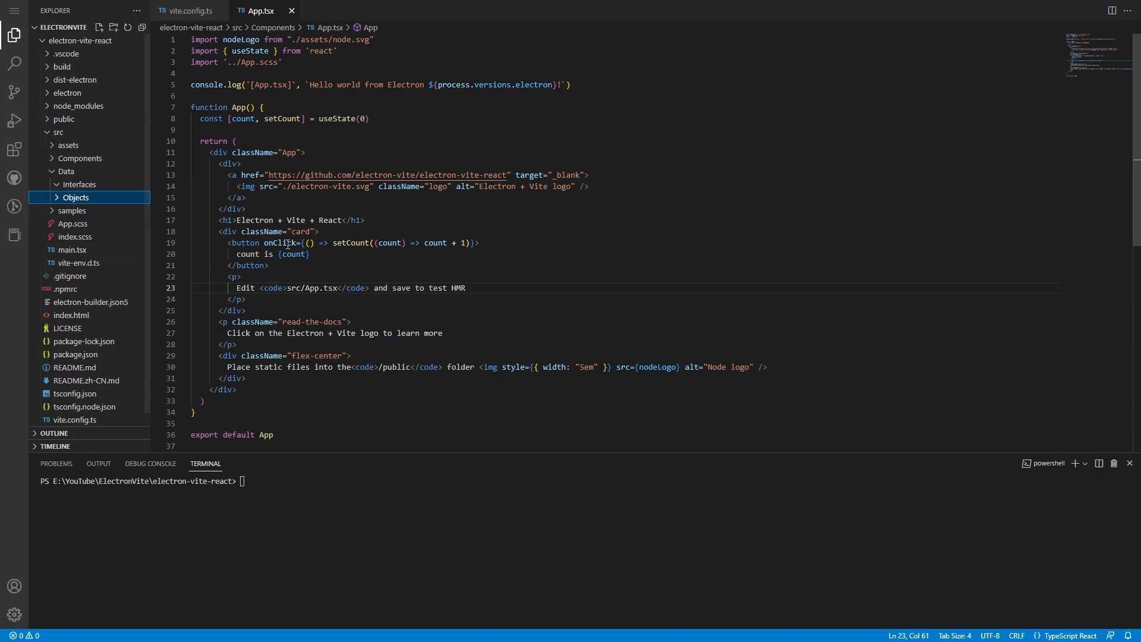
pyautogui.click(65, 171)
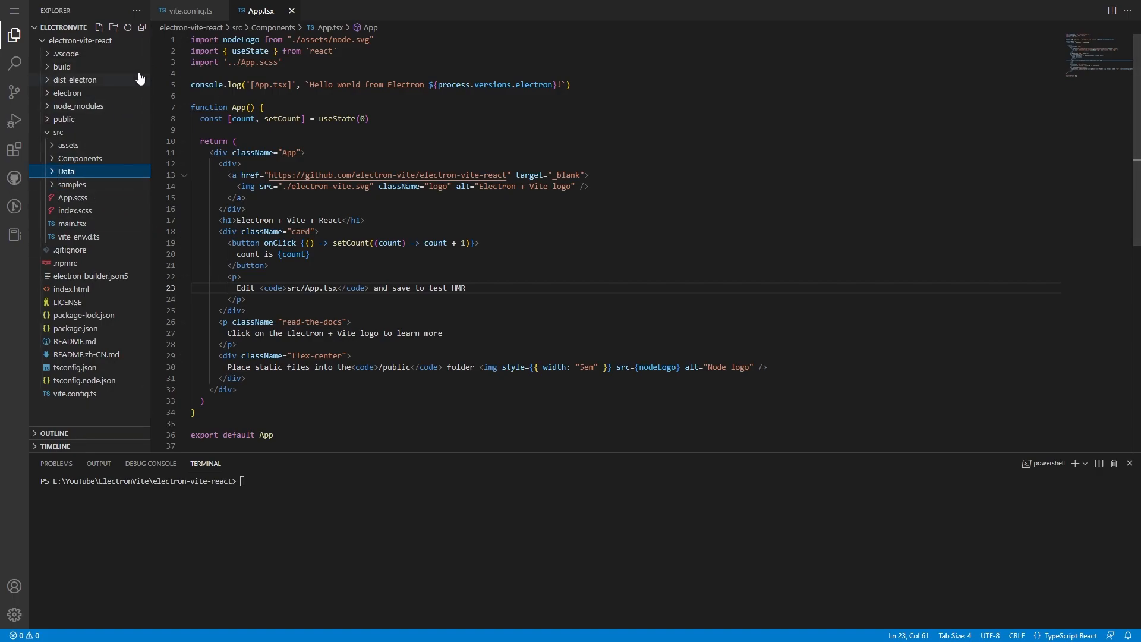
pyautogui.click(99, 27)
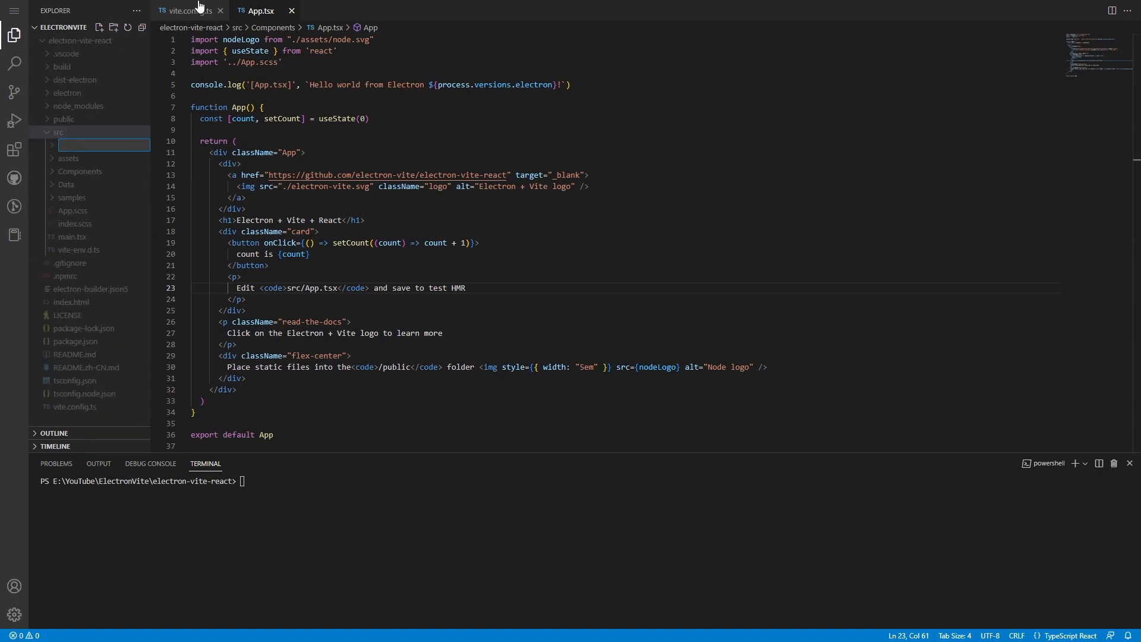
pyautogui.write('Utilities')
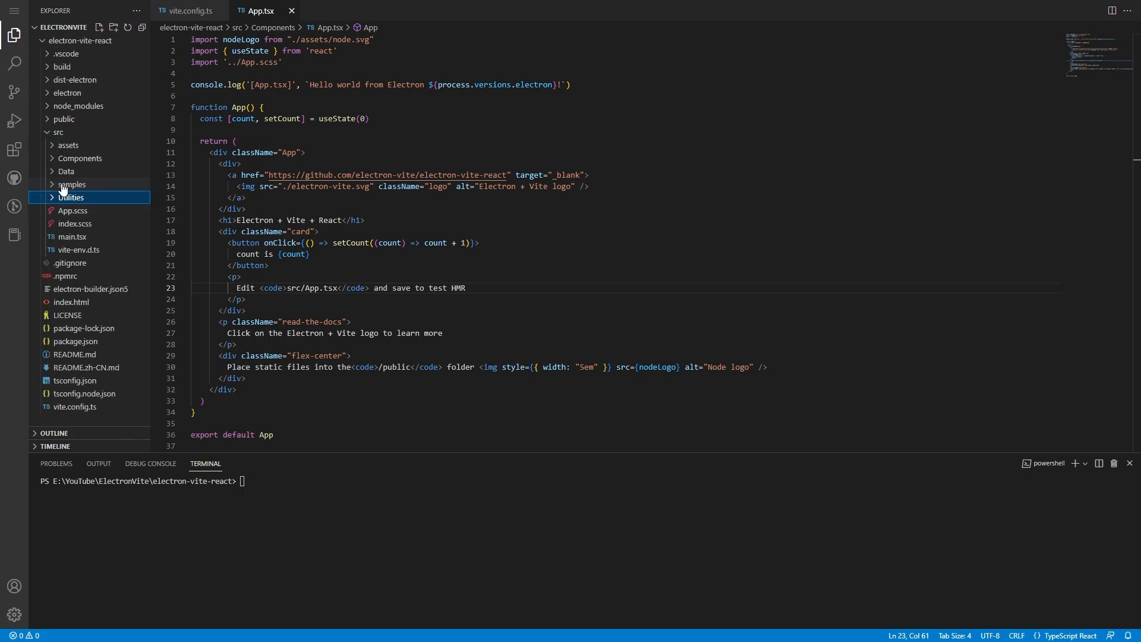
pyautogui.click(72, 184)
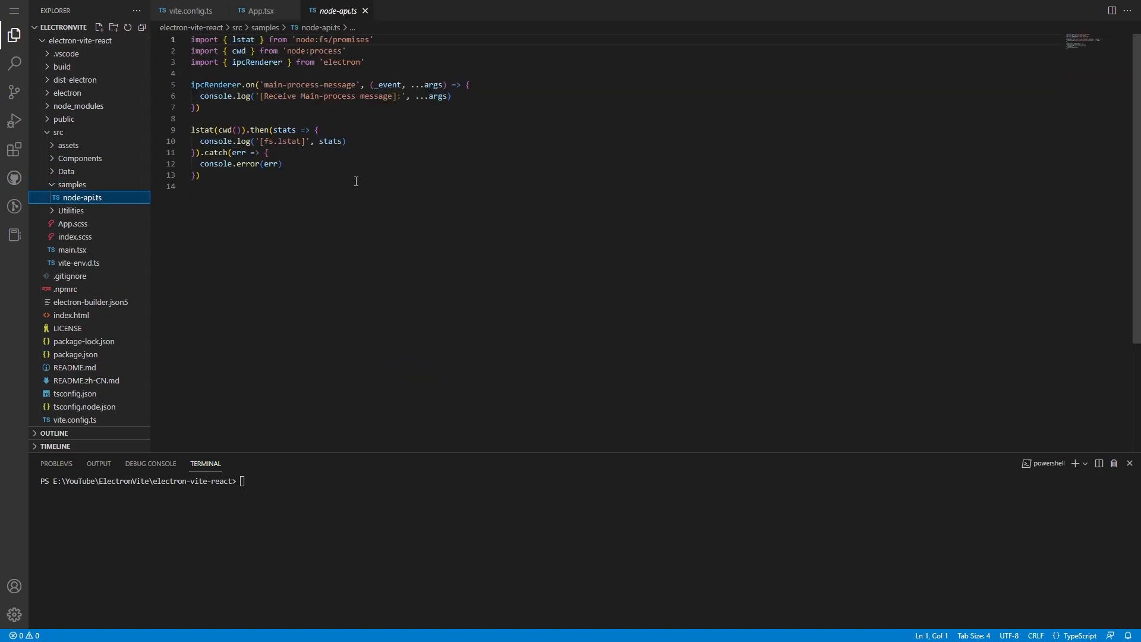
# - Close node-api.ts, expand src/Components to see App.tsx, and review the '@' alias configuration
pyautogui.click(273, 186)
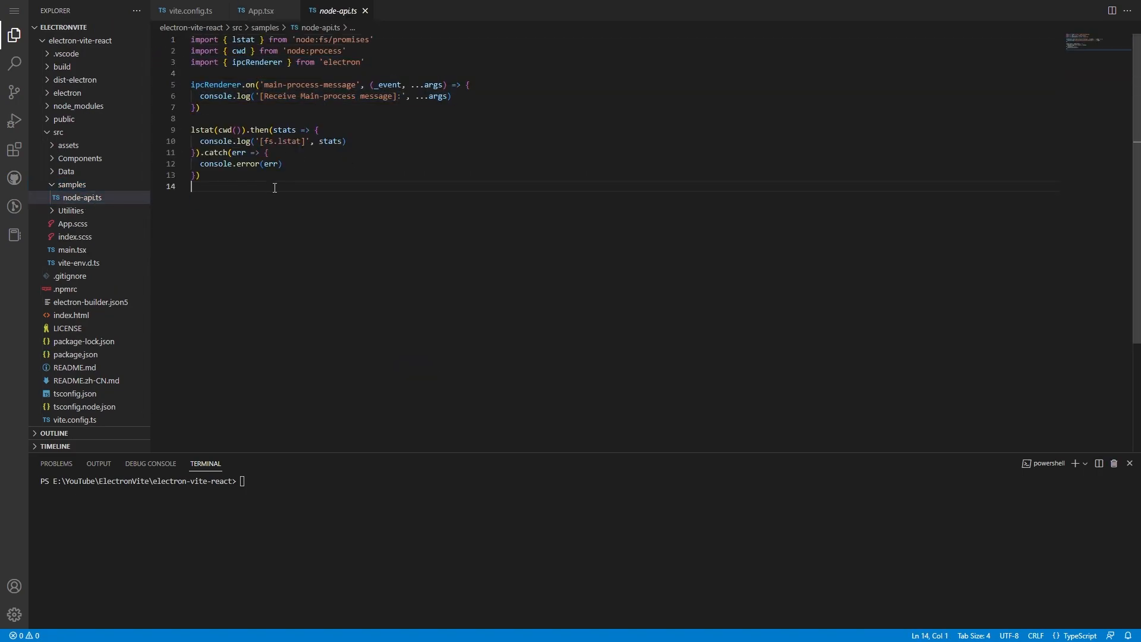
pyautogui.moveTo(346, 19)
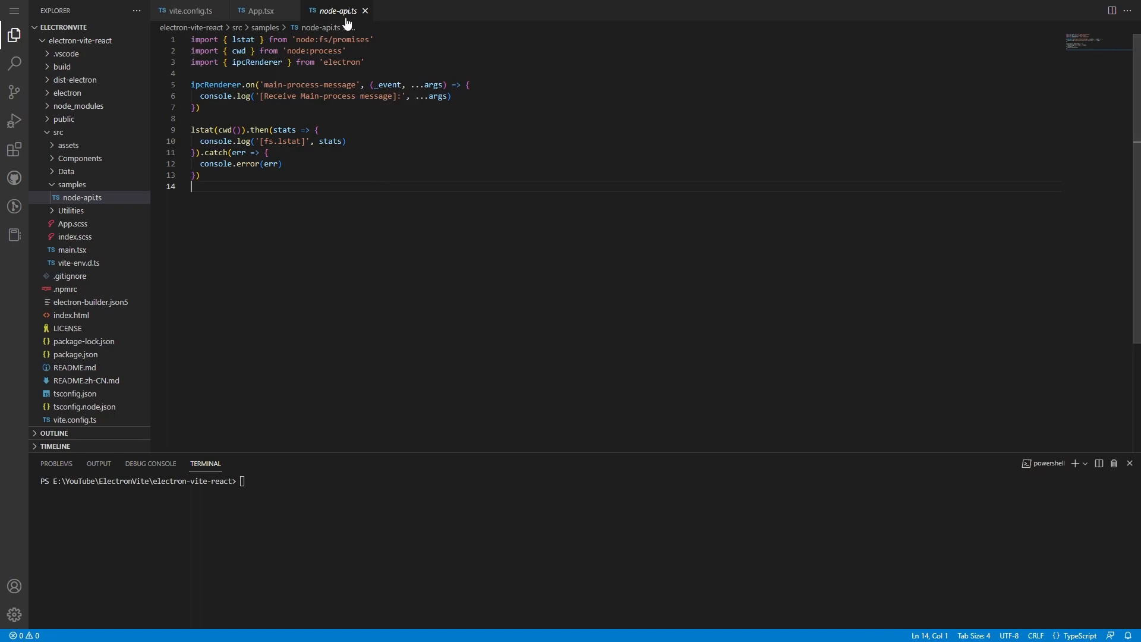
pyautogui.click(260, 10)
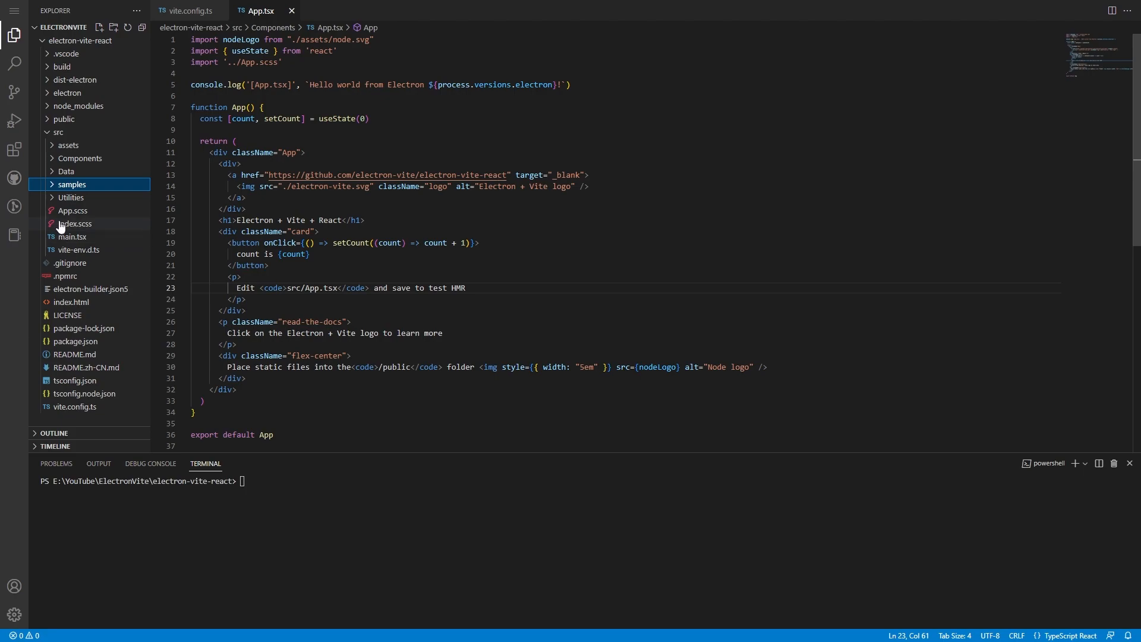
pyautogui.click(80, 158)
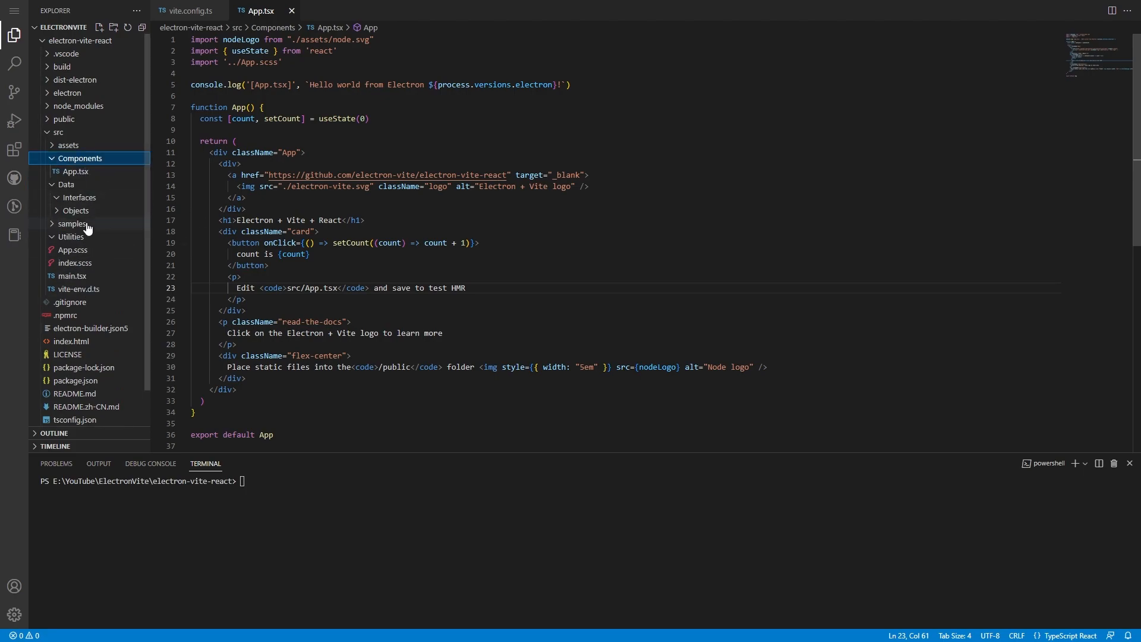
pyautogui.click(80, 158)
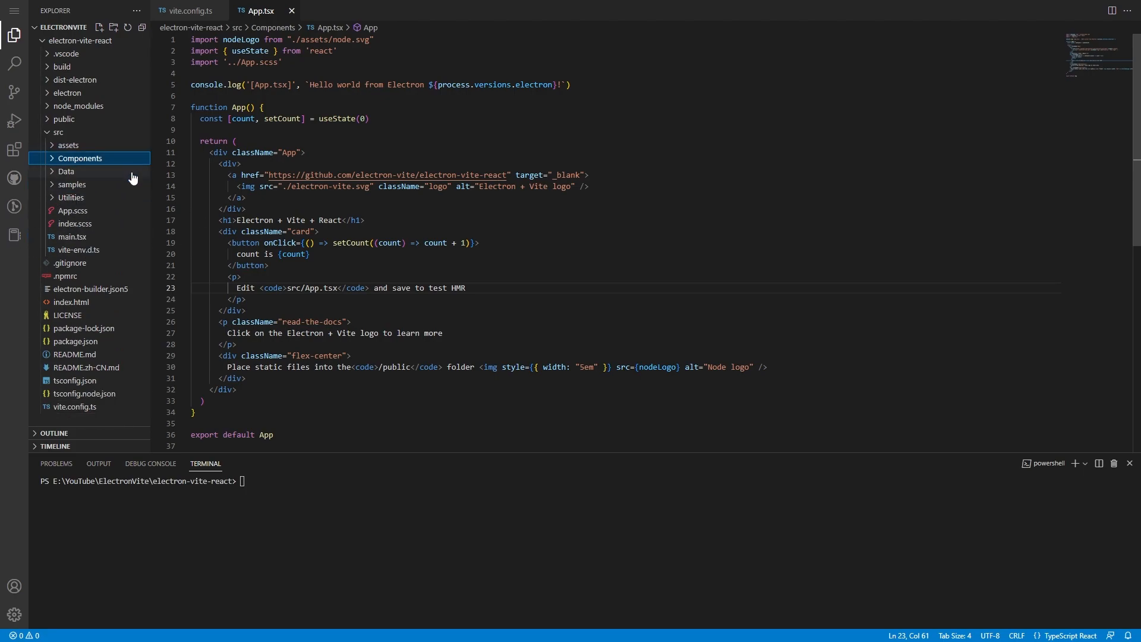
pyautogui.click(79, 158)
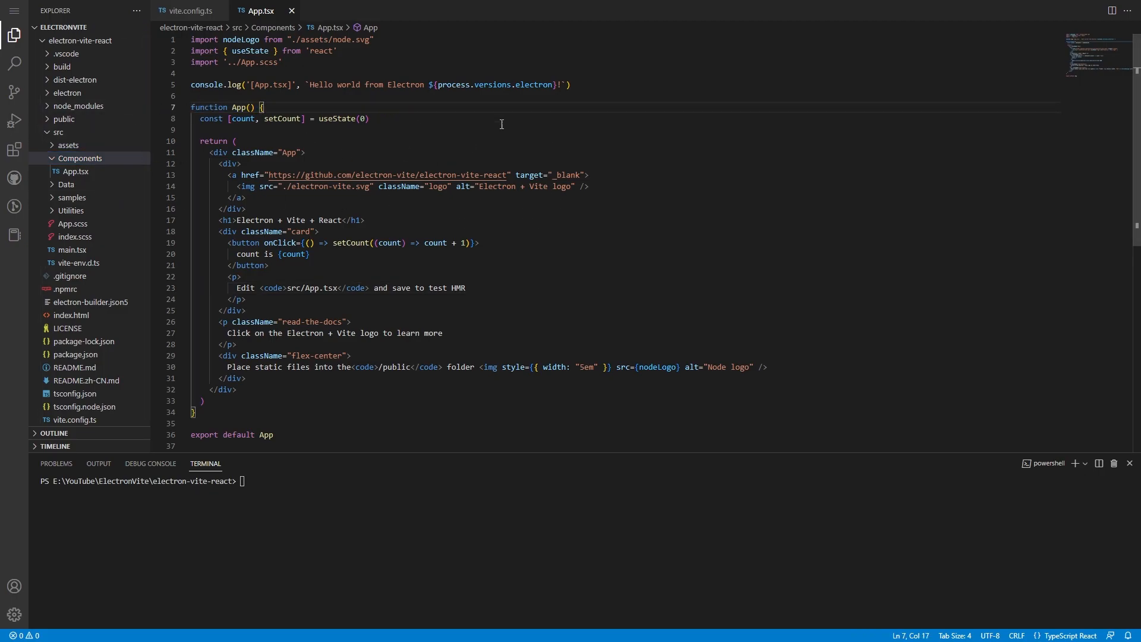
pyautogui.click(357, 119)
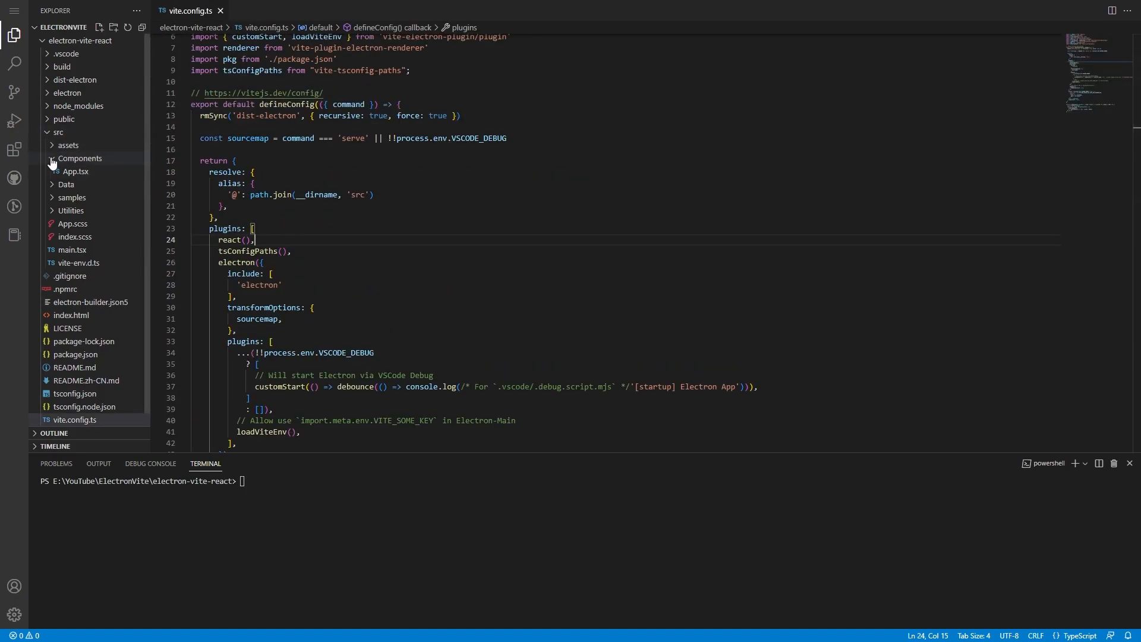
pyautogui.click(79, 158)
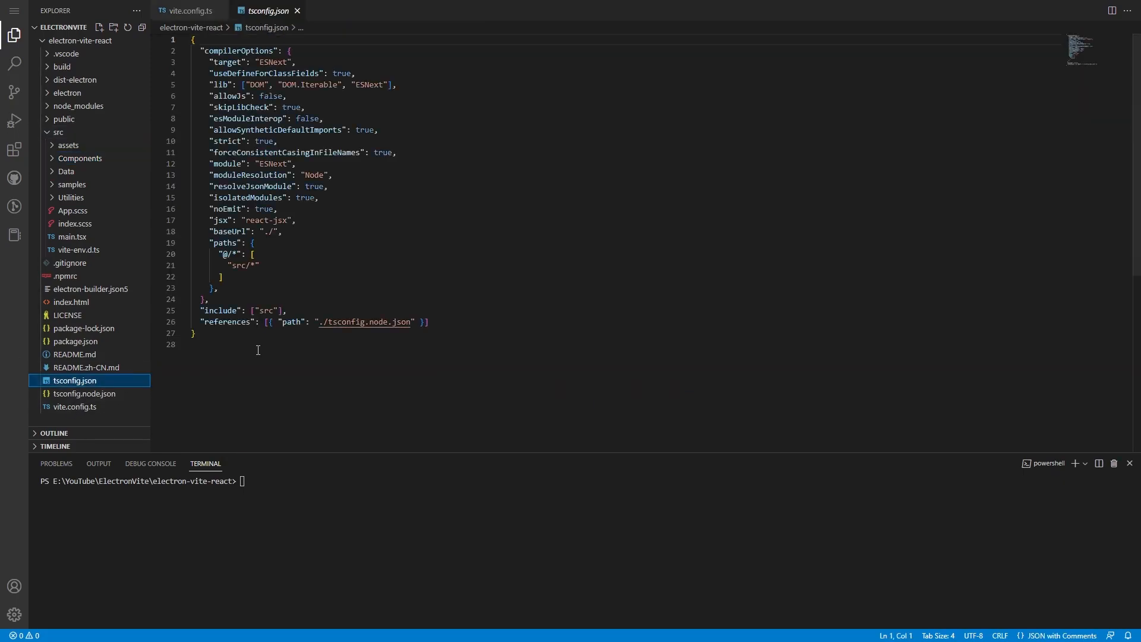
# - Add a Components/* path alias pointing to src/Components in tsconfig.json
pyautogui.doubleClick(223, 242)
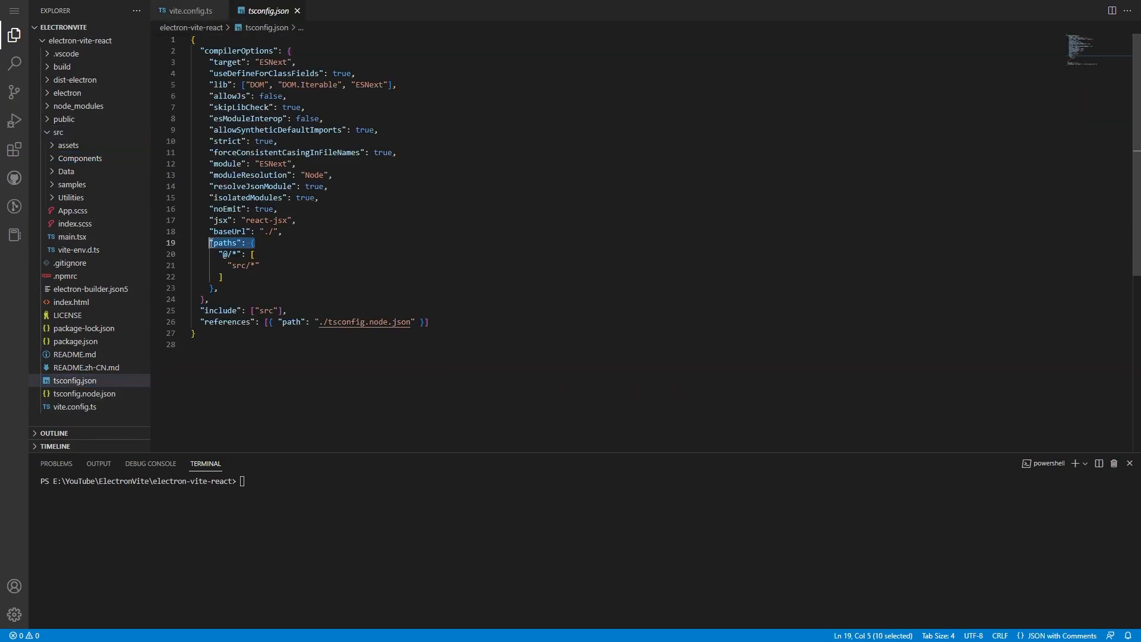
pyautogui.click(223, 253)
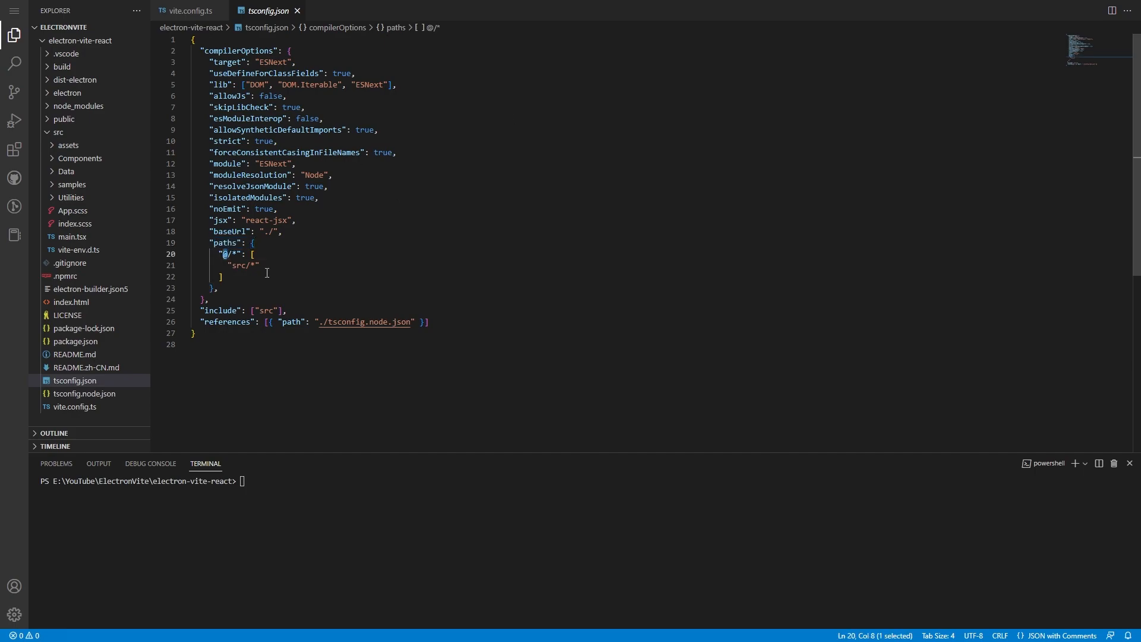
pyautogui.write(',')
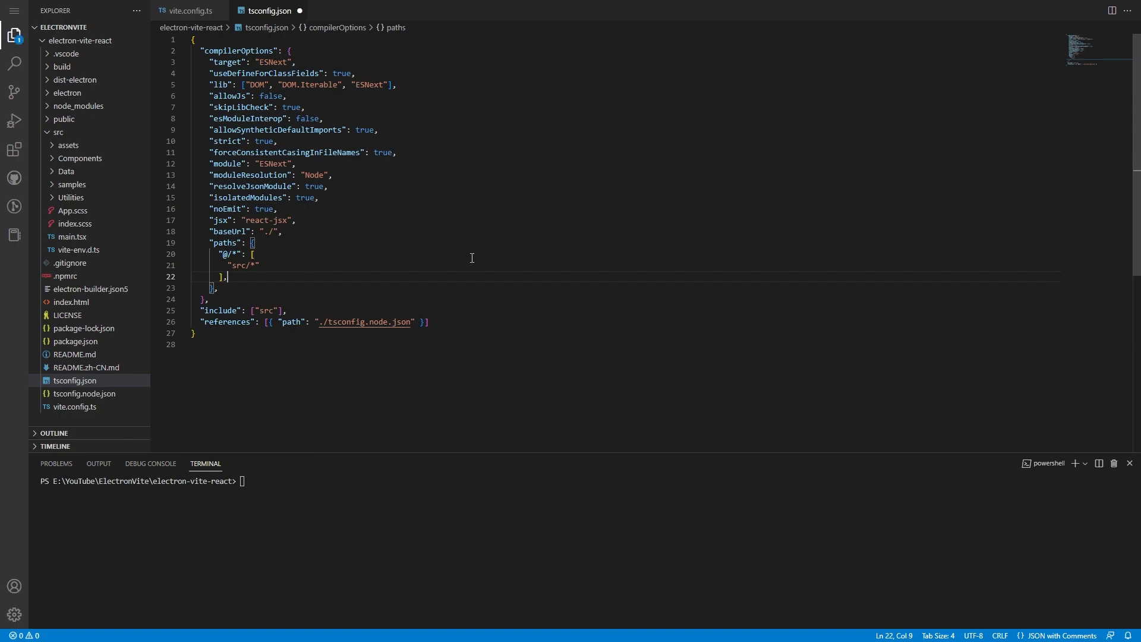
pyautogui.press('Enter')
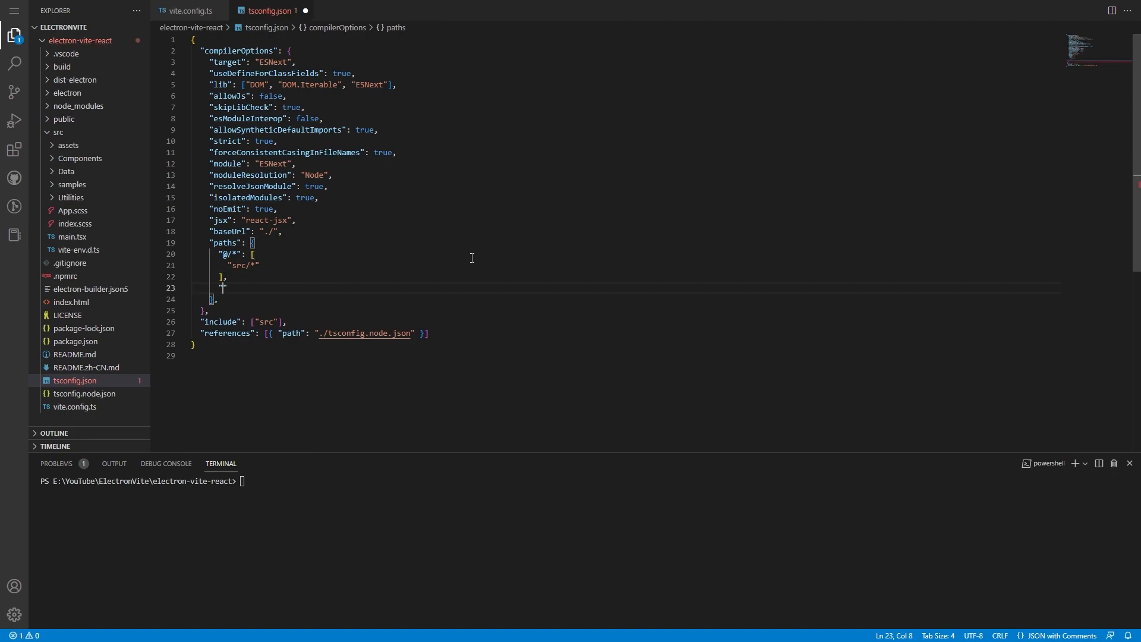
pyautogui.write('Components')
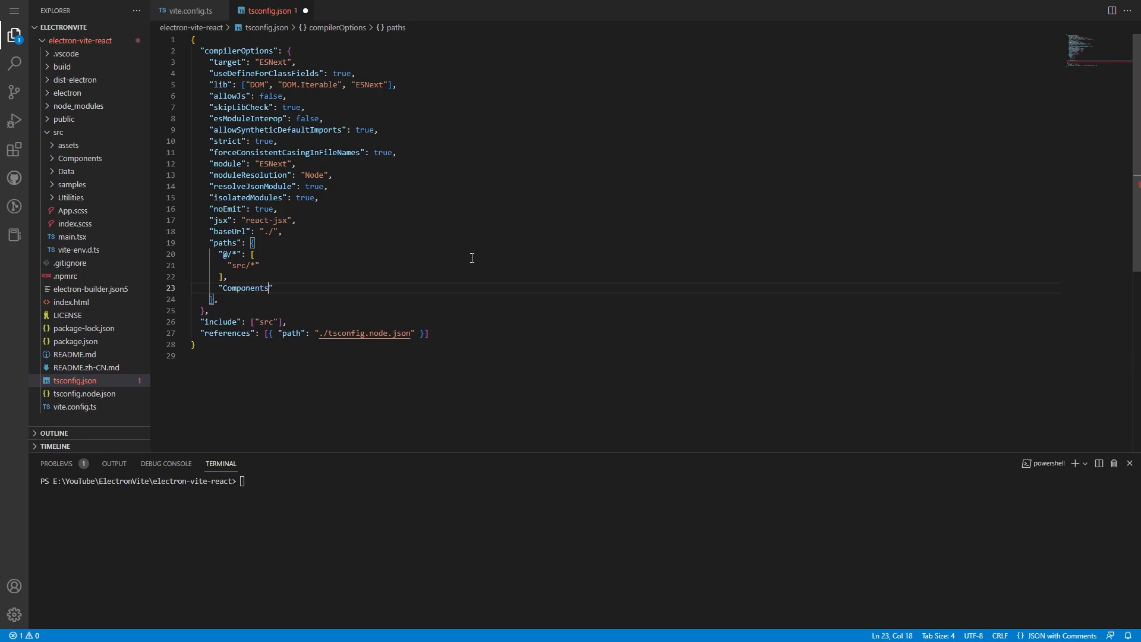
pyautogui.write('/*"')
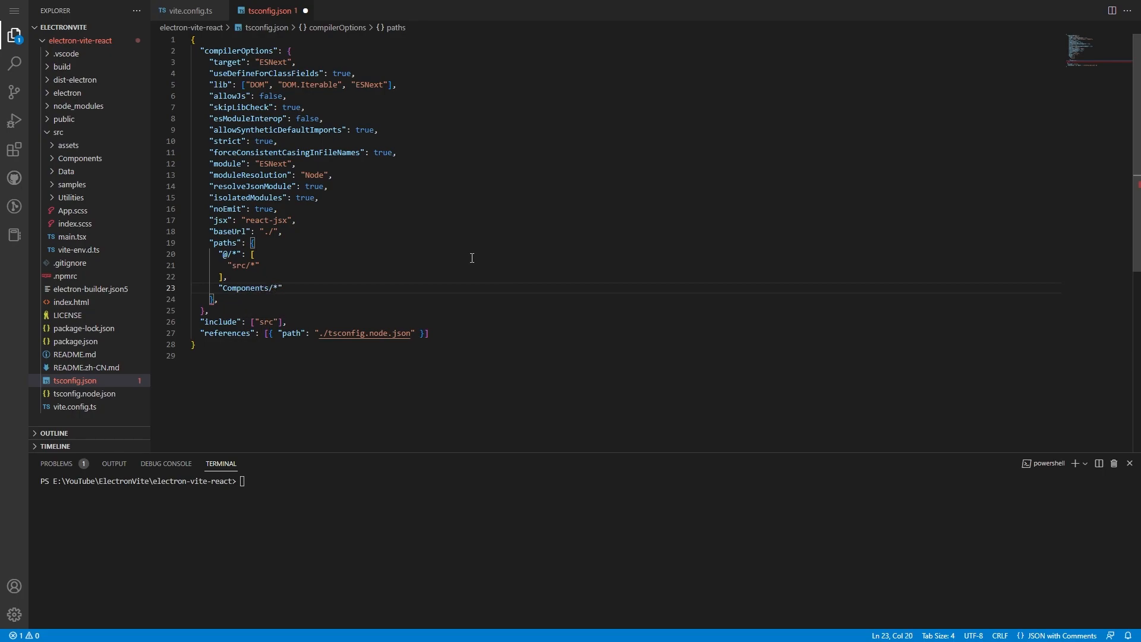
pyautogui.write(': []')
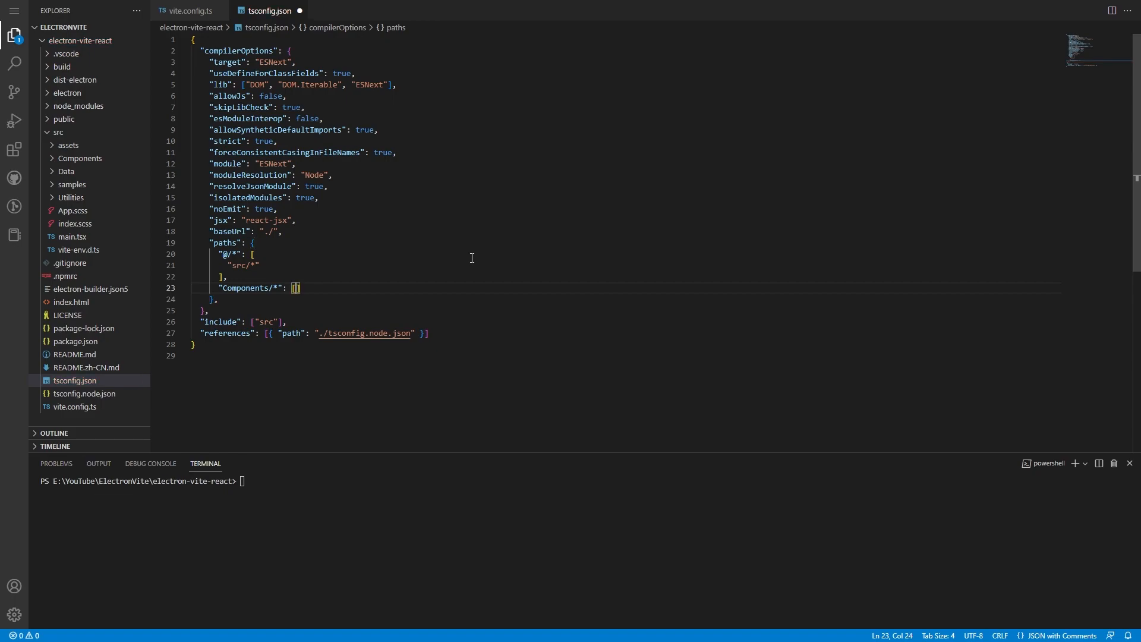
pyautogui.write('"s"')
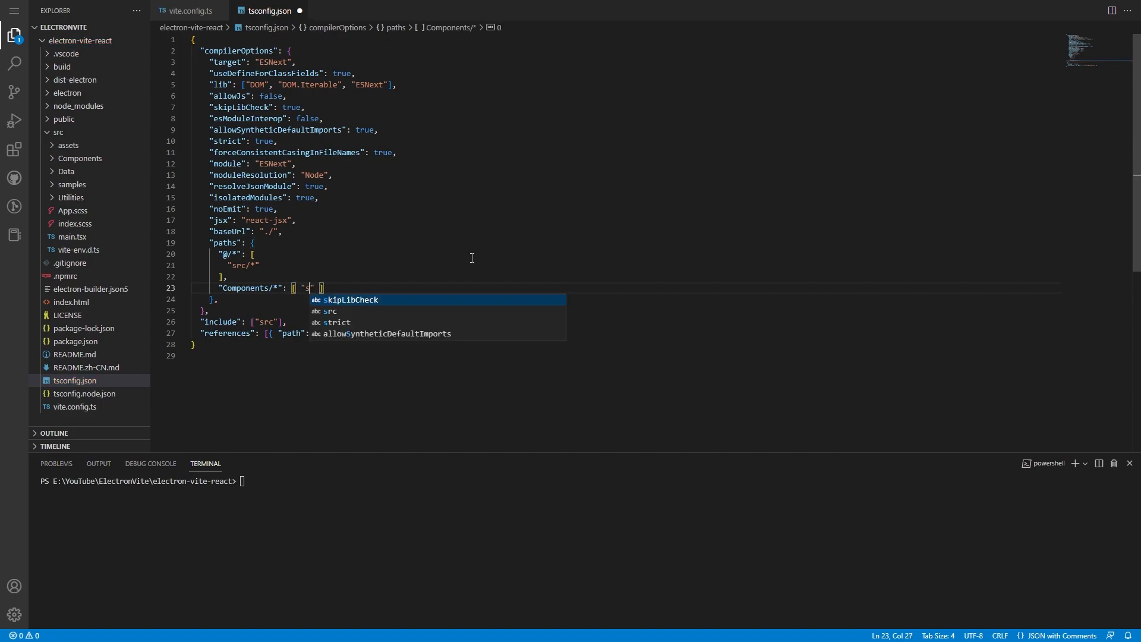
pyautogui.write('./r')
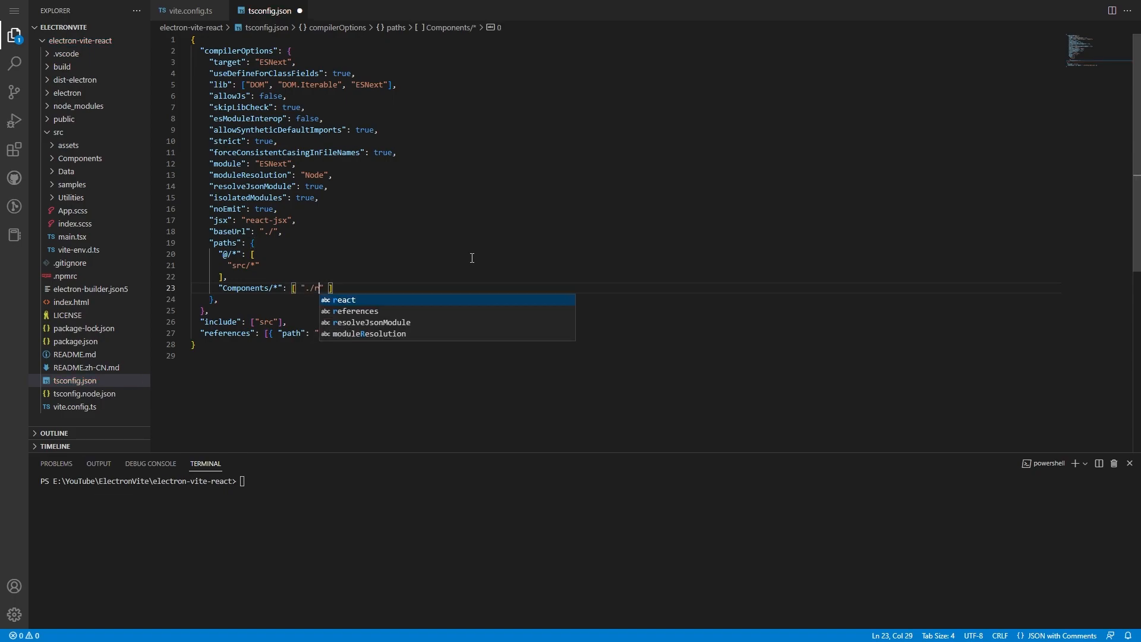
pyautogui.write('src/Components/*')
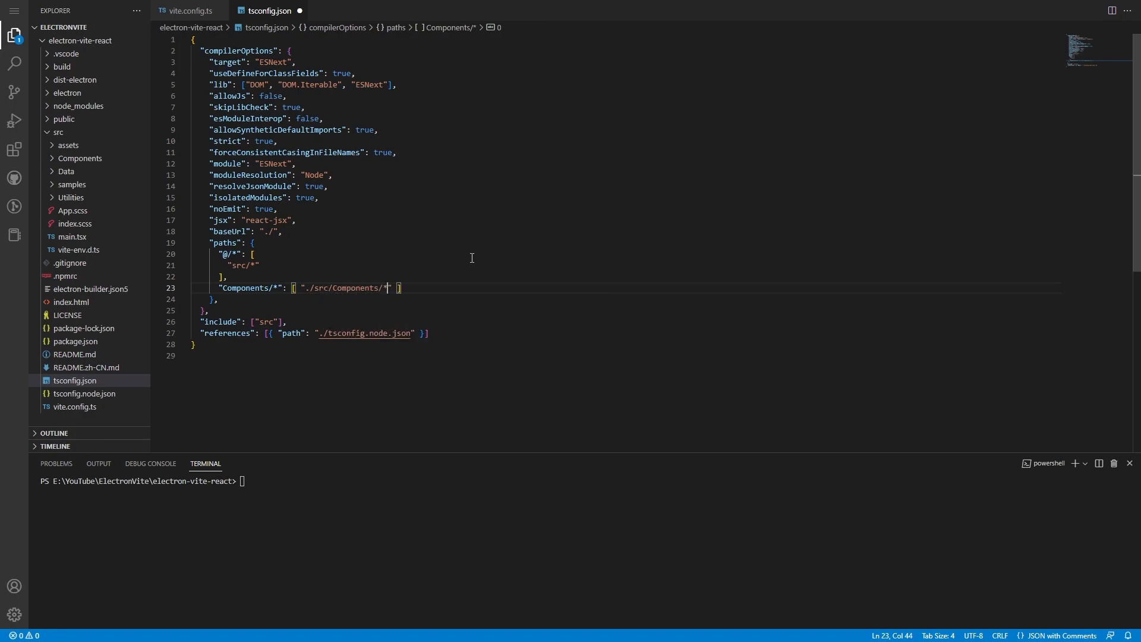
# - Add an Interfaces/* alias mapped to src/Data/Interfaces
pyautogui.press('Enter')
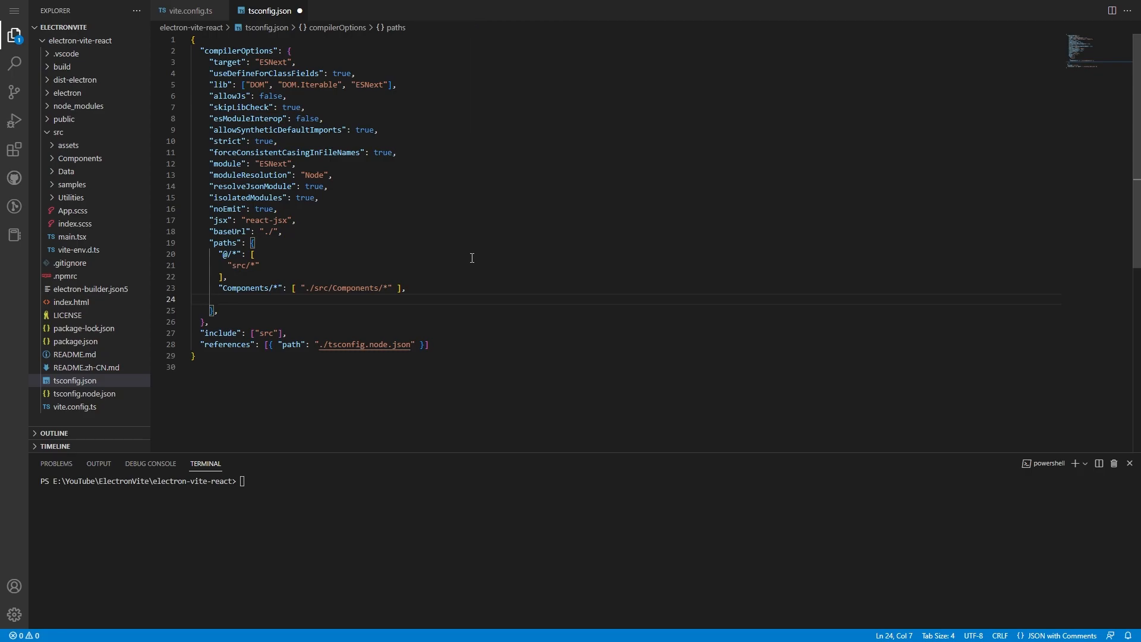
pyautogui.write('"Interfaces/')
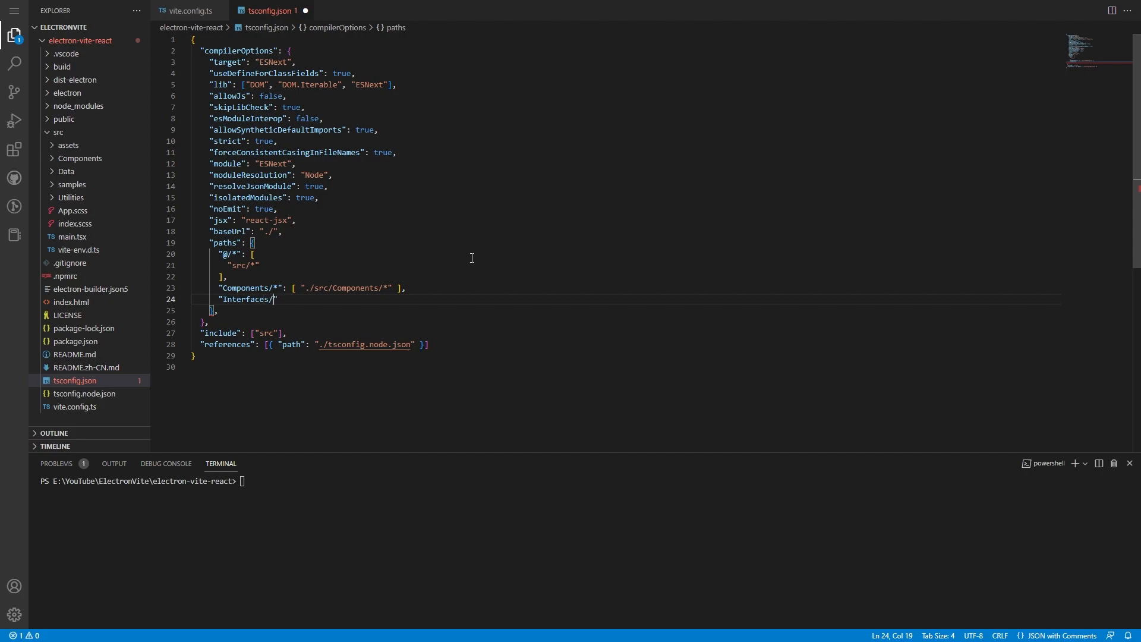
pyautogui.write('": [')
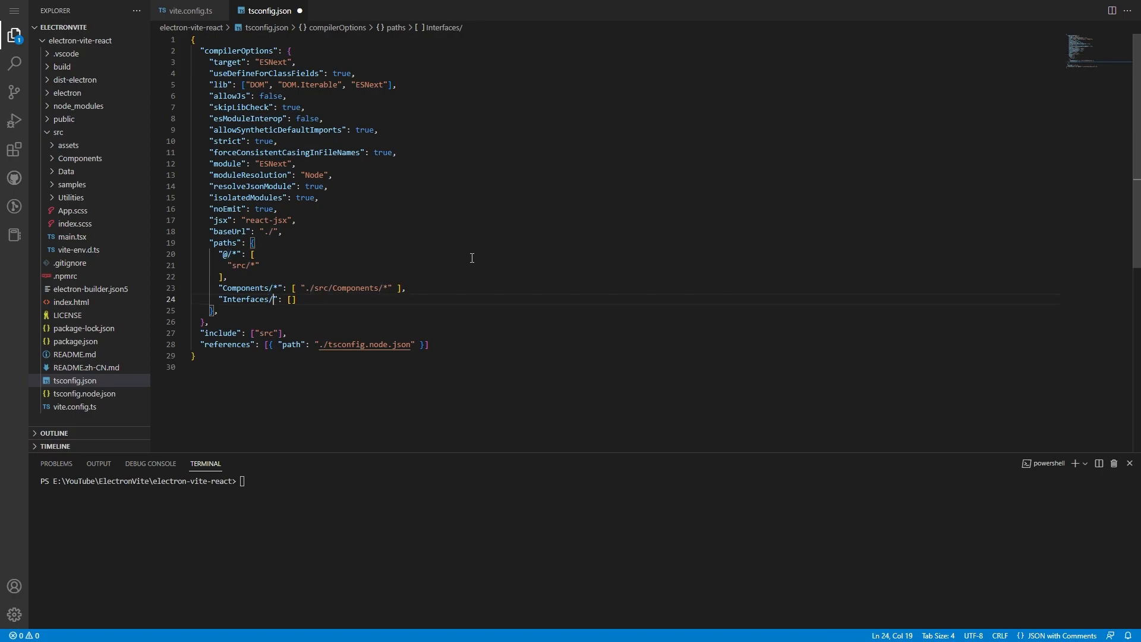
pyautogui.write('"./')
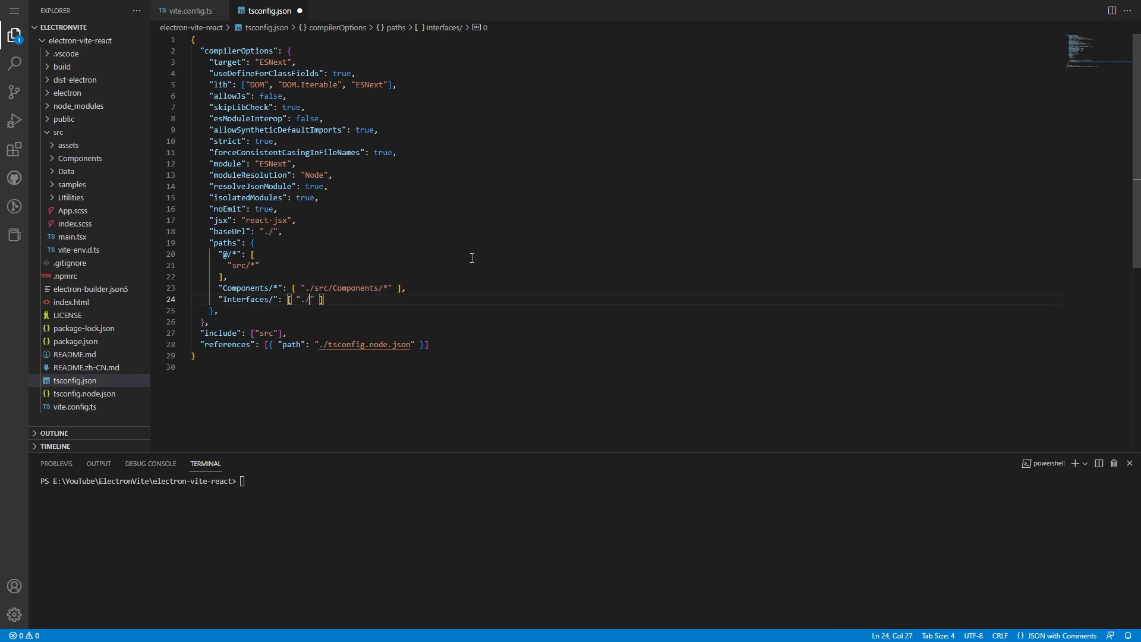
pyautogui.write('src/')
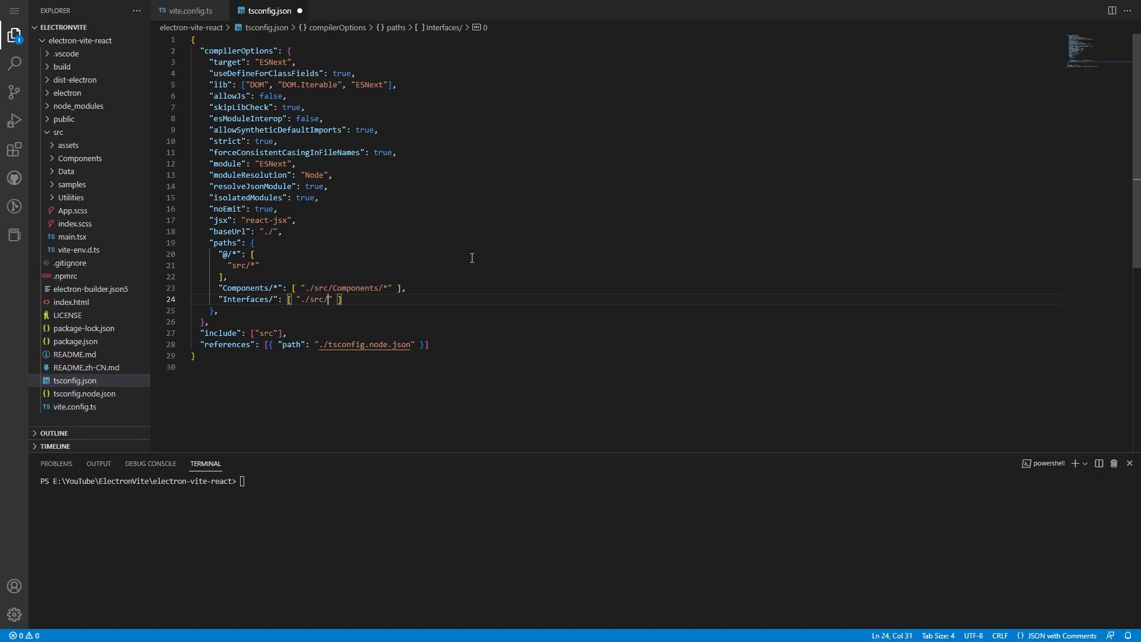
pyautogui.write('D')
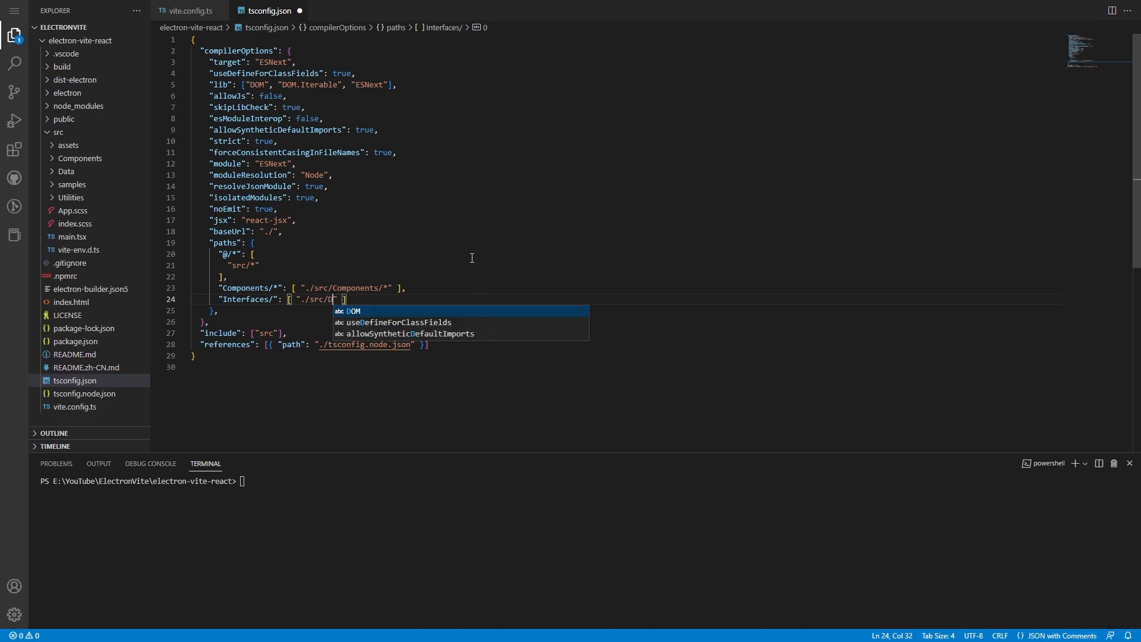
pyautogui.write('Data/Interfaces')
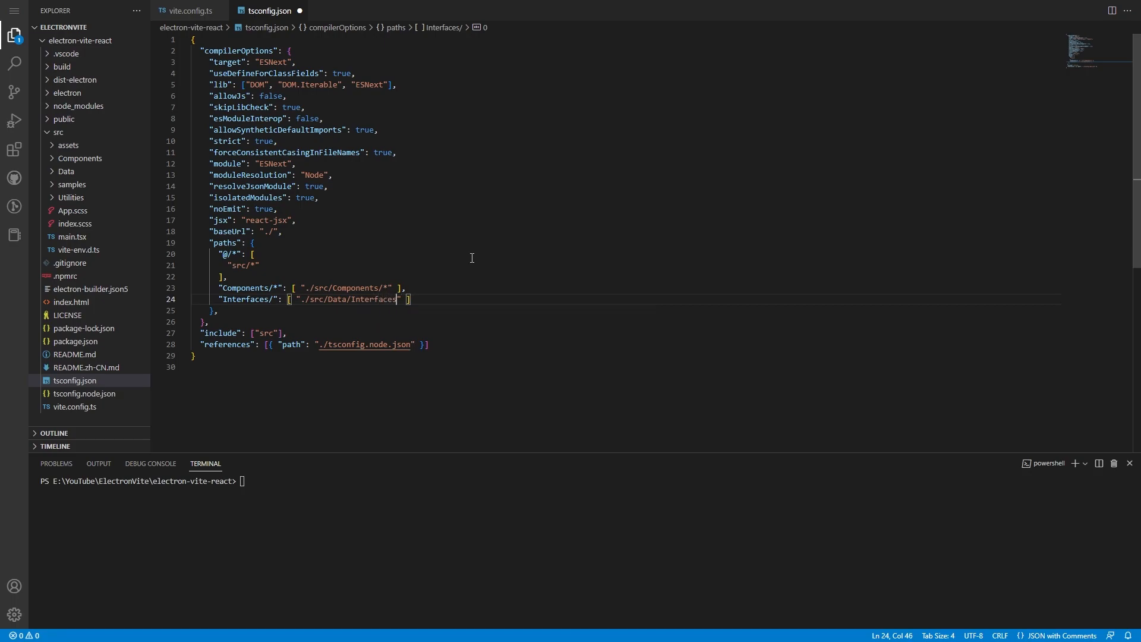
pyautogui.write('/*')
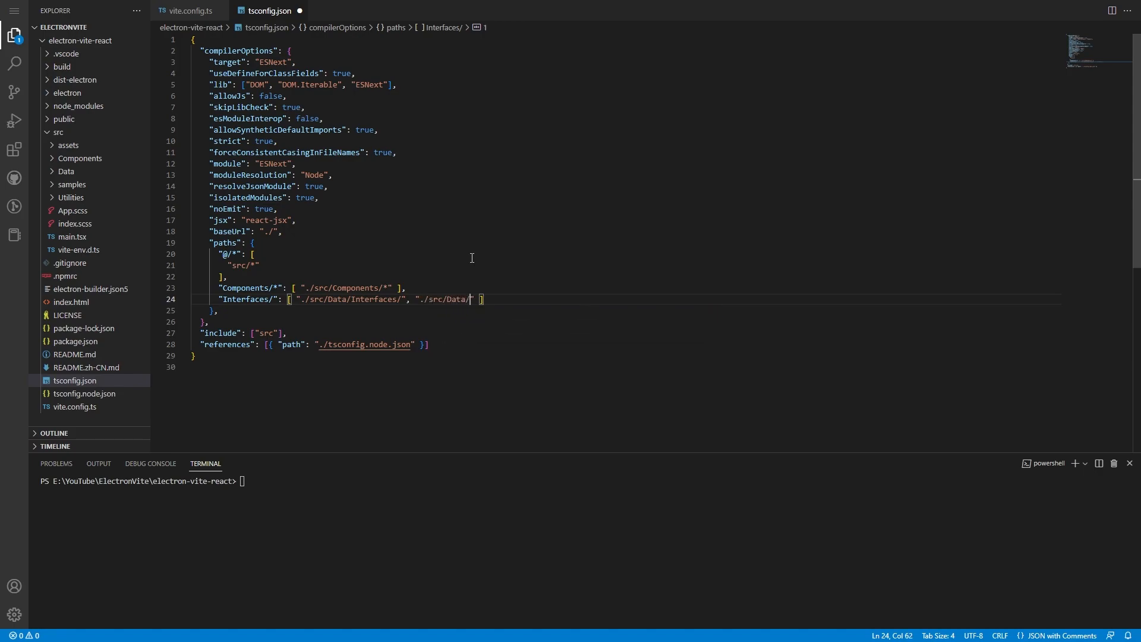
pyautogui.write('Interfaces/*')
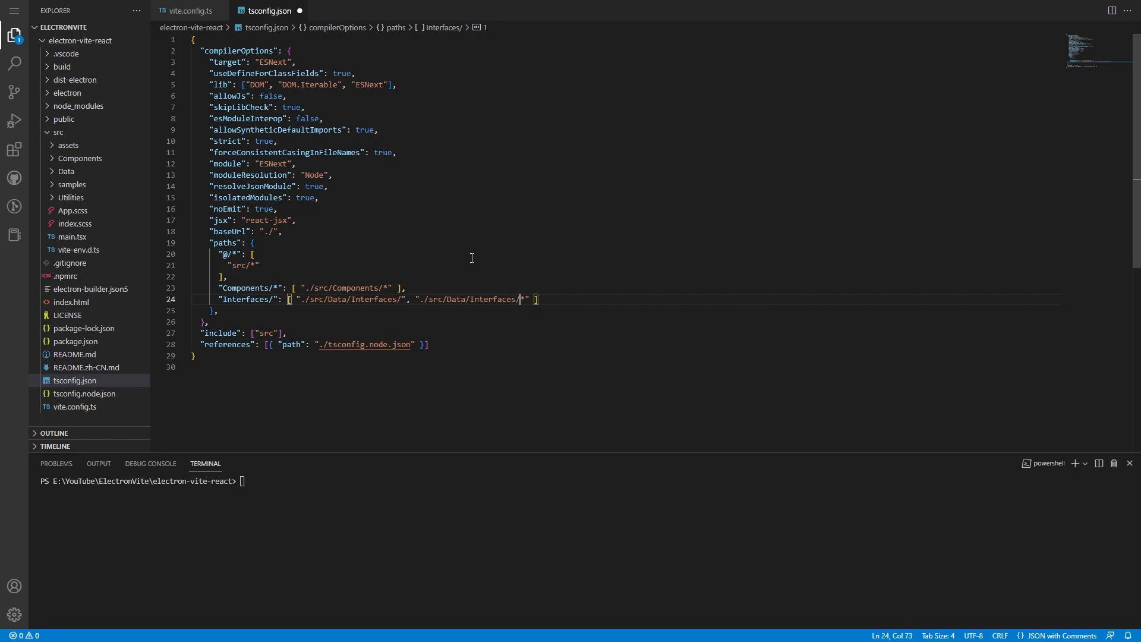
# - Add an Objects/* alias and a Utilities/* alias pointing to ./src/Utilities
pyautogui.press('Enter')
pyautogui.write('"Objects')
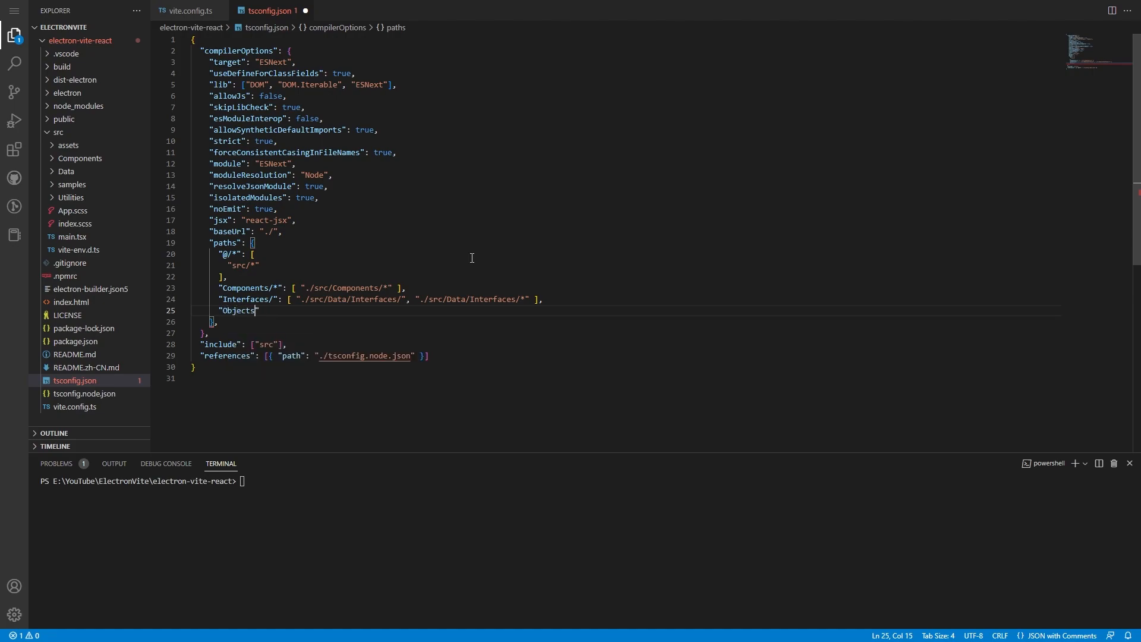
pyautogui.write('/*')
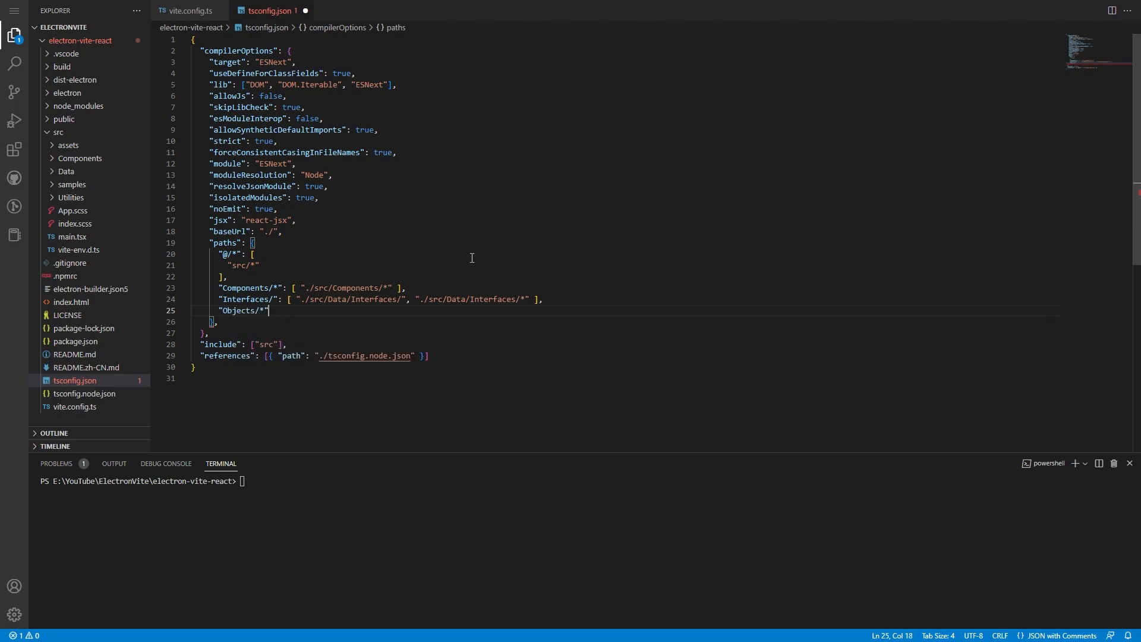
pyautogui.write(': [ ]')
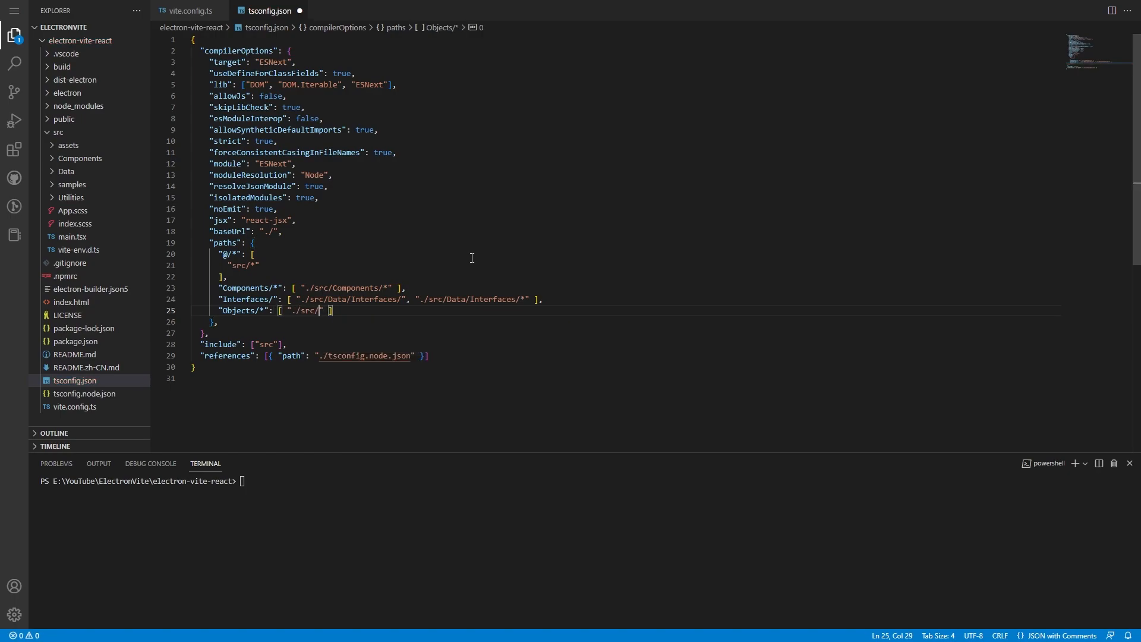
pyautogui.write('Data/Objects/*')
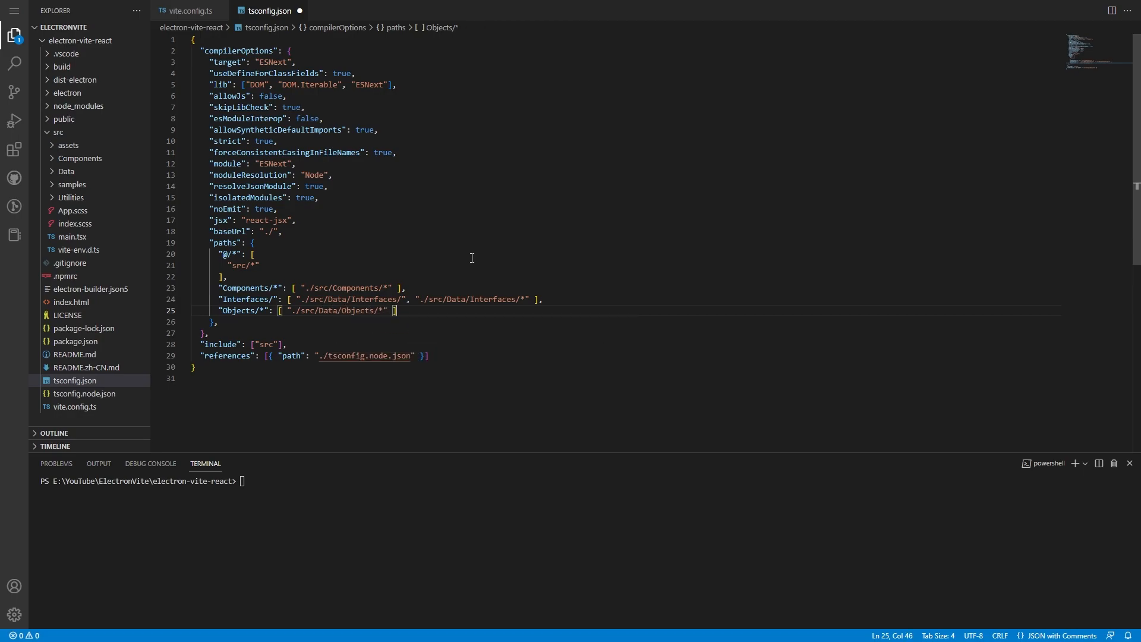
pyautogui.write(',')
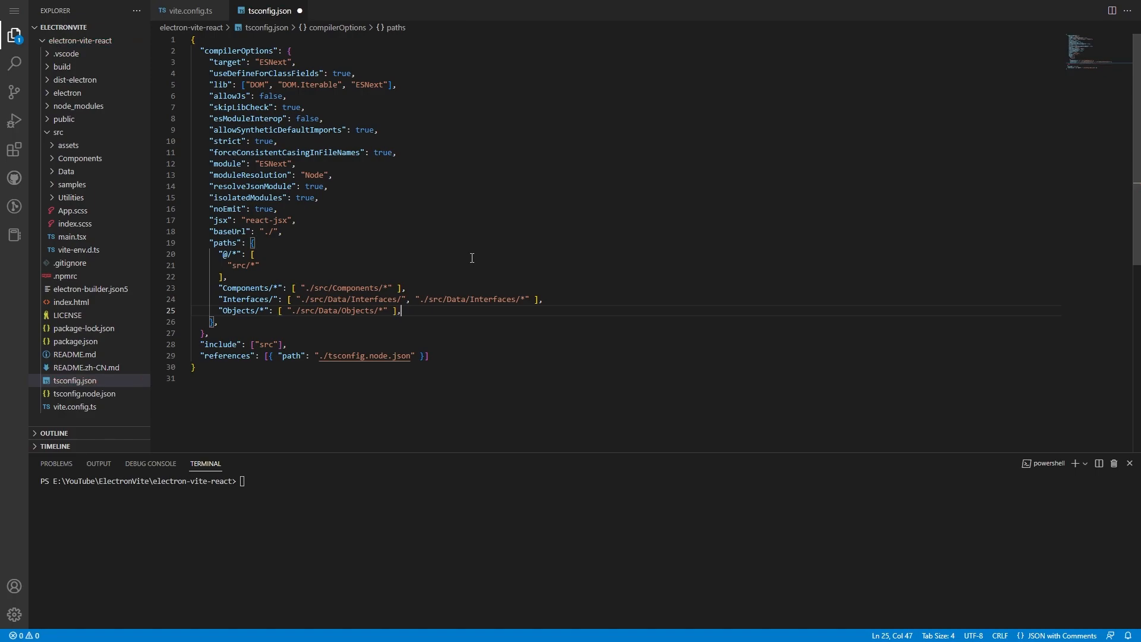
pyautogui.press('Enter')
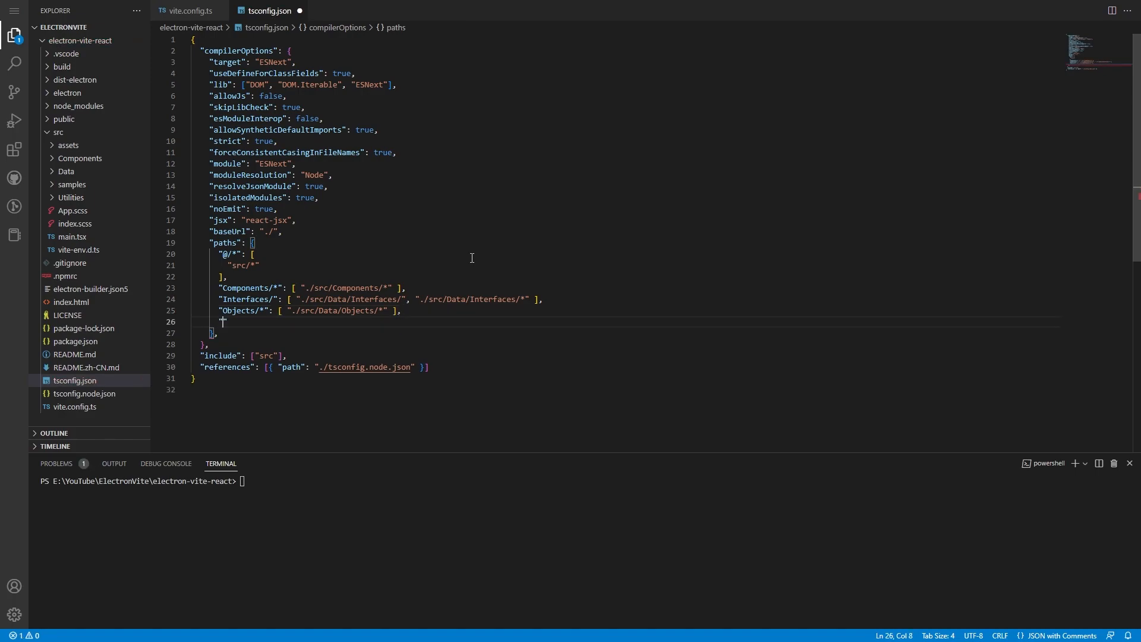
pyautogui.write('"Utilit')
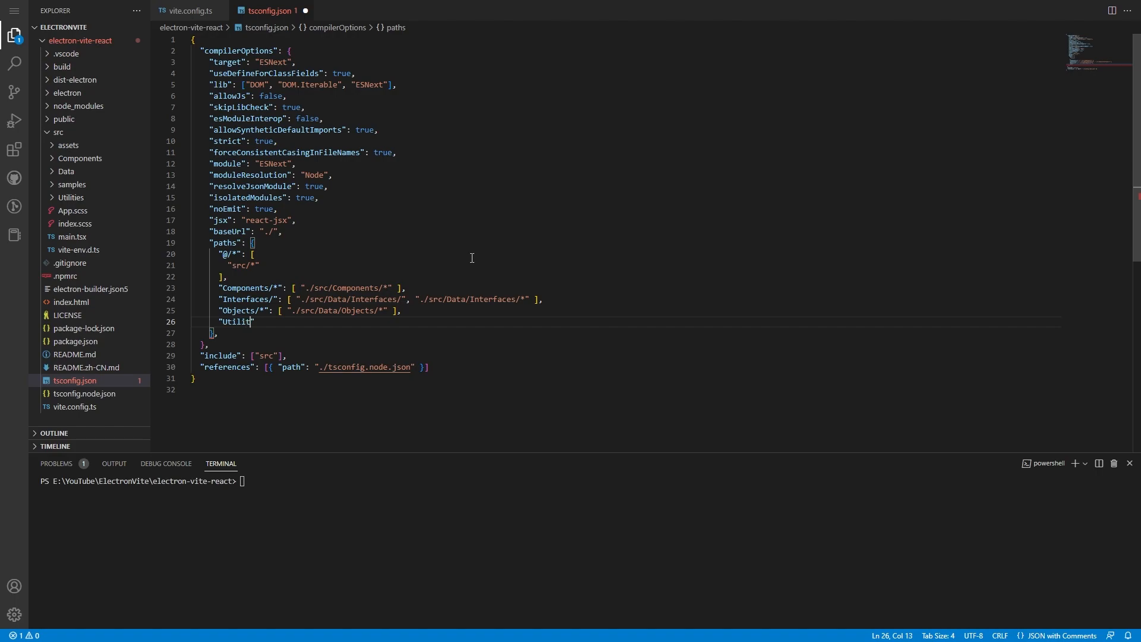
pyautogui.write('ies/*"')
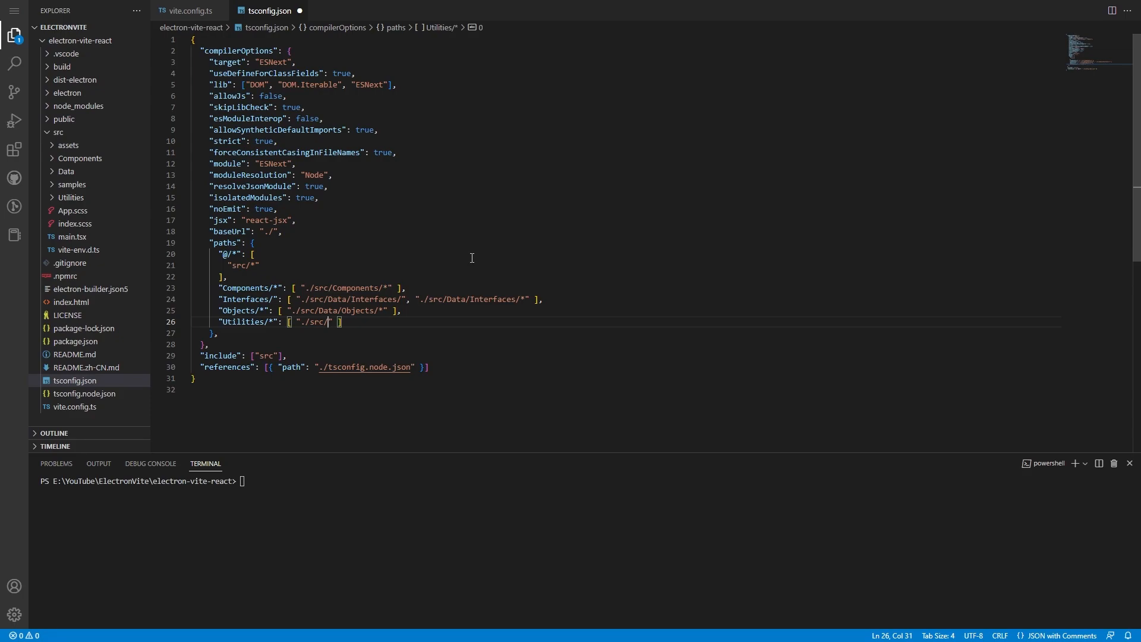
pyautogui.write('Utilities')
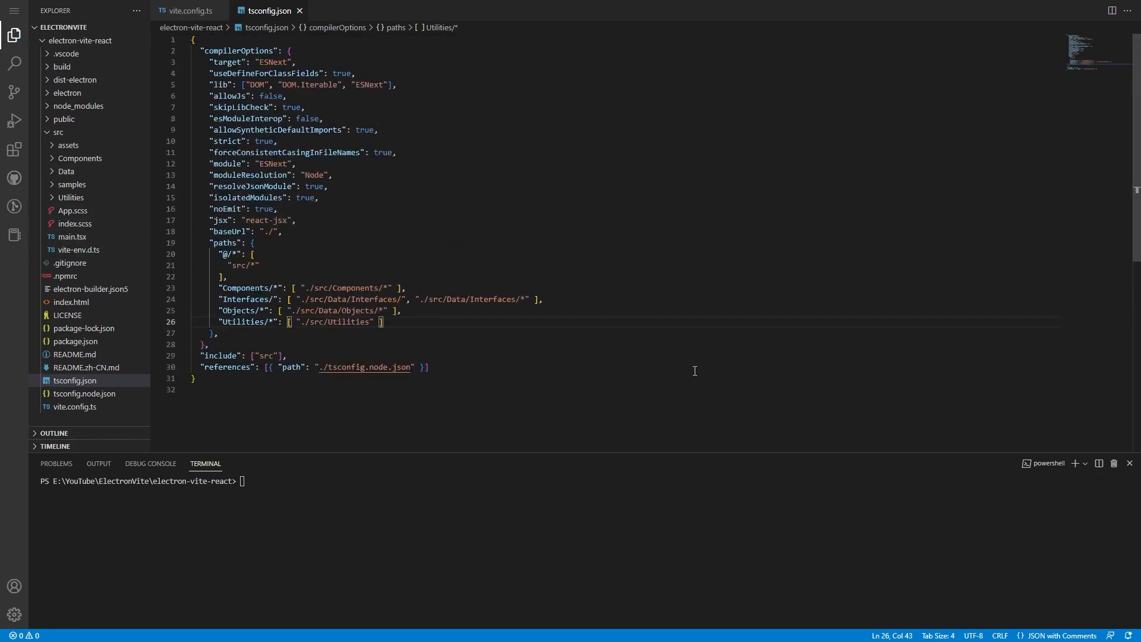
pyautogui.moveTo(512, 291)
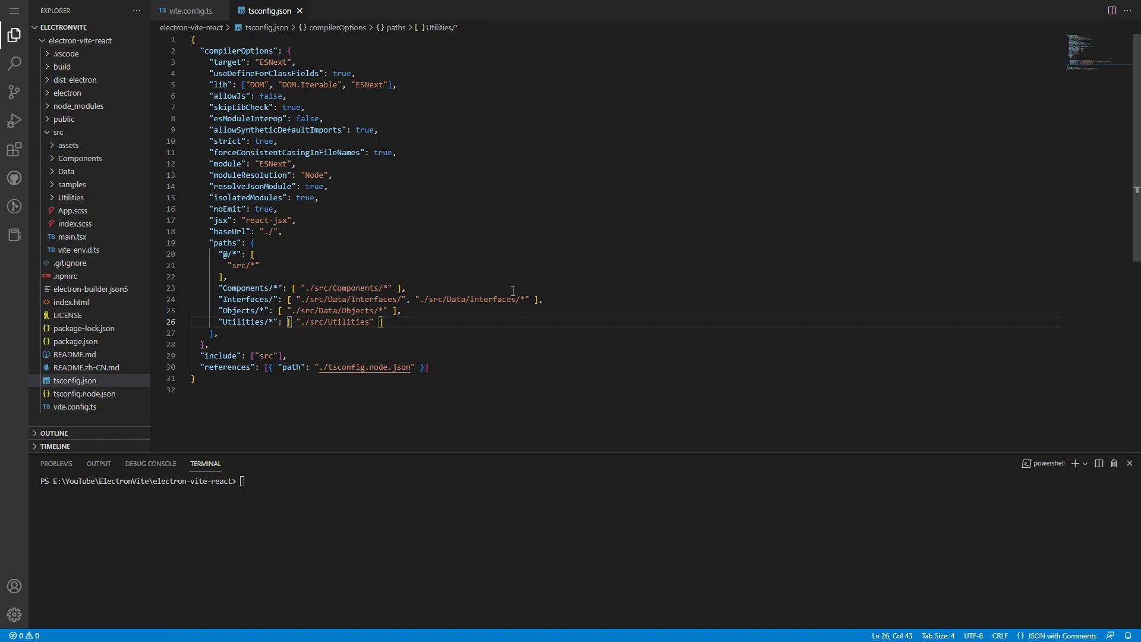
# - Close vite.config.ts and change main.tsx's App import to 'Components/App'
pyautogui.click(231, 253)
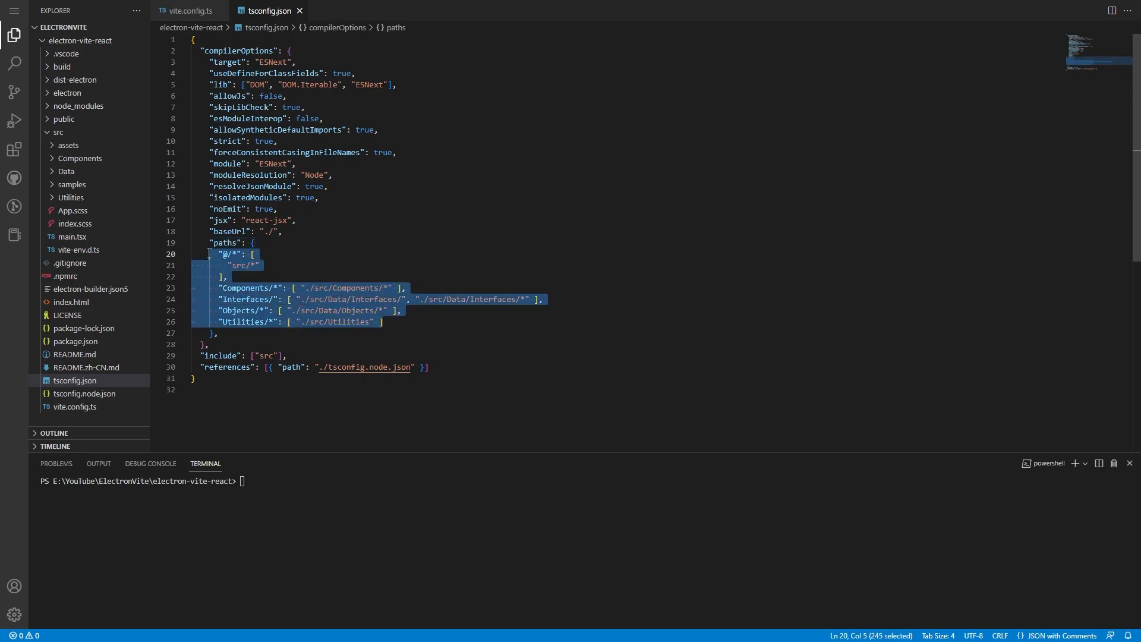
pyautogui.click(405, 288)
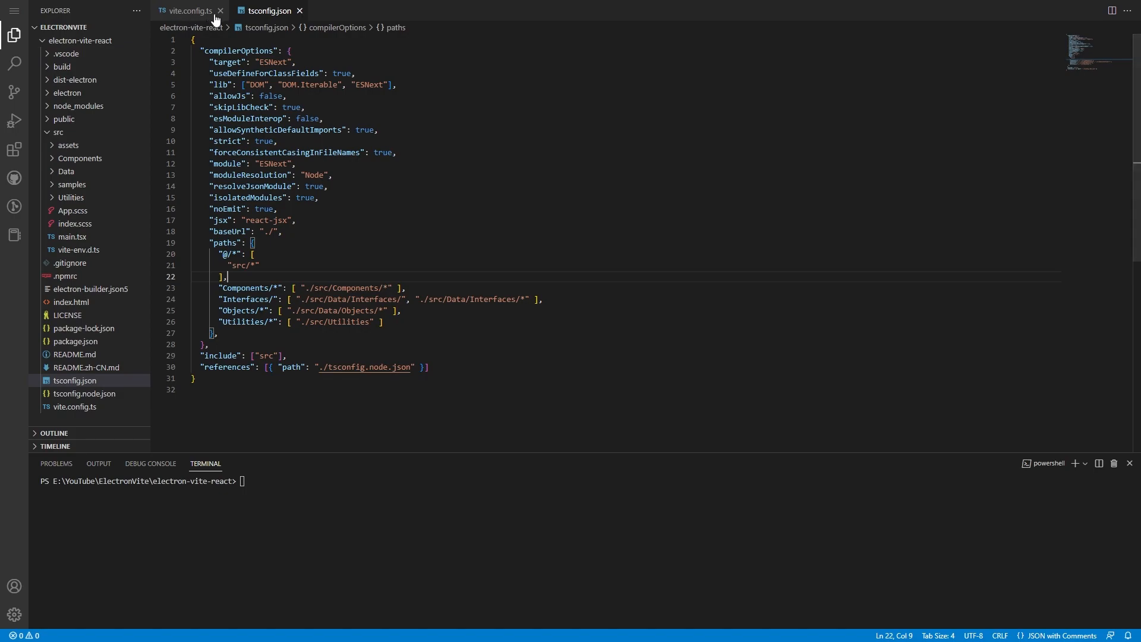
pyautogui.click(188, 10)
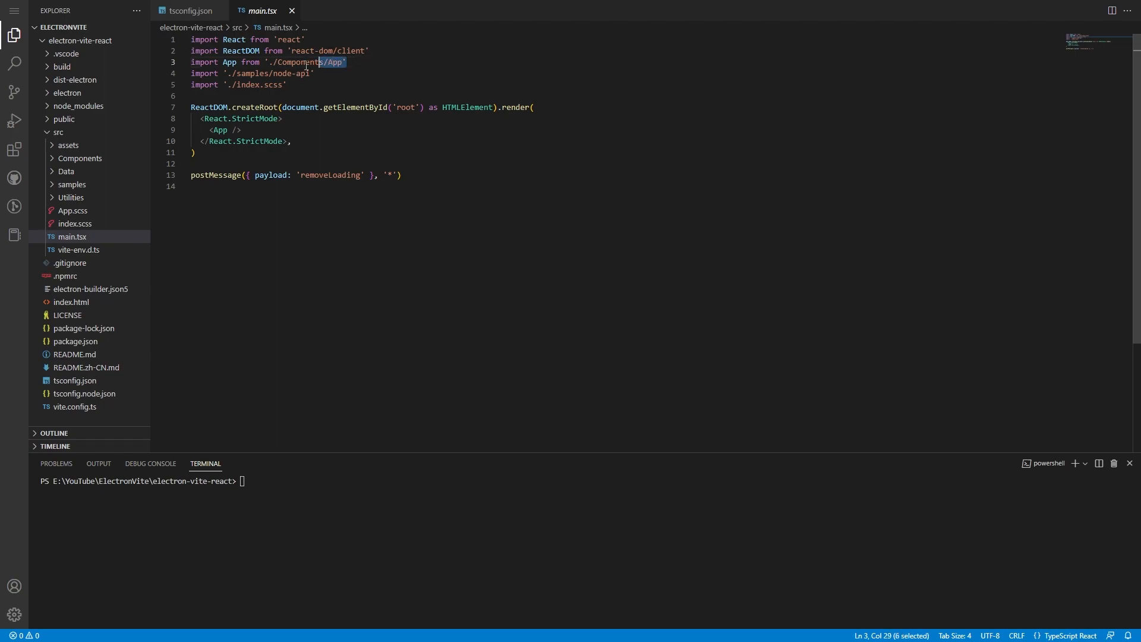
pyautogui.write('Com')
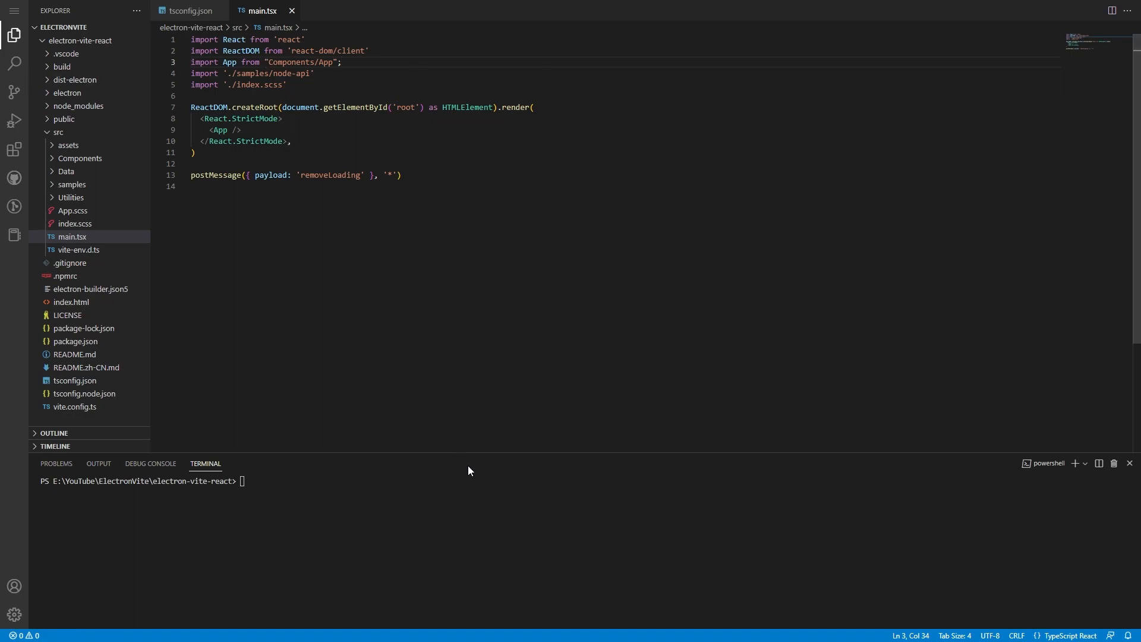
# - Run npm run dev, which reports ./assets/node.svg unresolved, and open App.scss
pyautogui.write('n')
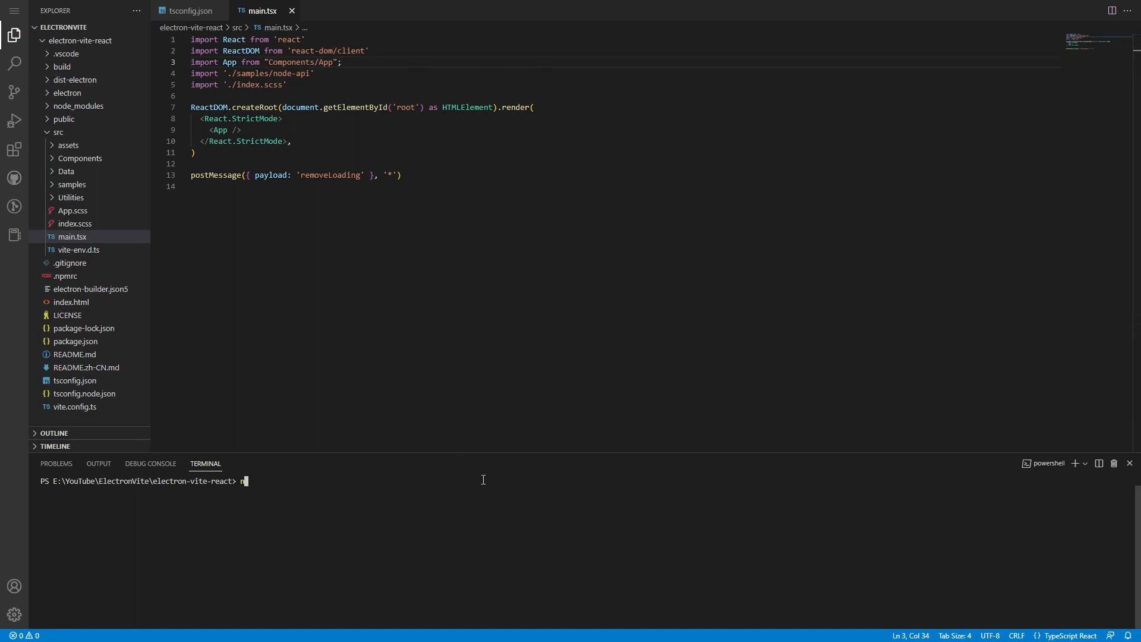
pyautogui.write('pm run')
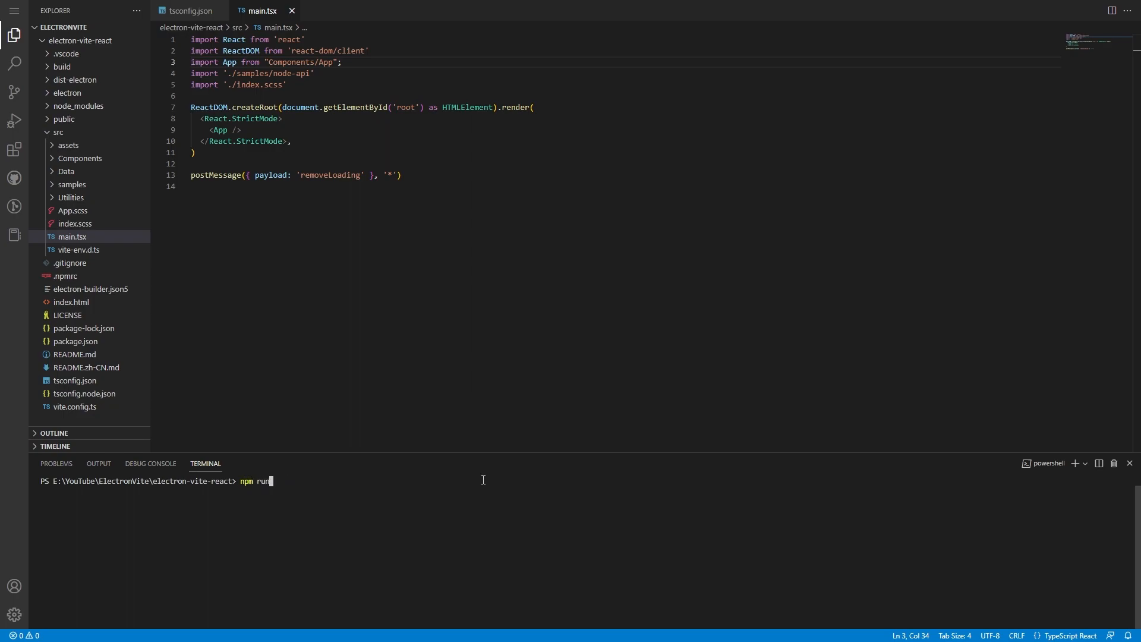
pyautogui.press('Return')
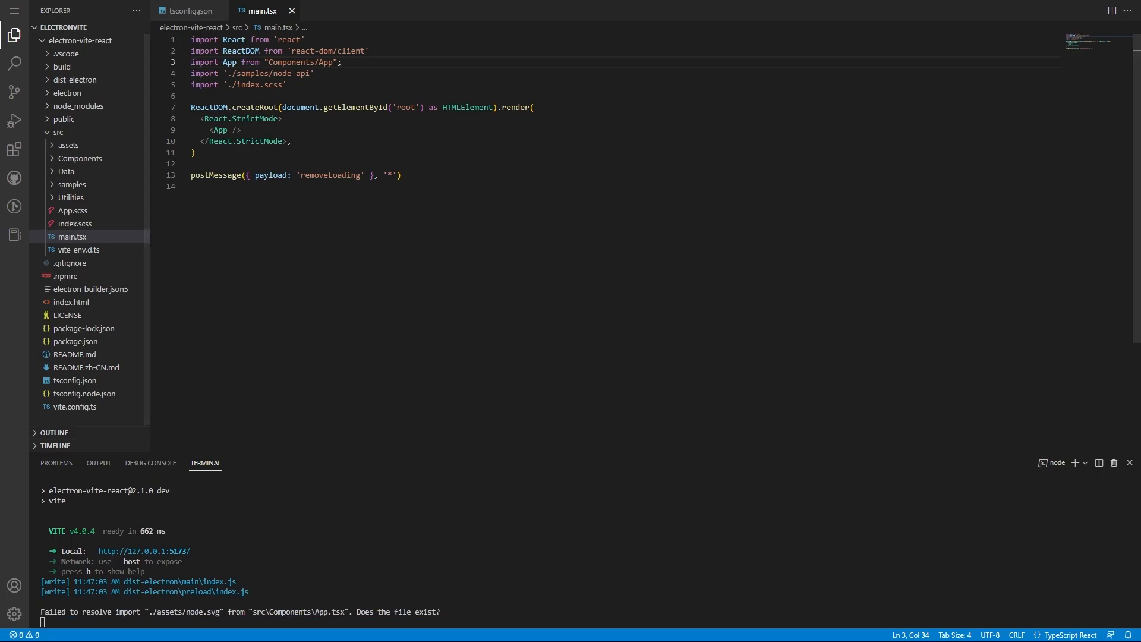
pyautogui.scroll(-3)
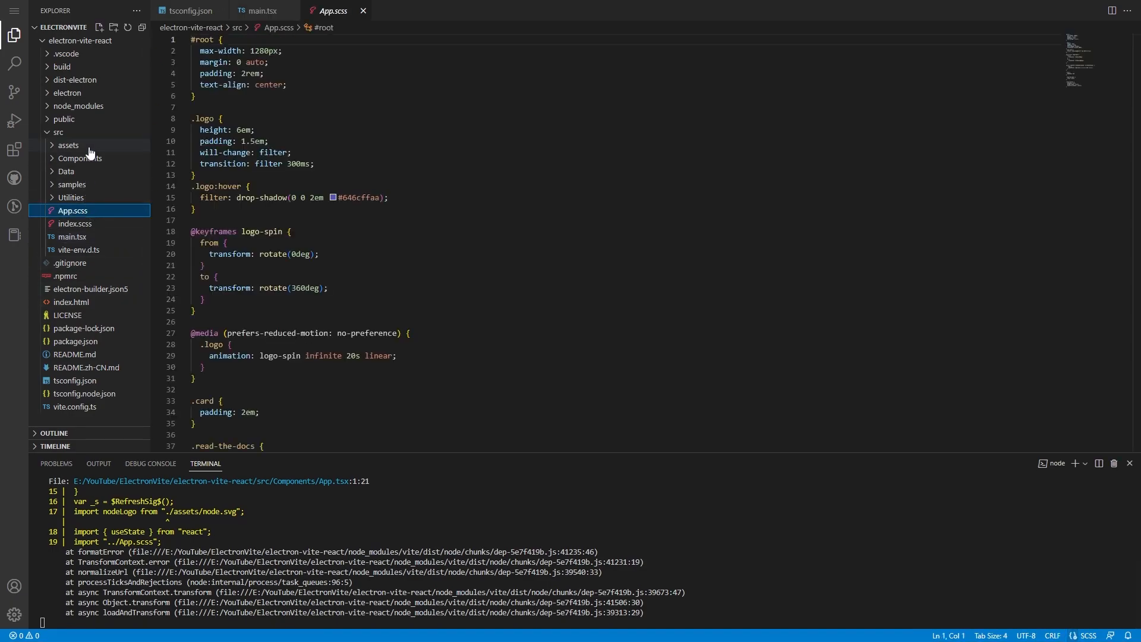
pyautogui.click(79, 158)
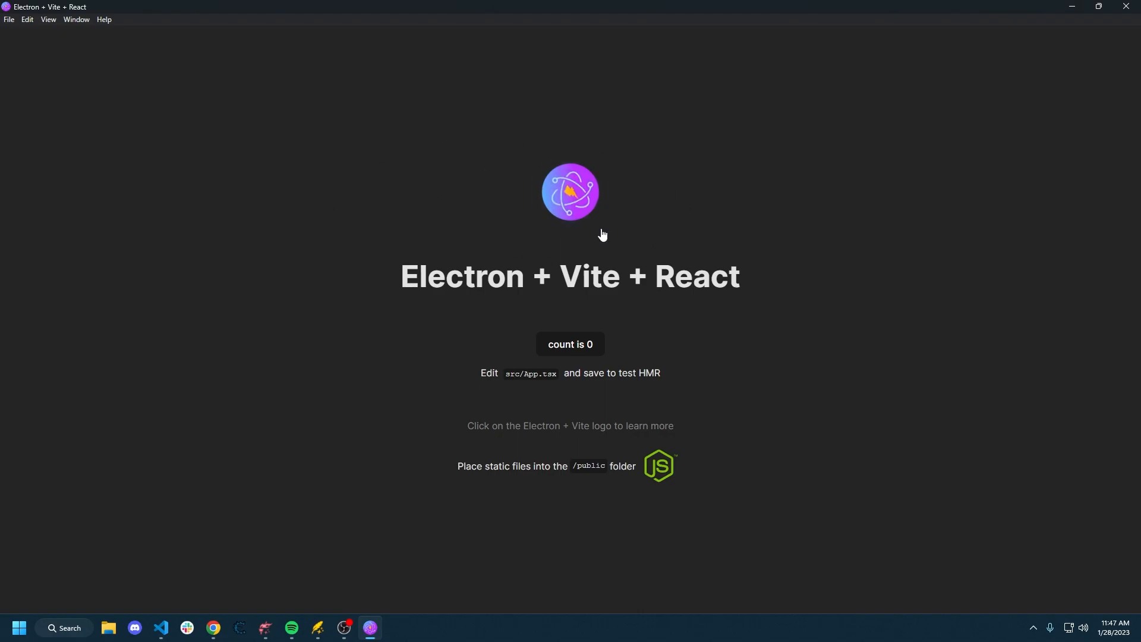
# - Change App.tsx's useState(0) to useState(2) and save so the app shows 'count is 2'
pyautogui.click(1098, 6)
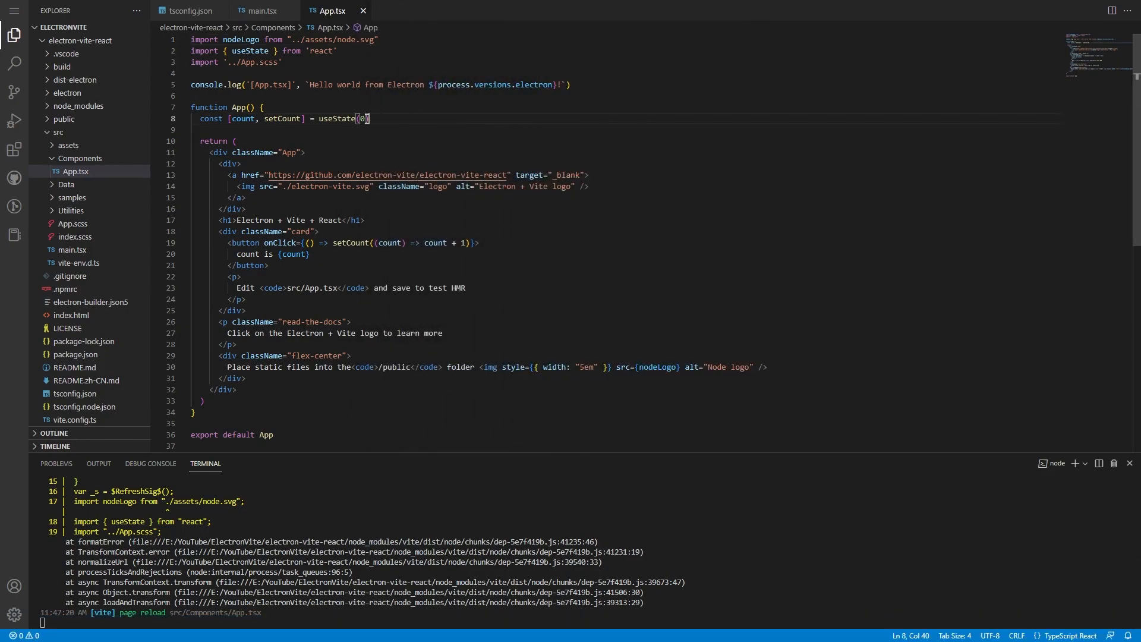
pyautogui.press('Left')
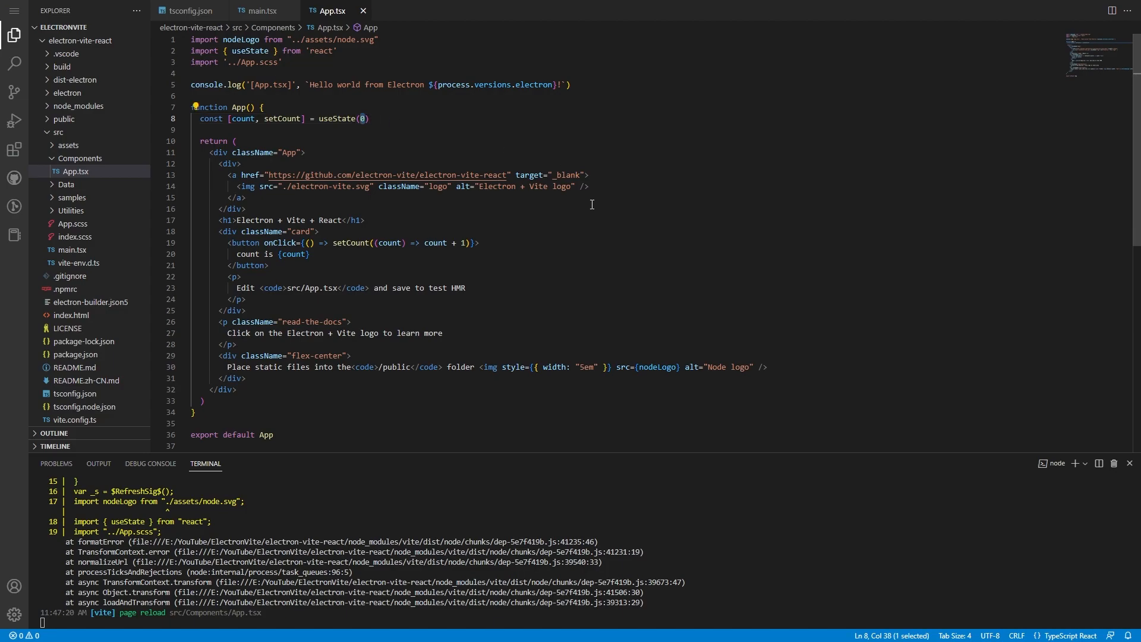
pyautogui.write('2')
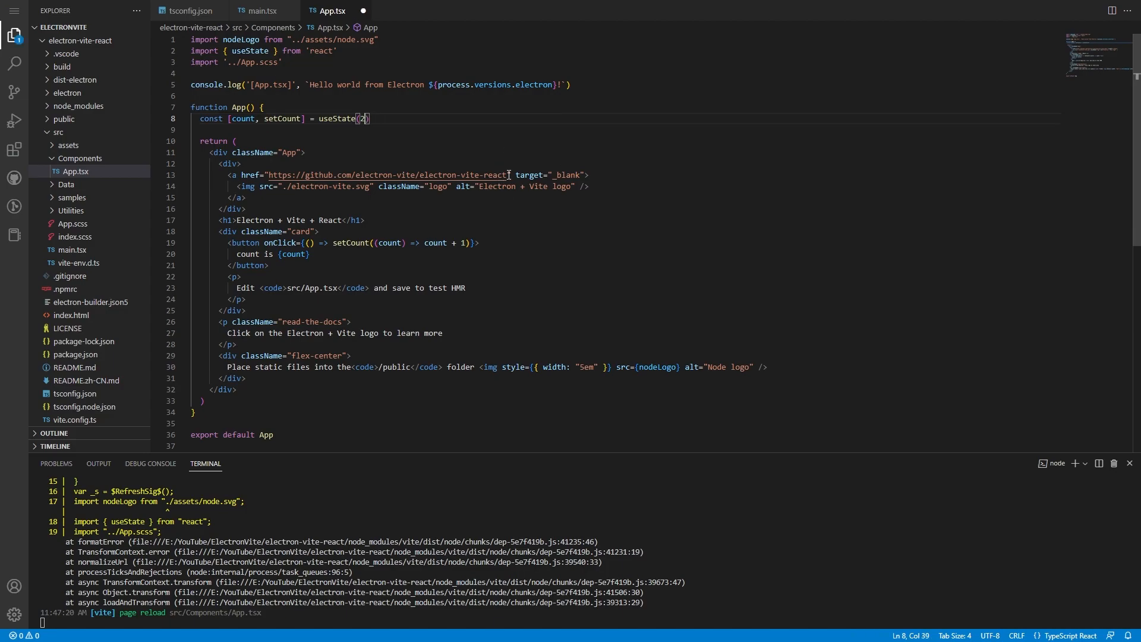
pyautogui.press('ctrl+s')
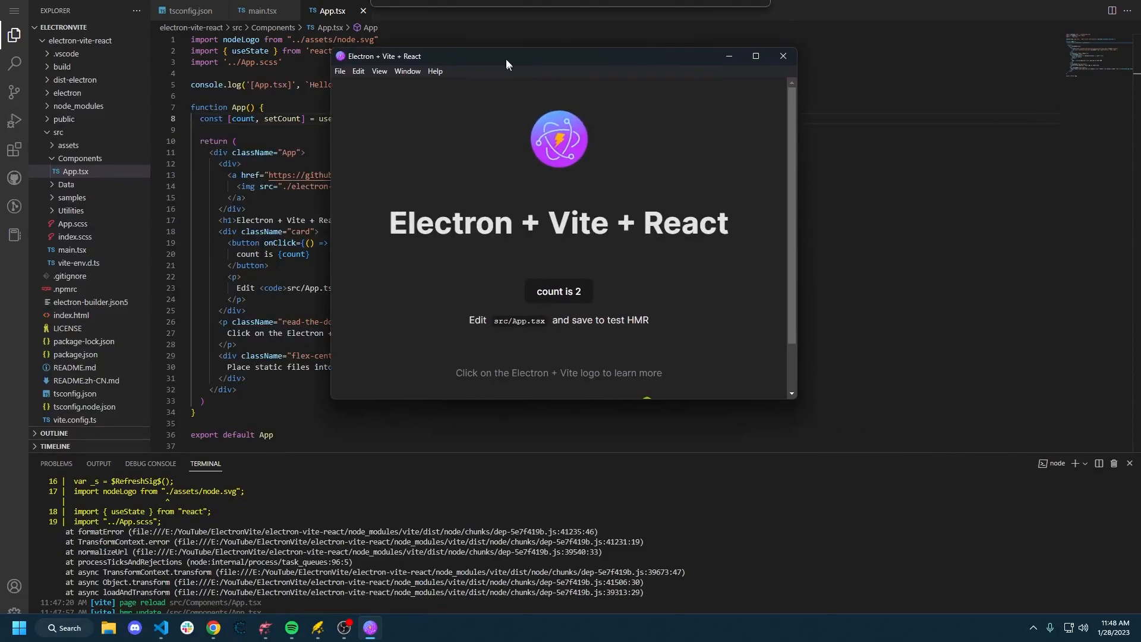
pyautogui.moveTo(593, 279)
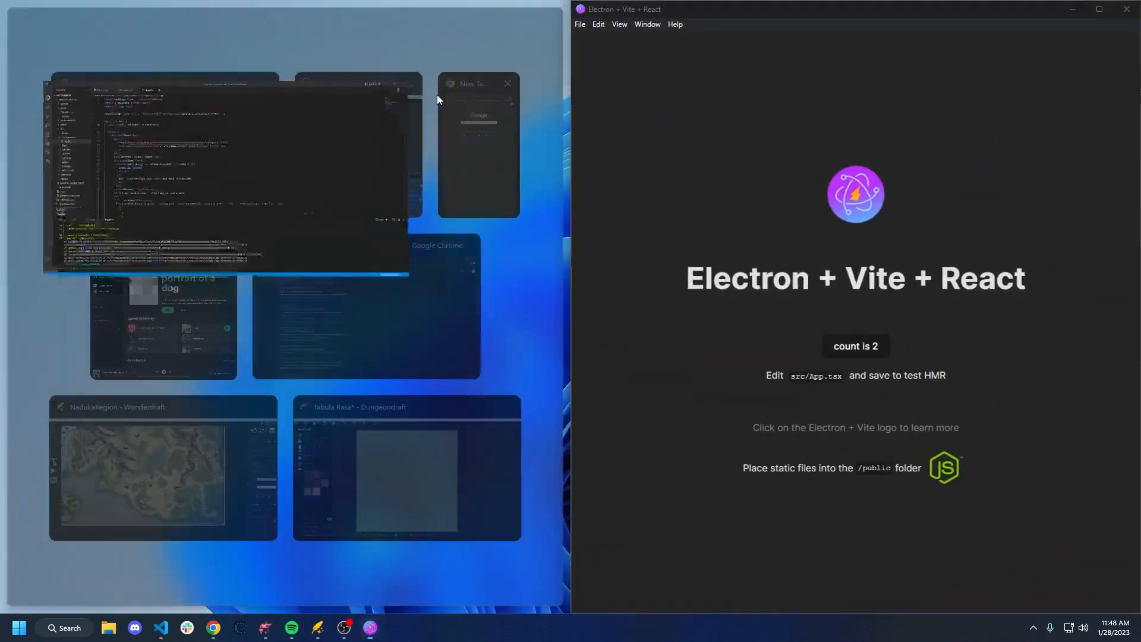
# - Change the initial count to 20, save, then close the running Electron app
pyautogui.click(225, 174)
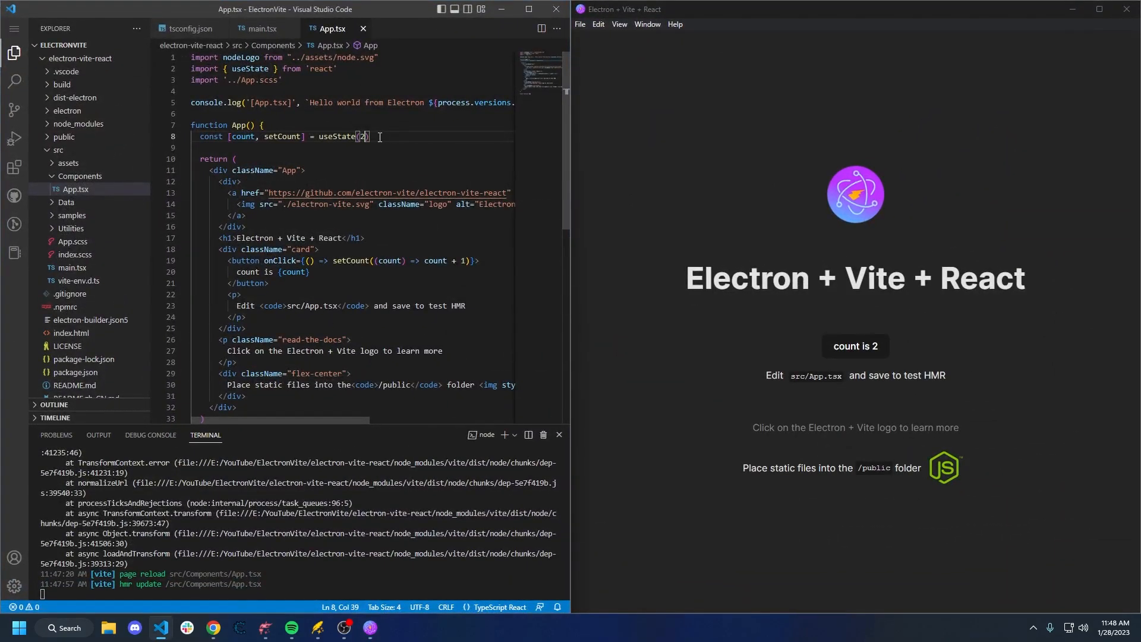
pyautogui.write('0')
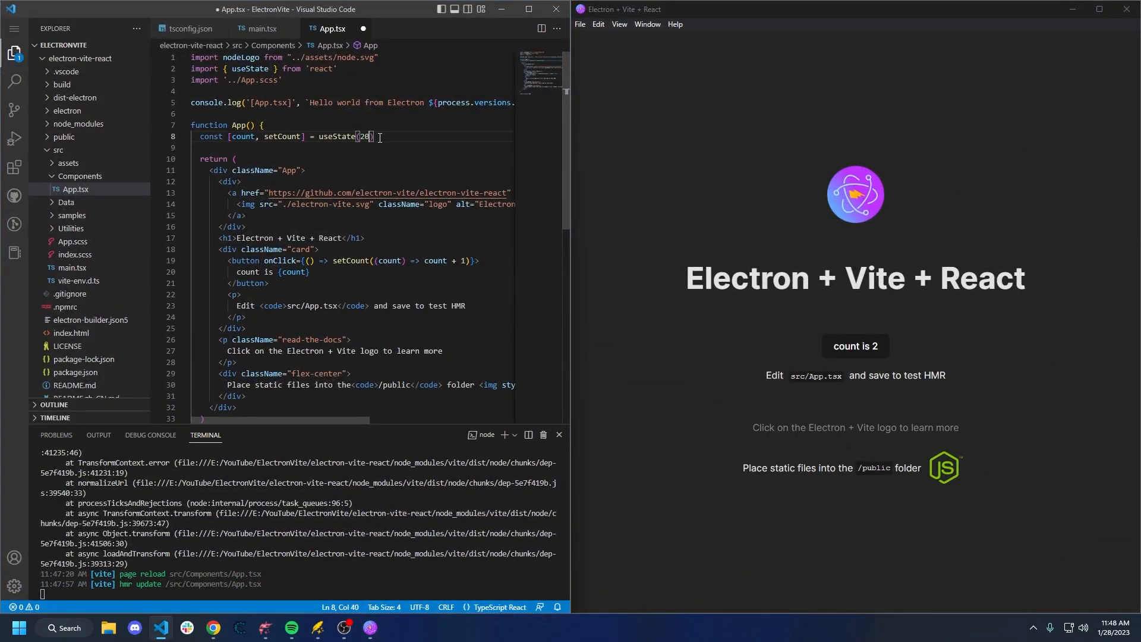
pyautogui.press('ctrl+s')
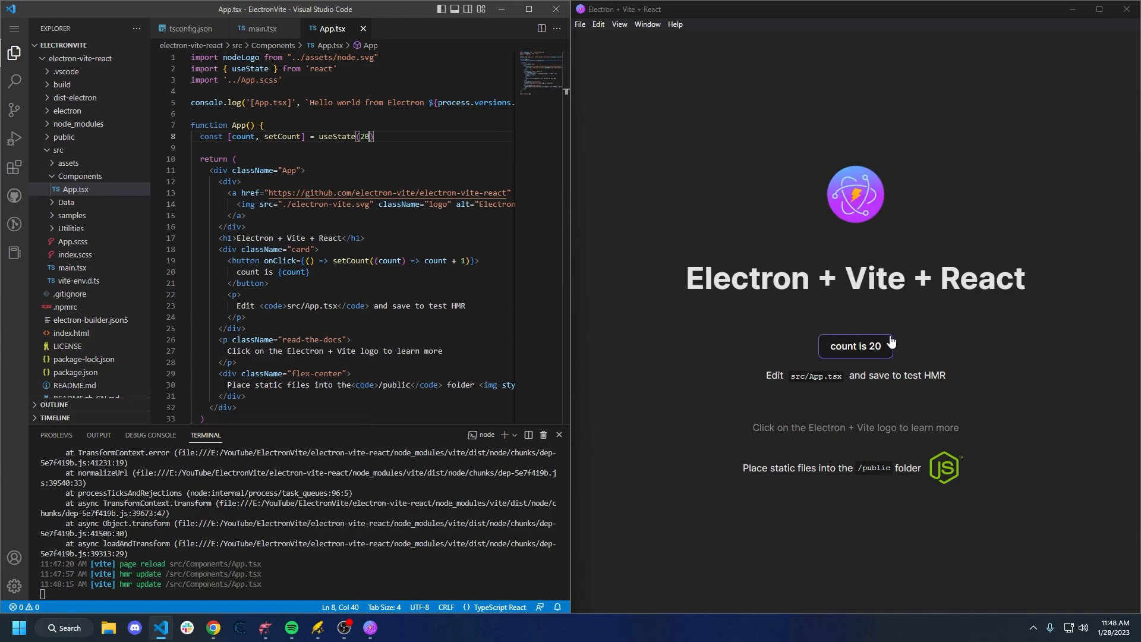
pyautogui.moveTo(753, 286)
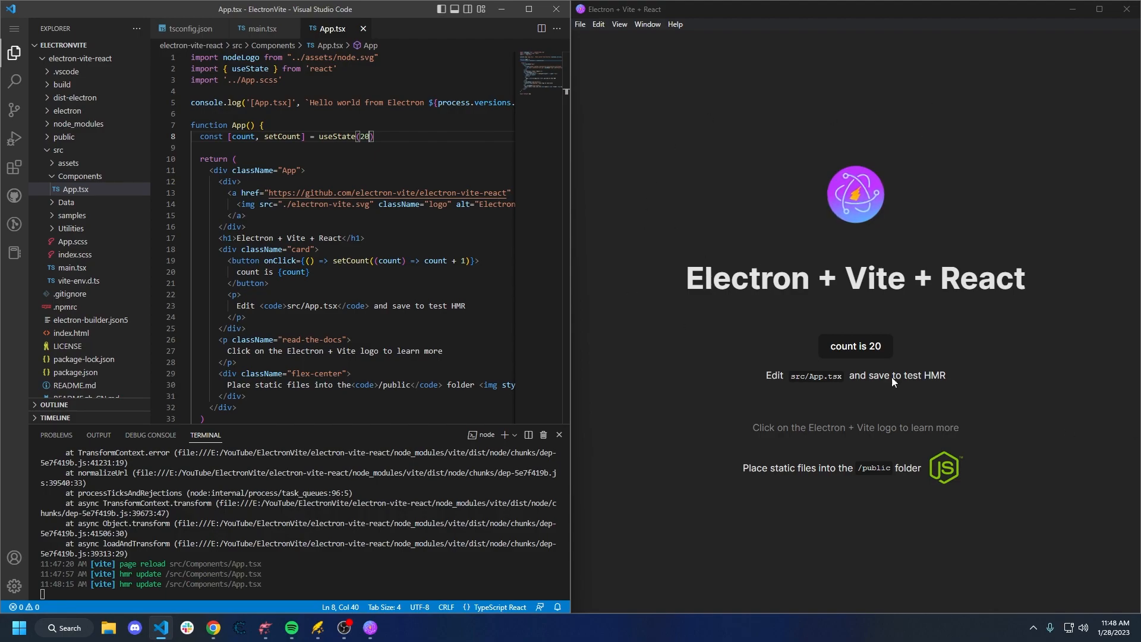
pyautogui.moveTo(970, 187)
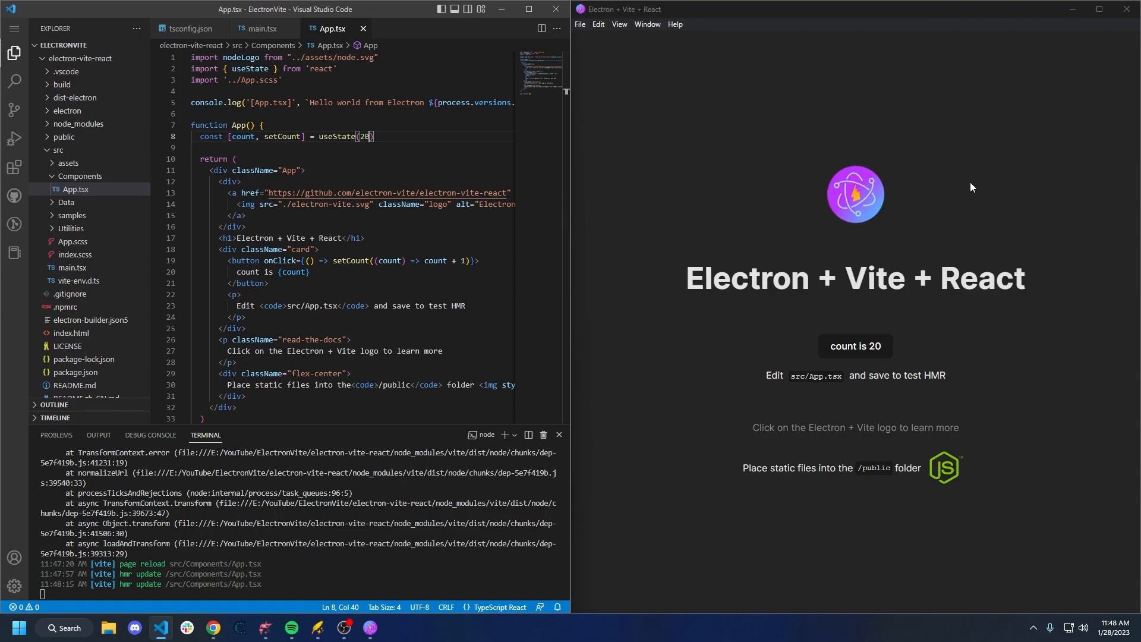
pyautogui.click(67, 110)
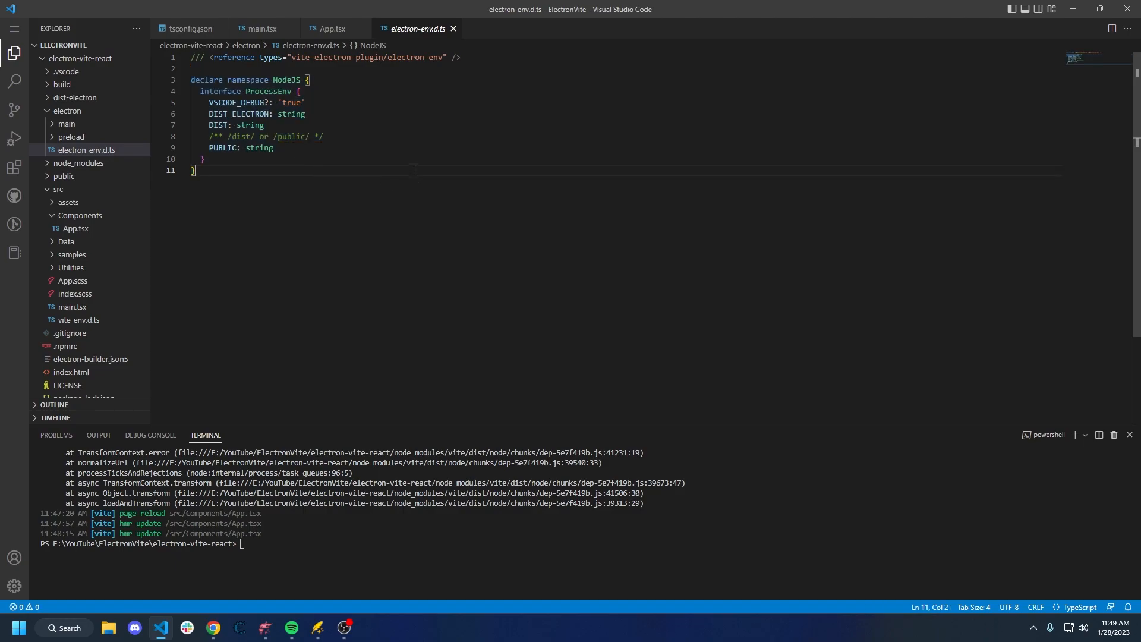
pyautogui.moveTo(357, 118)
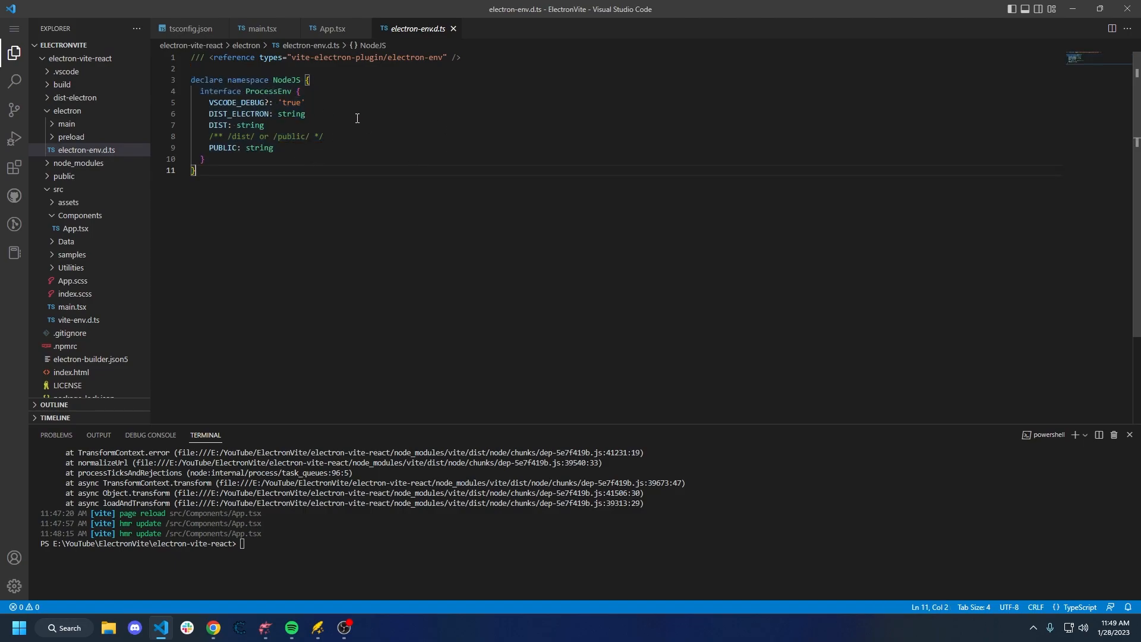
# - Open the preload index.ts, then expand electron/main and open its index.ts
pyautogui.click(331, 28)
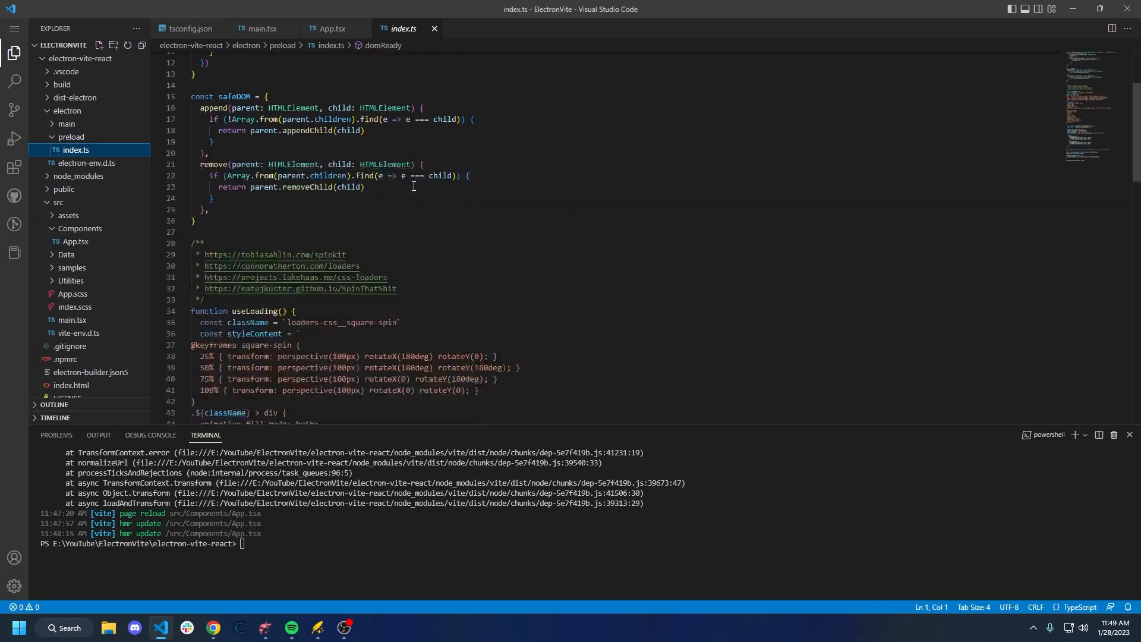
pyautogui.scroll(3)
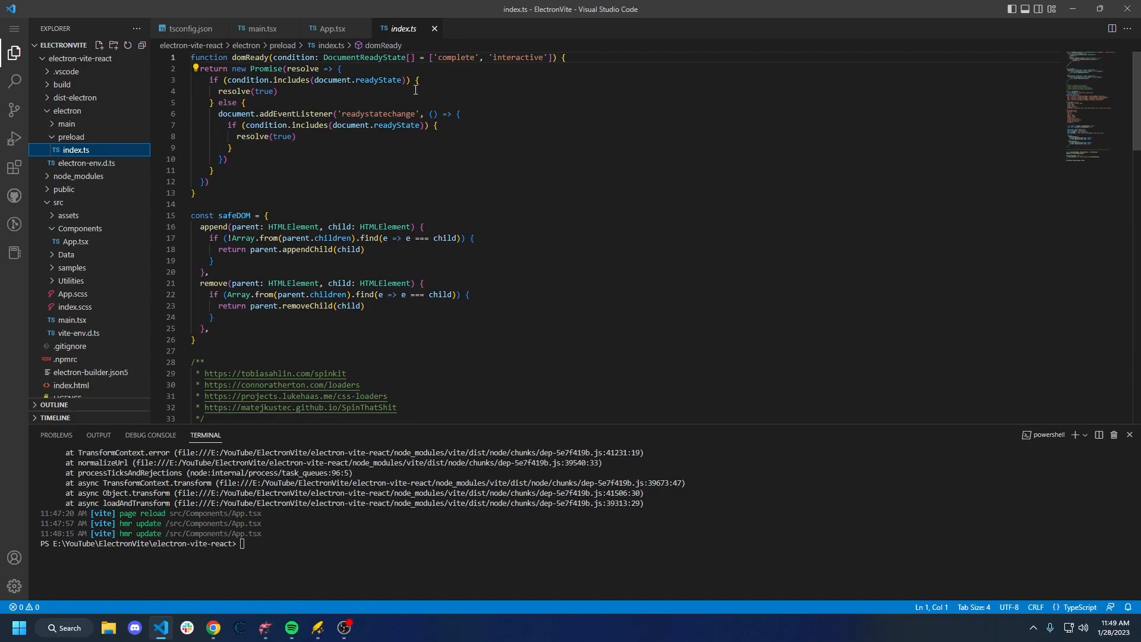
pyautogui.click(331, 29)
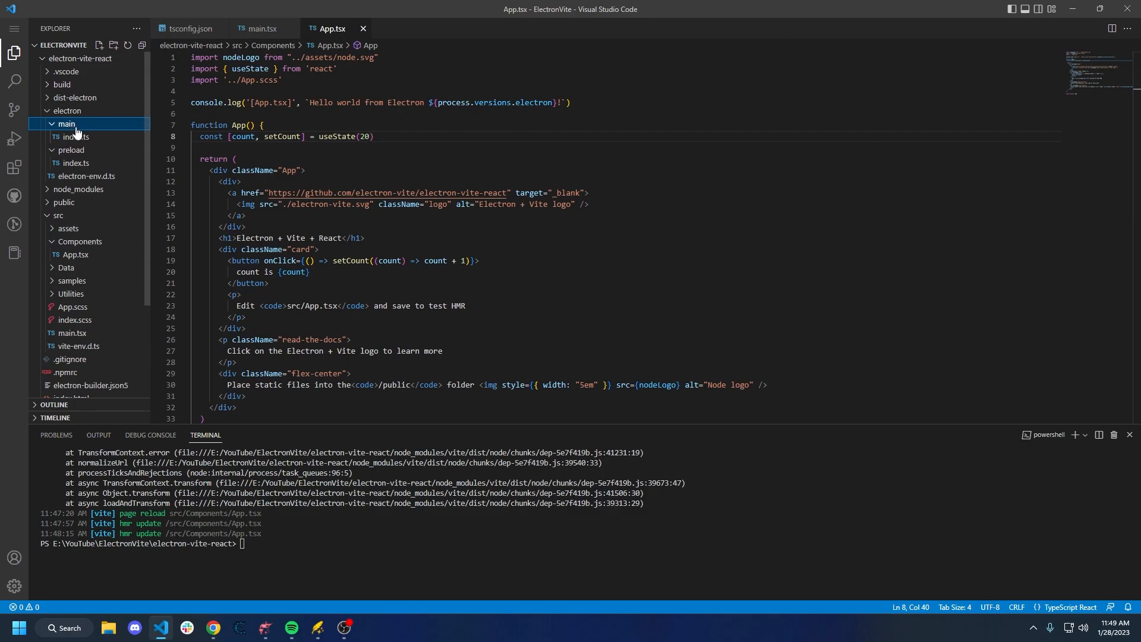
pyautogui.click(75, 136)
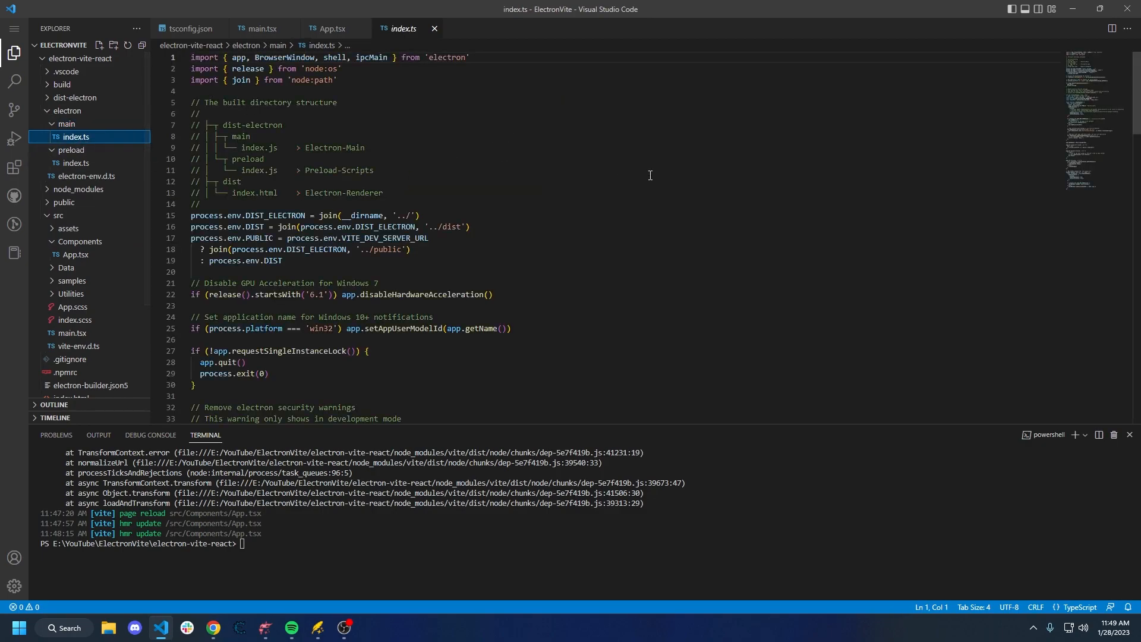
pyautogui.scroll(-3)
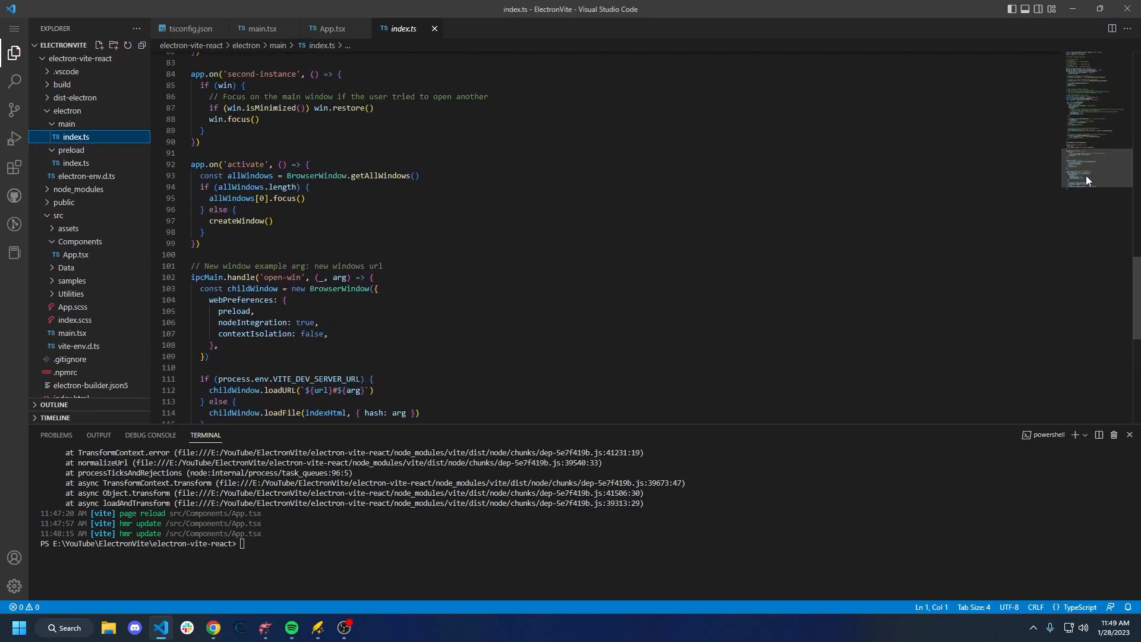
# - Add fullscreen: true to the BrowserWindow options and rerun npm run dev
pyautogui.scroll(3)
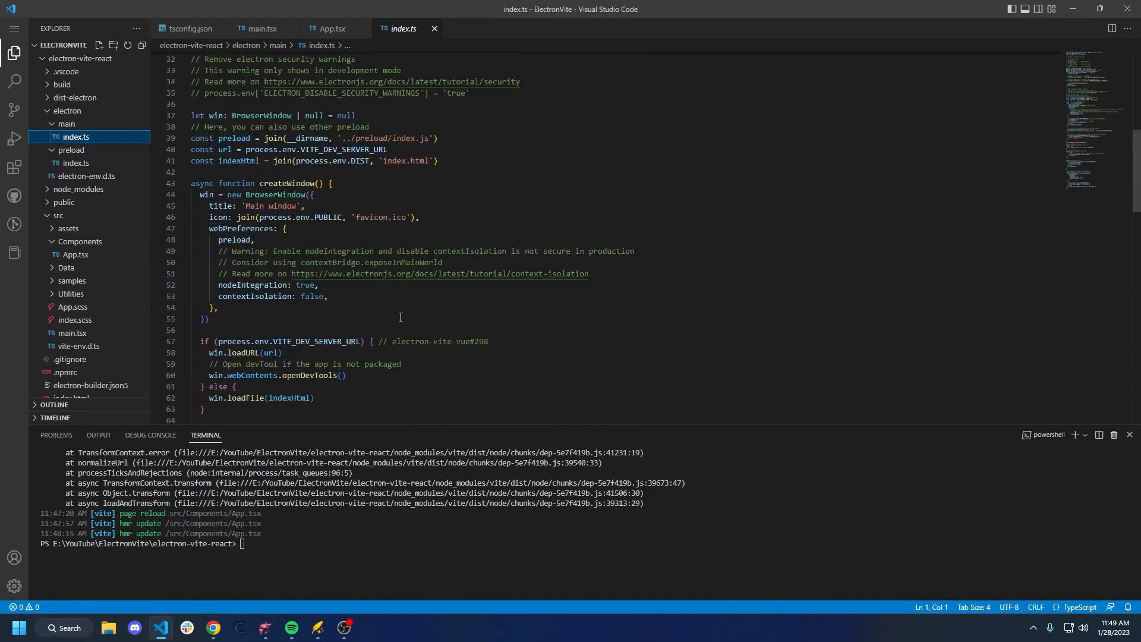
pyautogui.write('full')
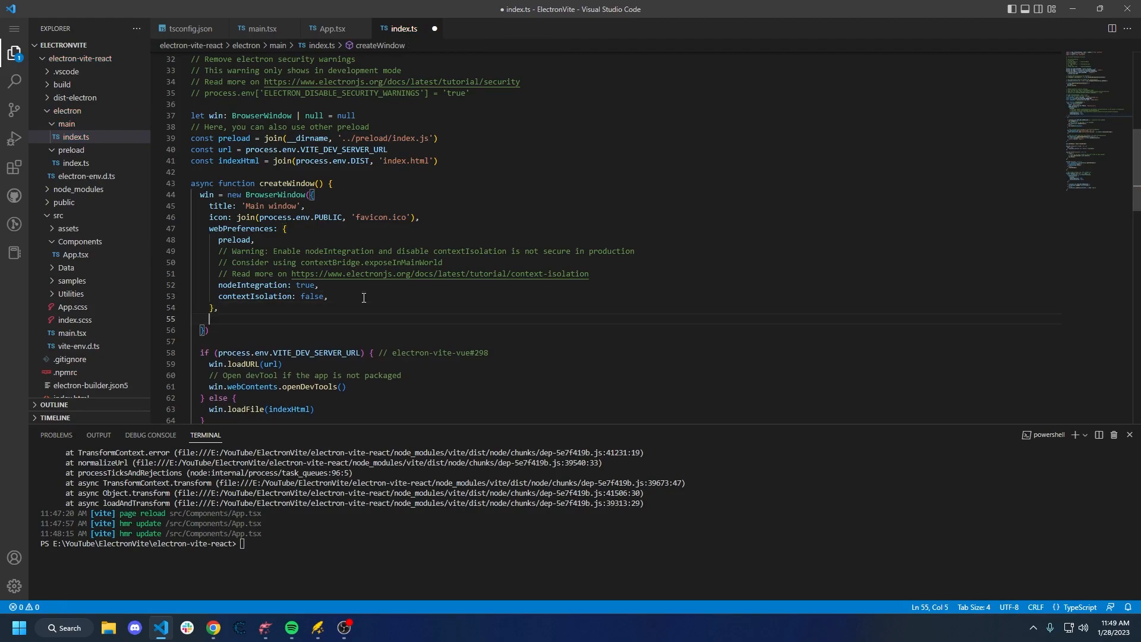
pyautogui.write('fullscreen: true')
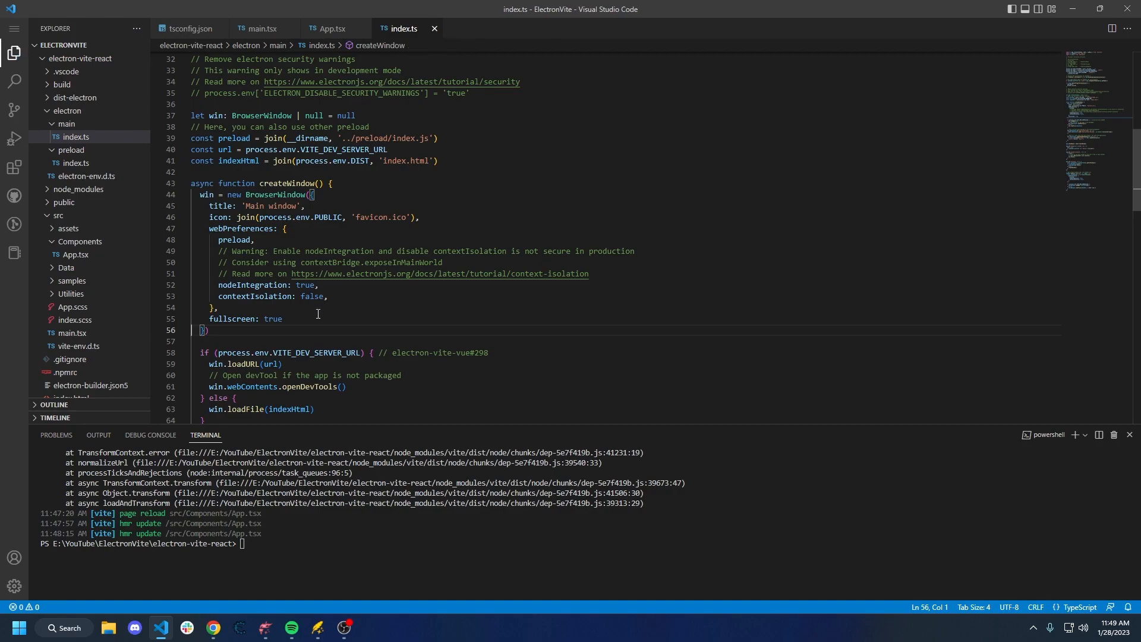
pyautogui.click(242, 318)
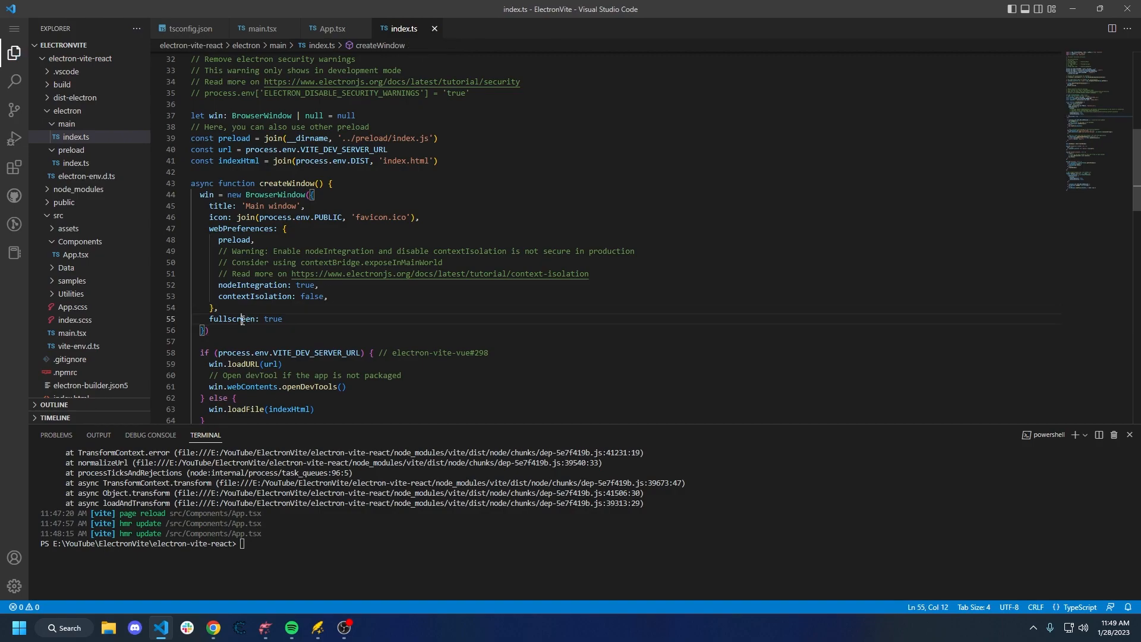
pyautogui.write('maxi')
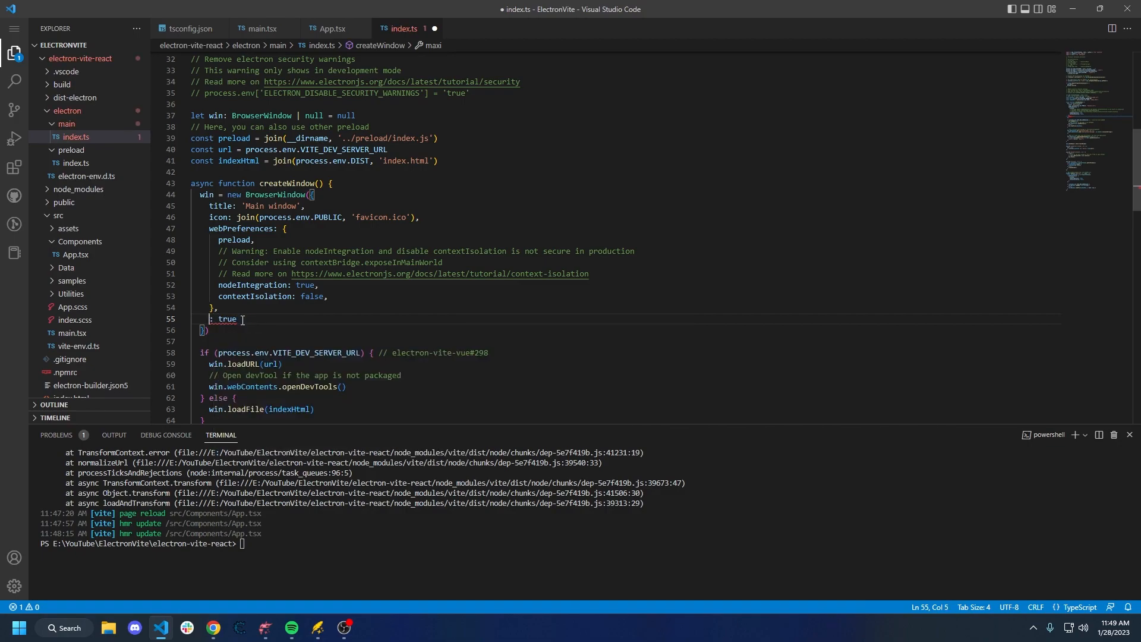
pyautogui.write('fullscree')
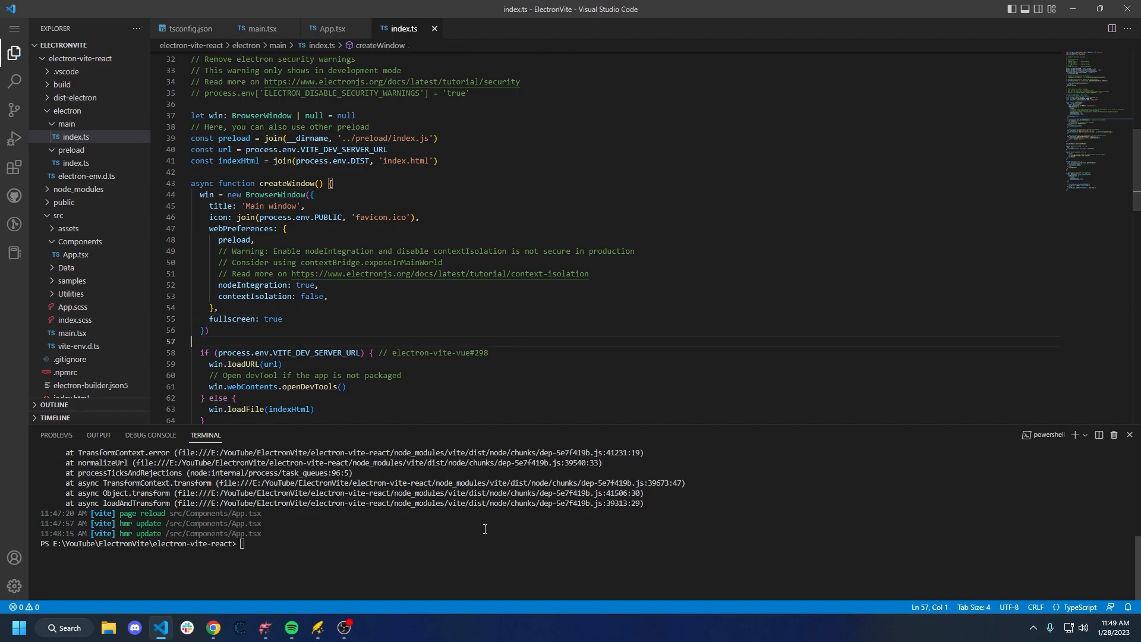
pyautogui.write('npm run dev')
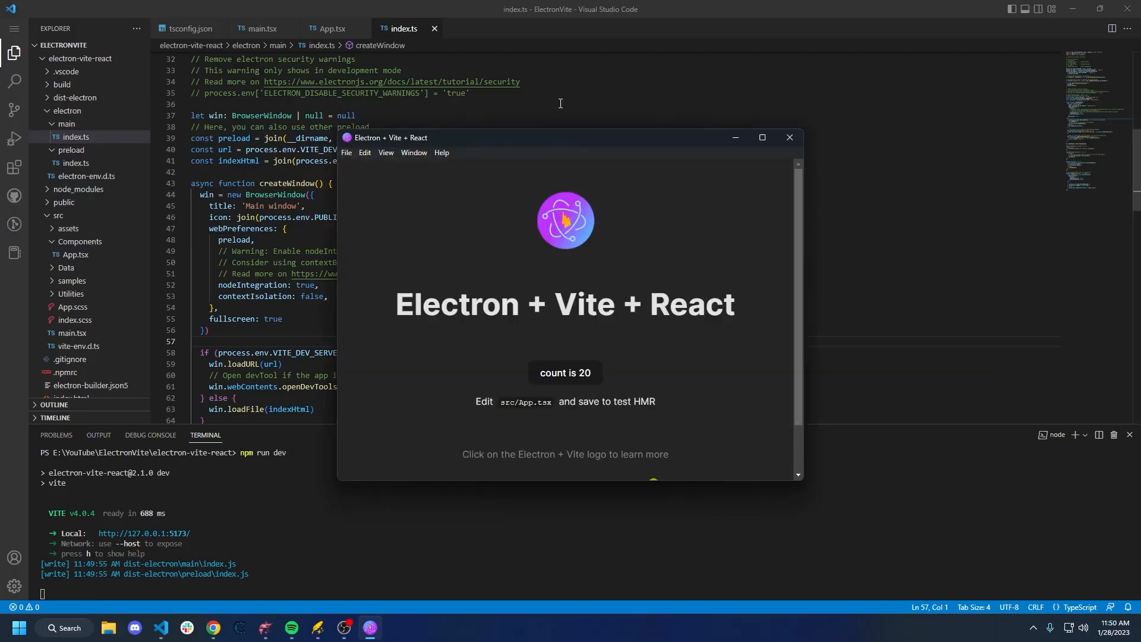
# - Bring the fullscreen app window to the front and close it
pyautogui.click(761, 137)
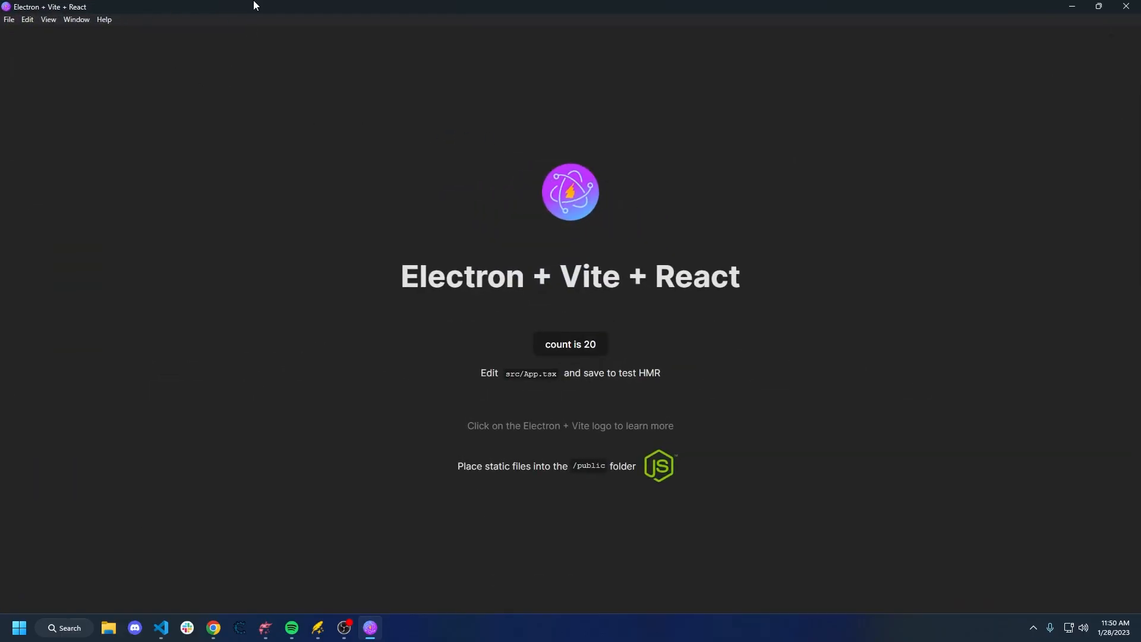
pyautogui.click(160, 632)
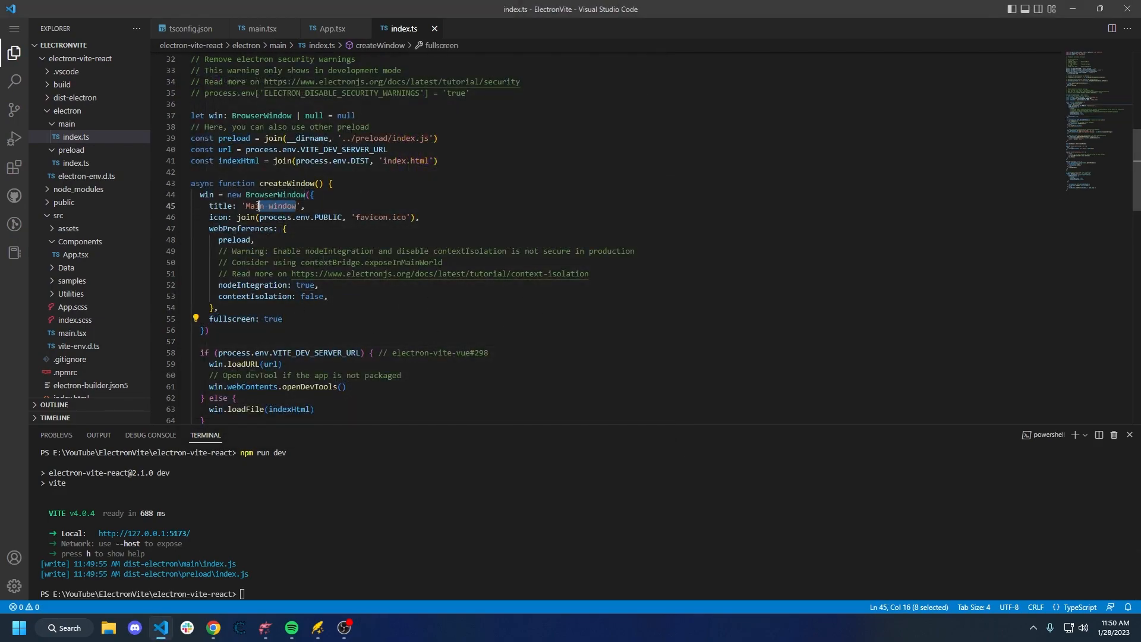
# - Set the window title to 'This is a Vite application' and relaunch with npm run dev
pyautogui.write('This')
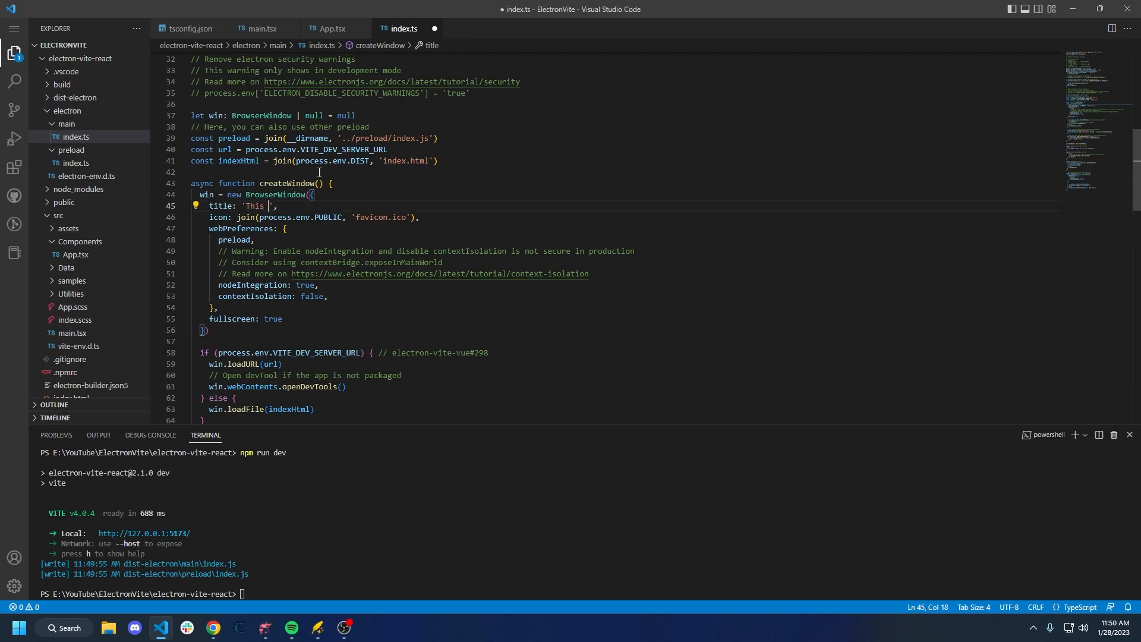
pyautogui.write('is a V')
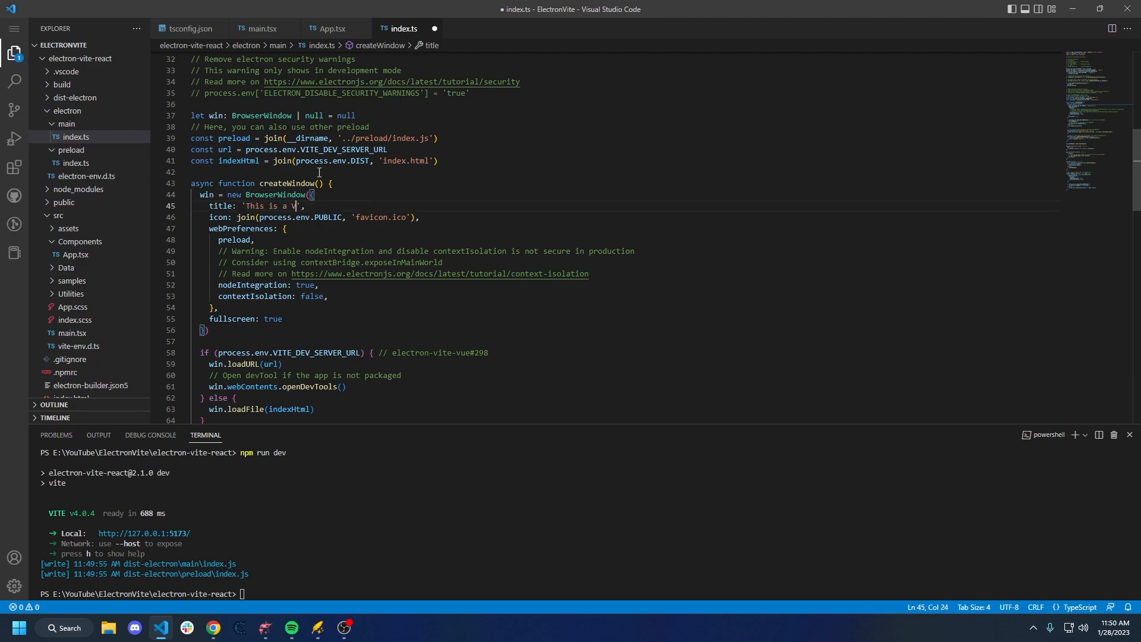
pyautogui.write('ite applicatio')
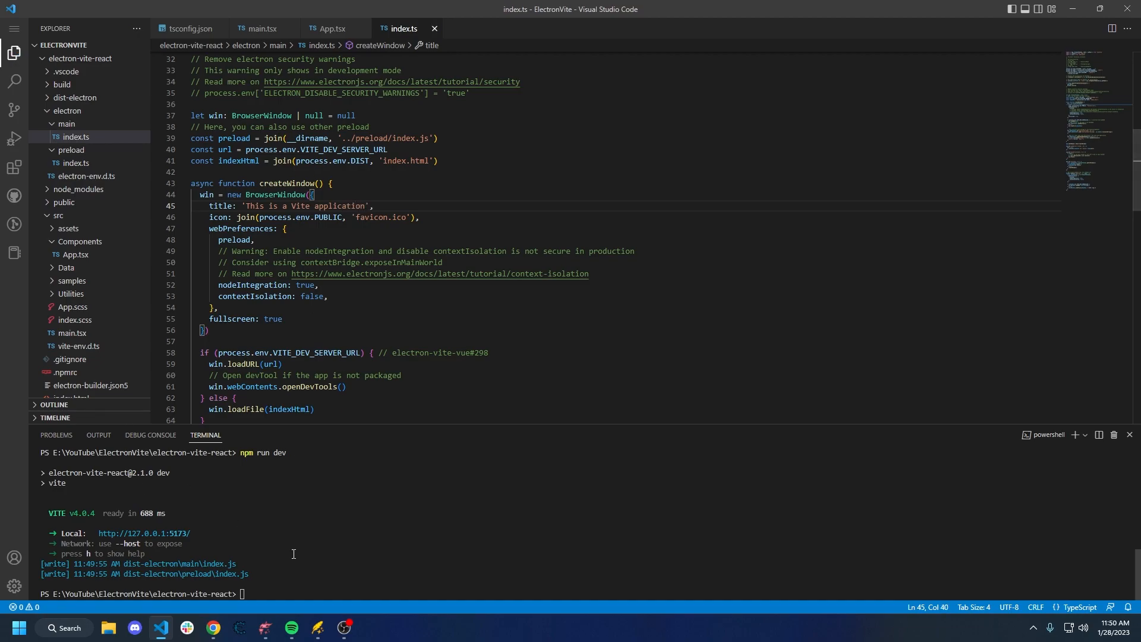
pyautogui.write('npm run dev')
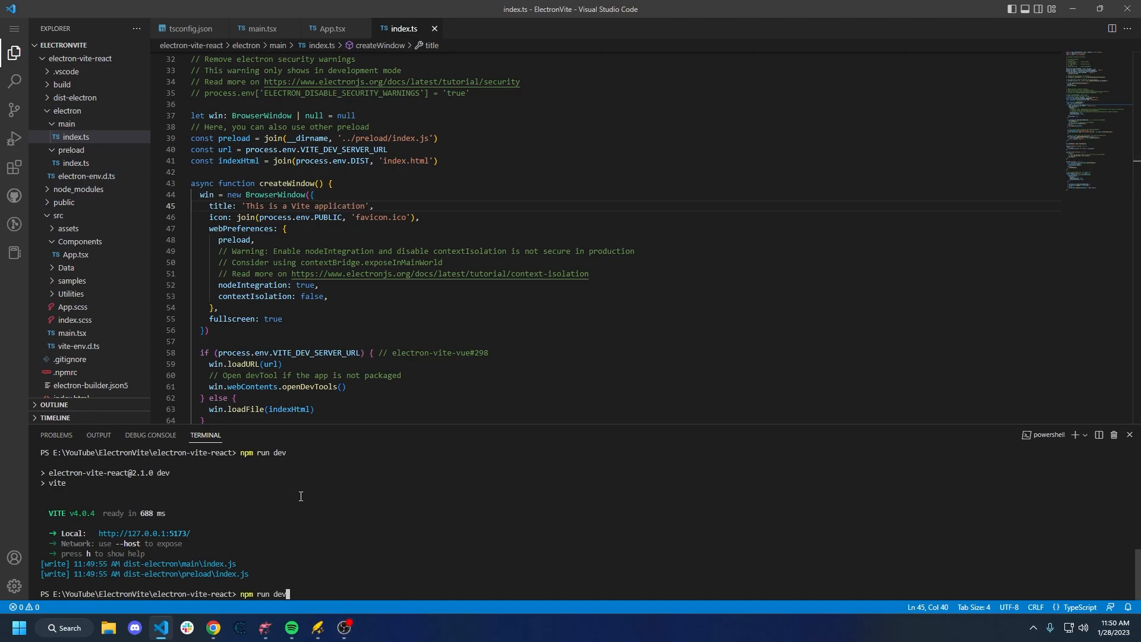
pyautogui.press('Return')
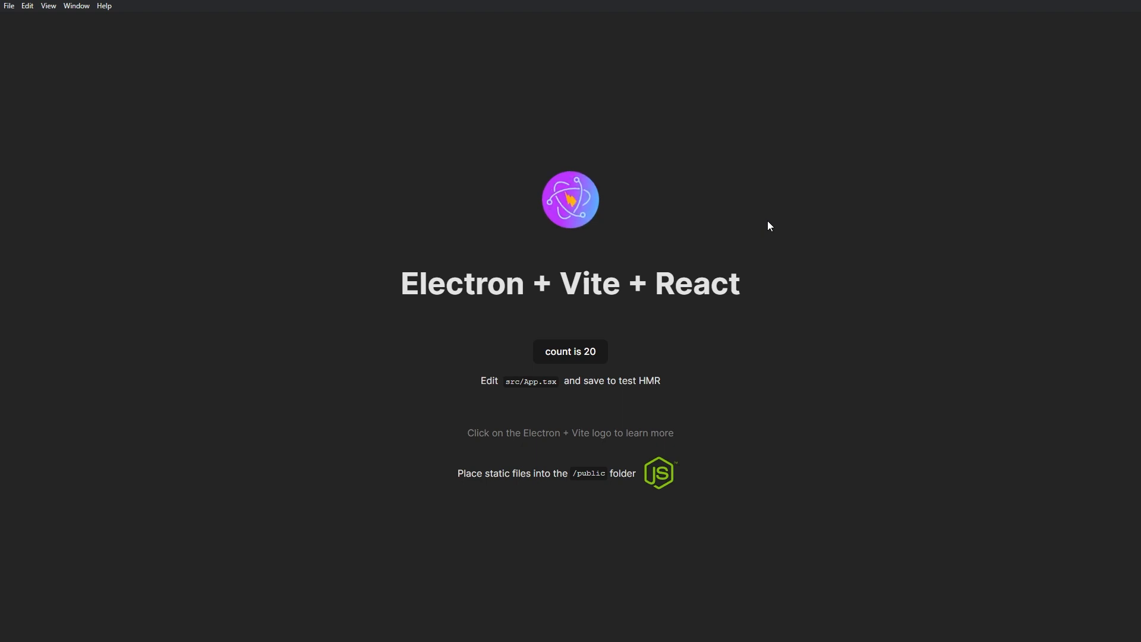
# - Select 'Electron' in the app heading, then close the fullscreen app
pyautogui.doubleClick(461, 282)
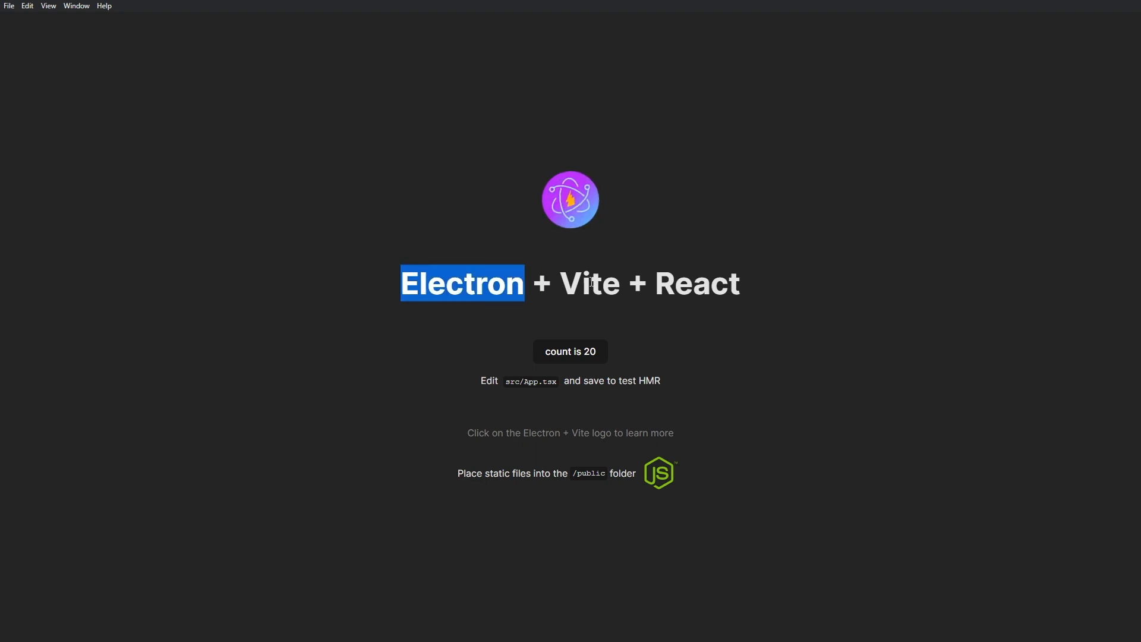
pyautogui.click(335, 244)
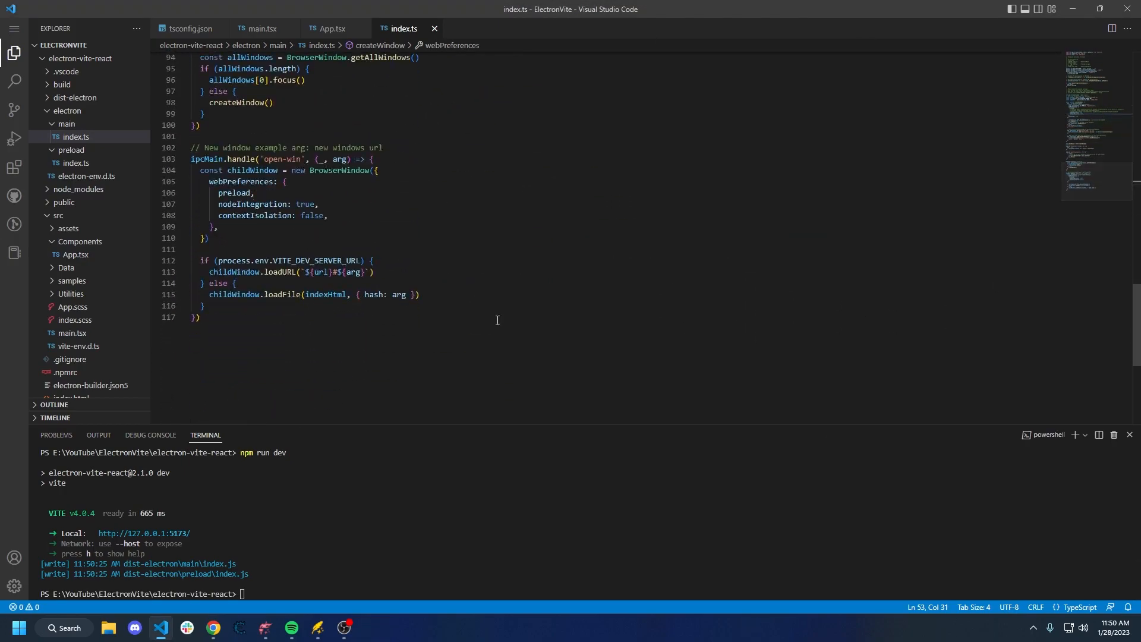
pyautogui.scroll(3)
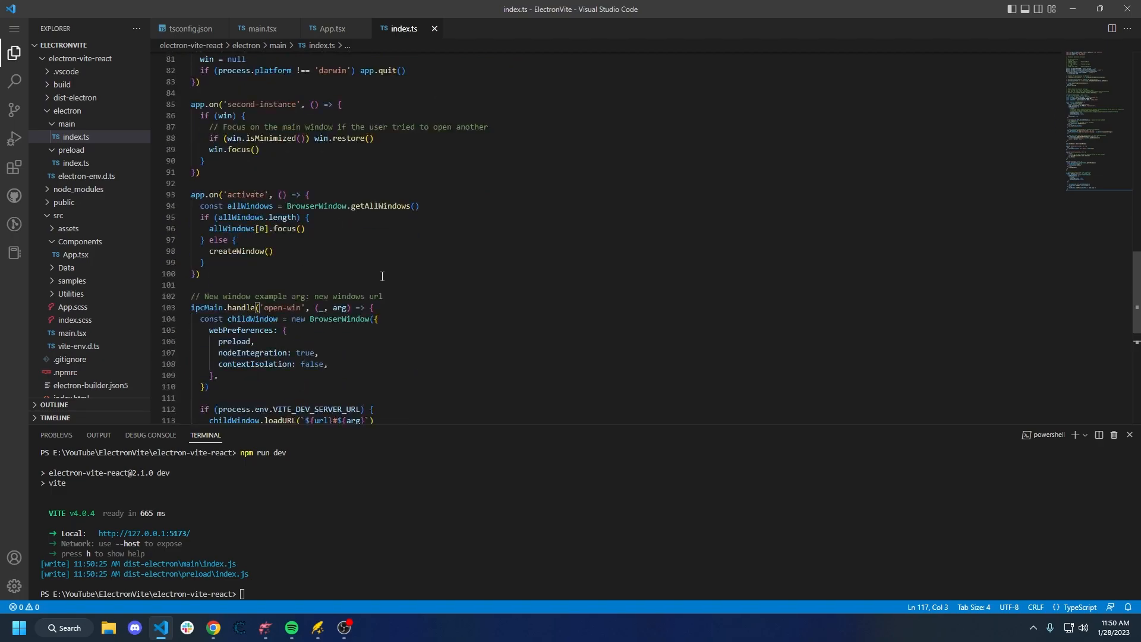
pyautogui.scroll(-3)
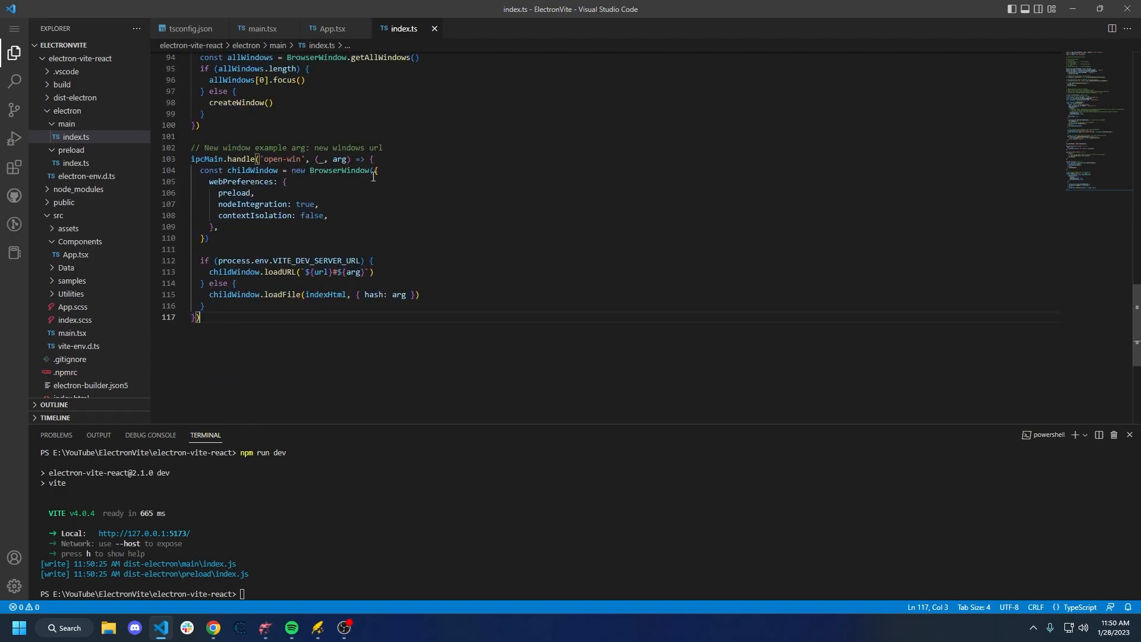
pyautogui.scroll(3)
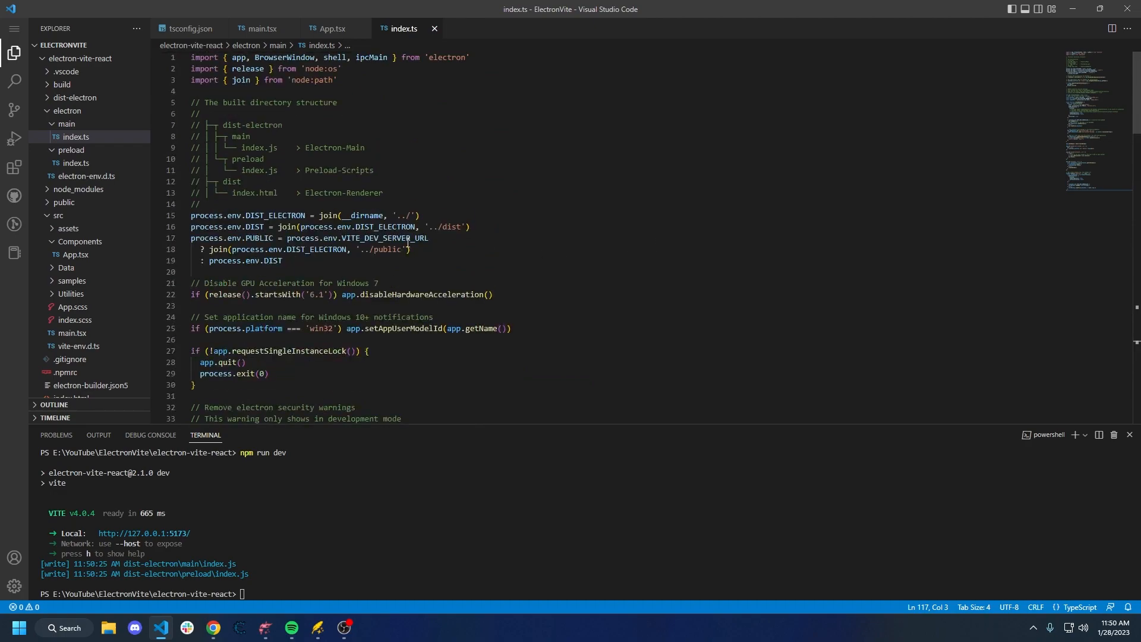
pyautogui.tripleClick(262, 102)
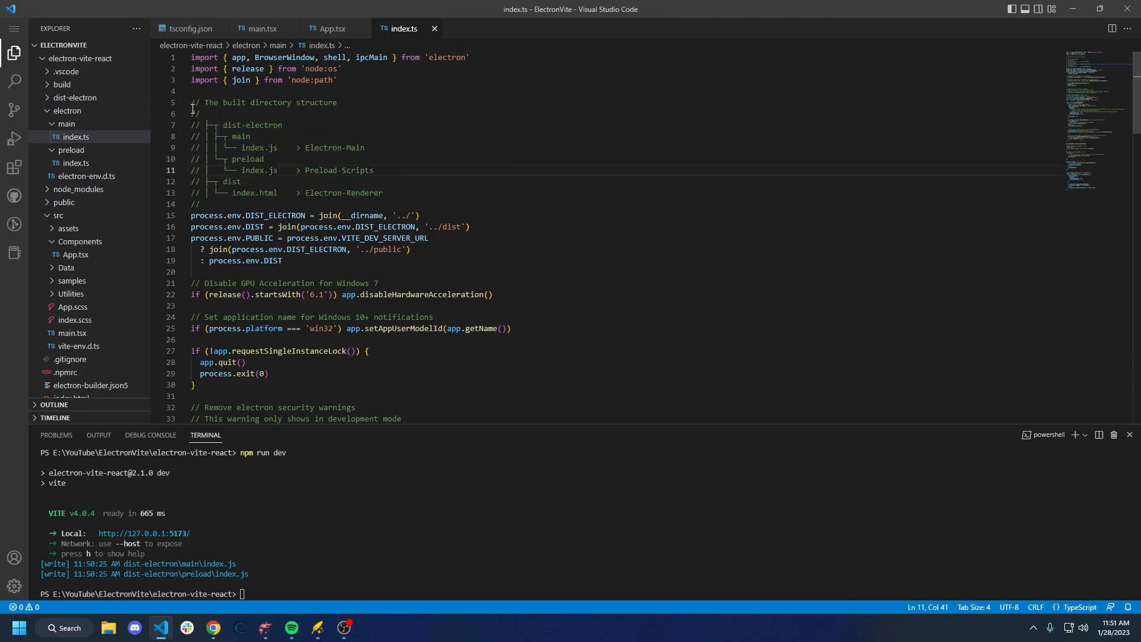
pyautogui.click(75, 97)
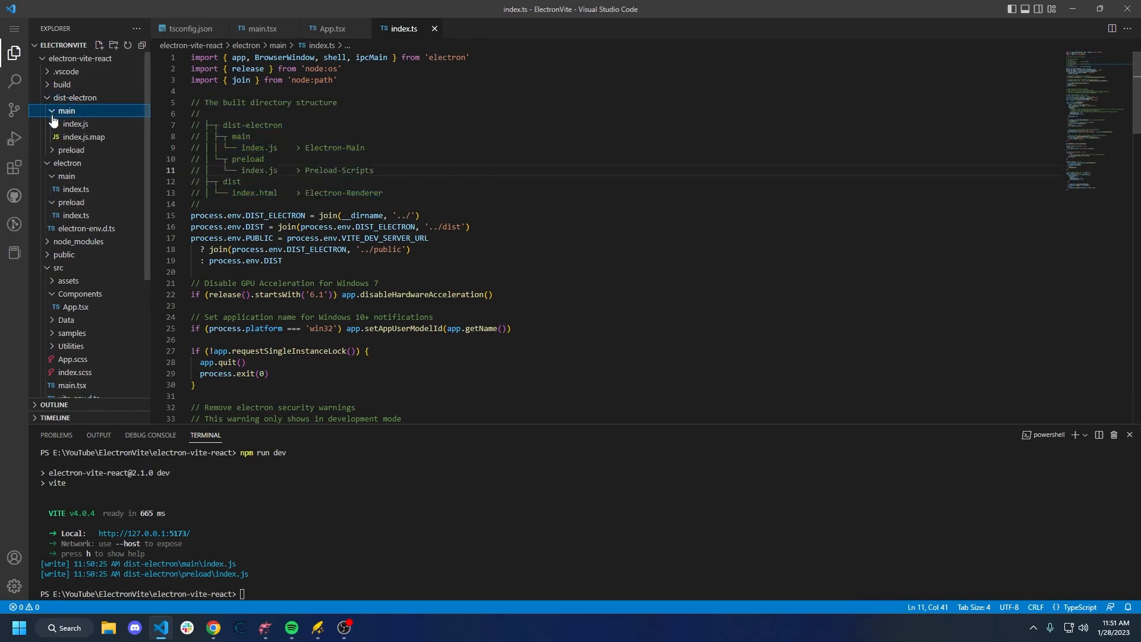
pyautogui.doubleClick(259, 148)
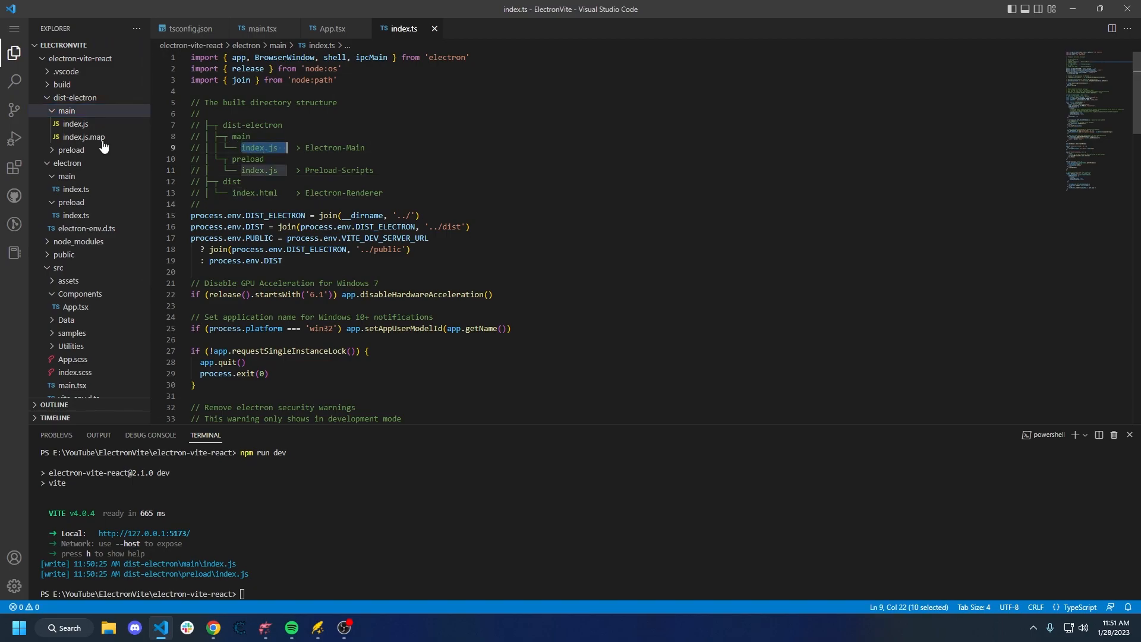
pyautogui.click(75, 123)
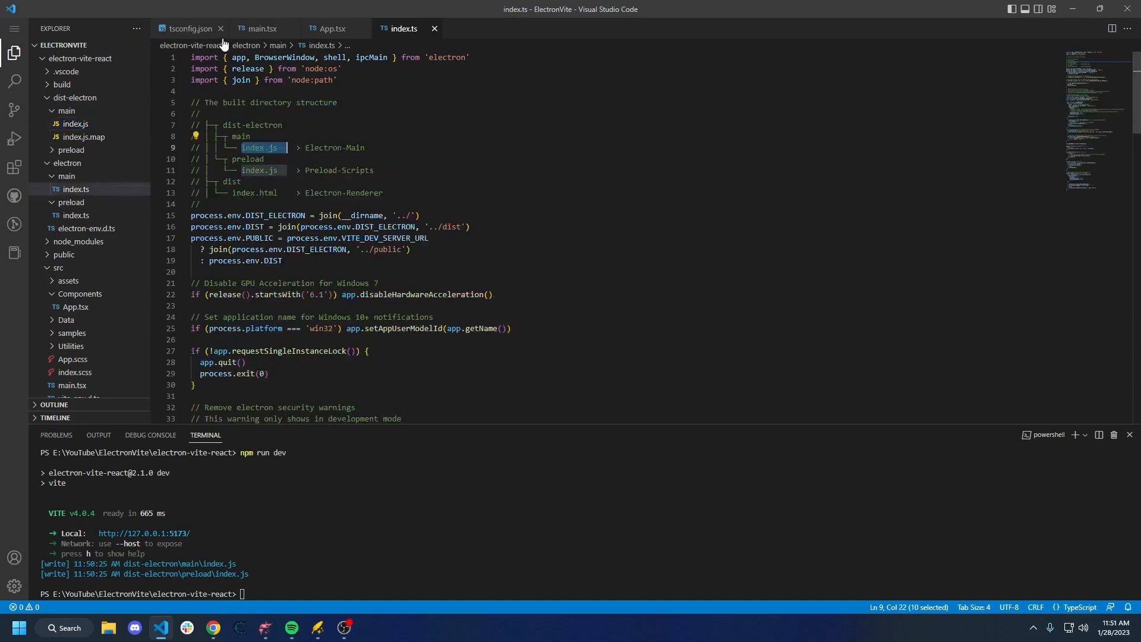
pyautogui.click(84, 137)
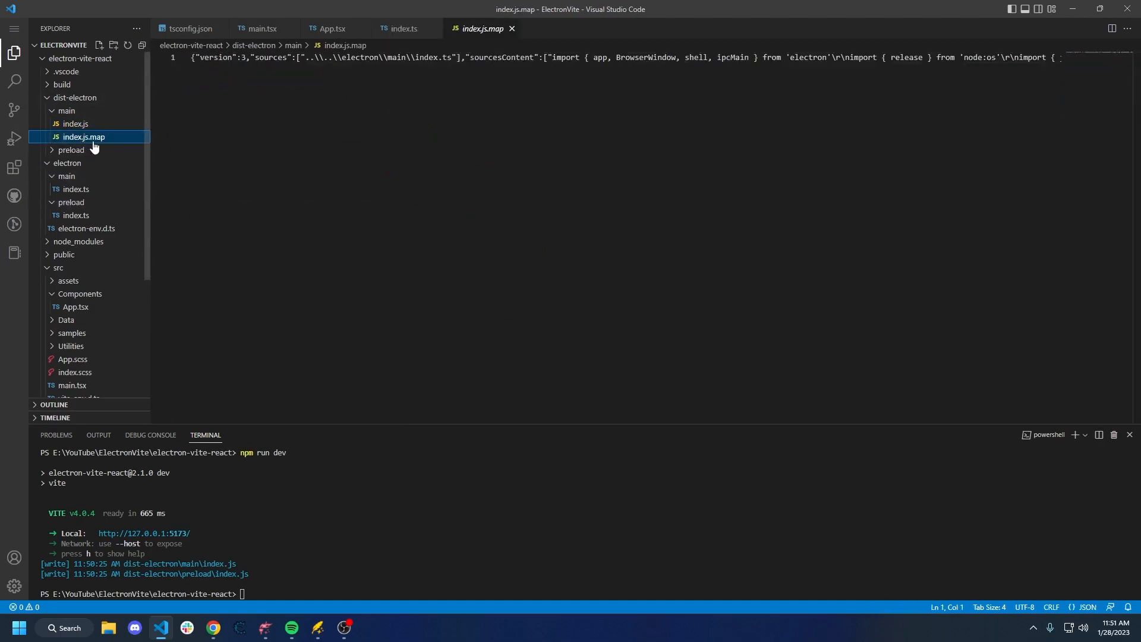
pyautogui.click(76, 191)
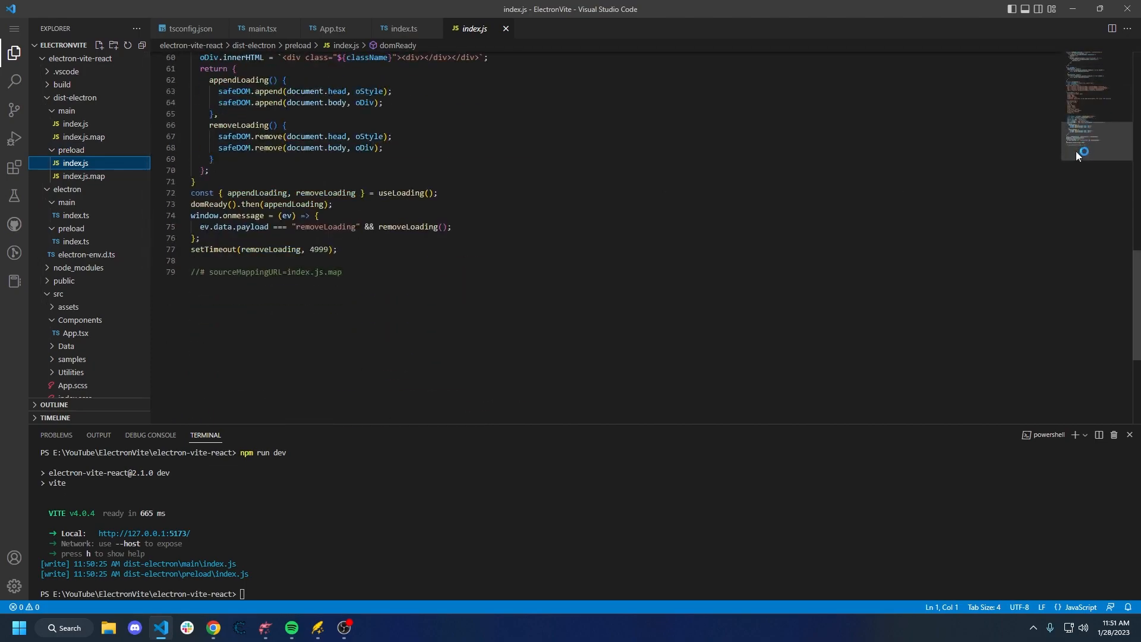
pyautogui.click(75, 215)
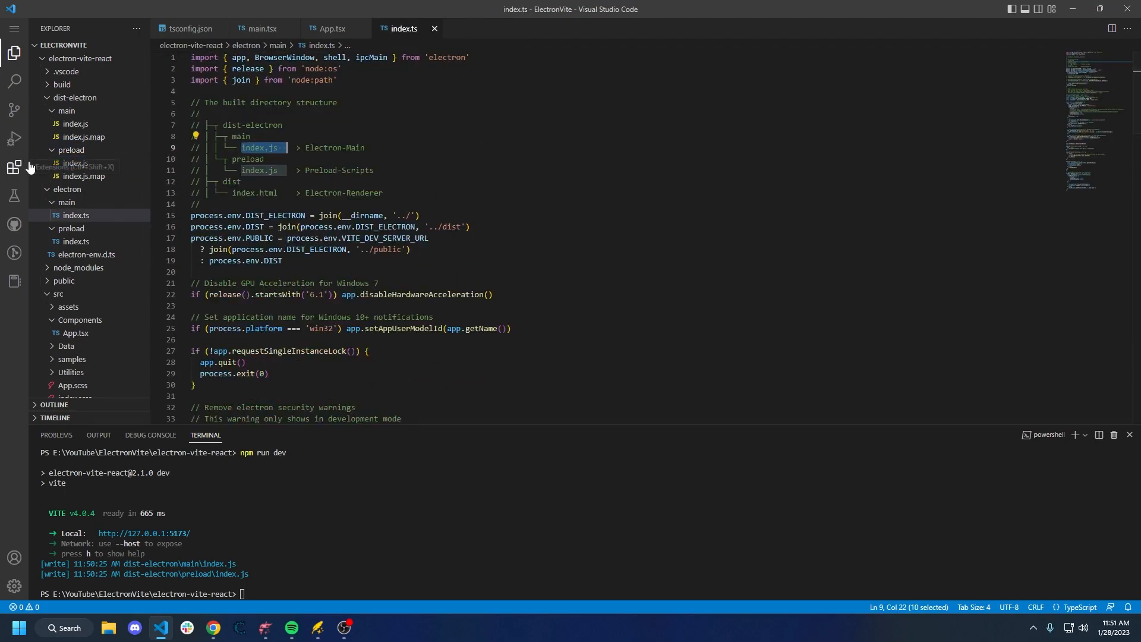
pyautogui.click(84, 176)
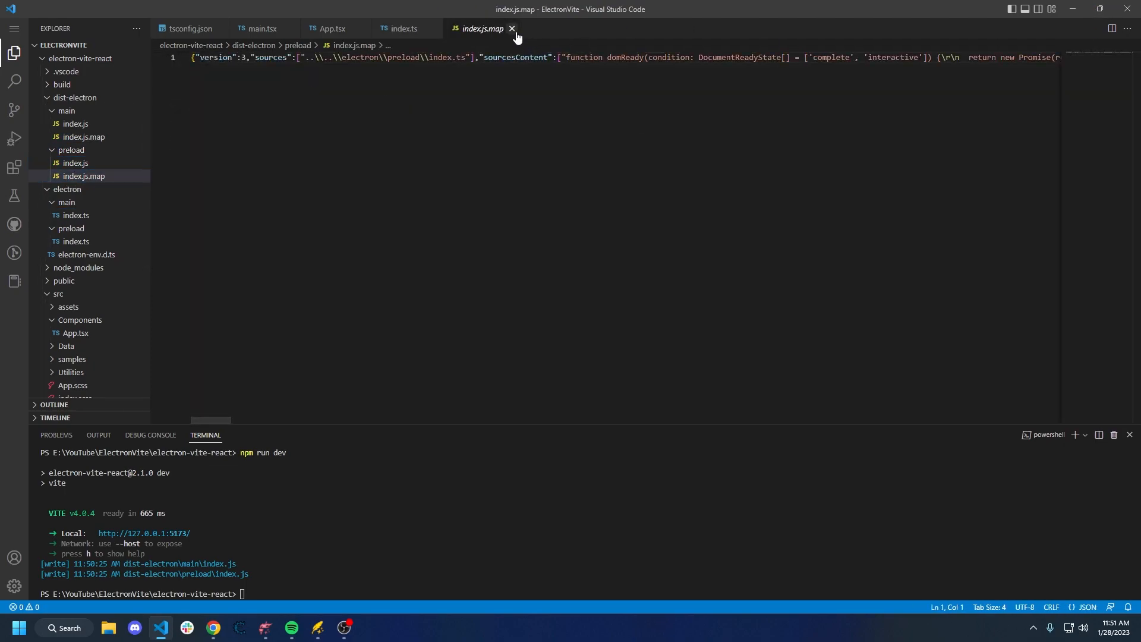
pyautogui.click(511, 29)
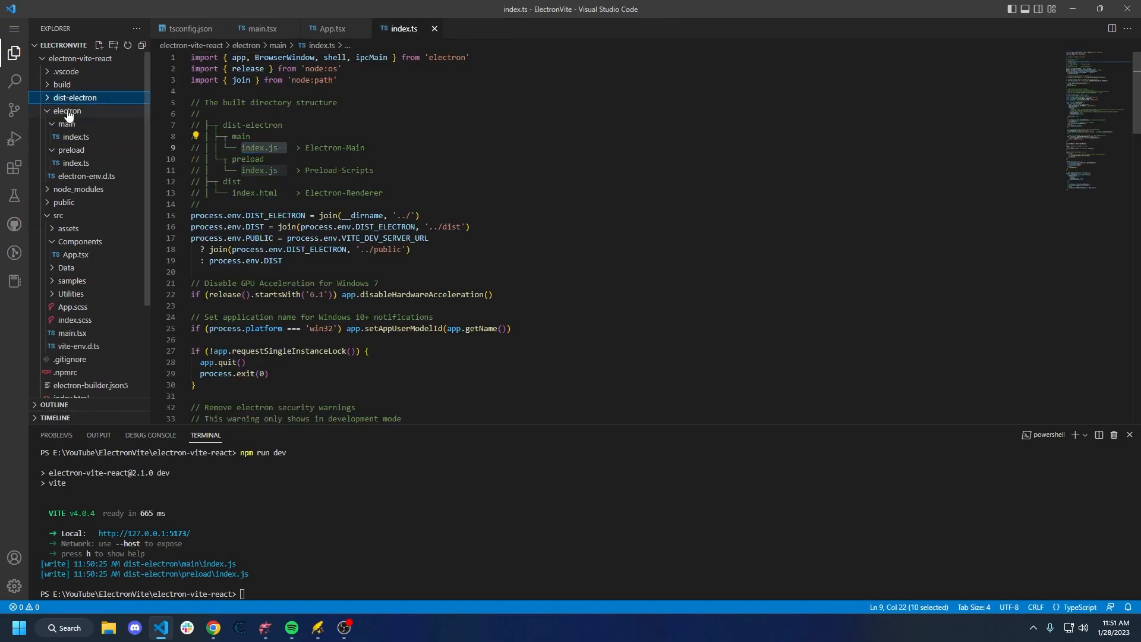
pyautogui.click(62, 84)
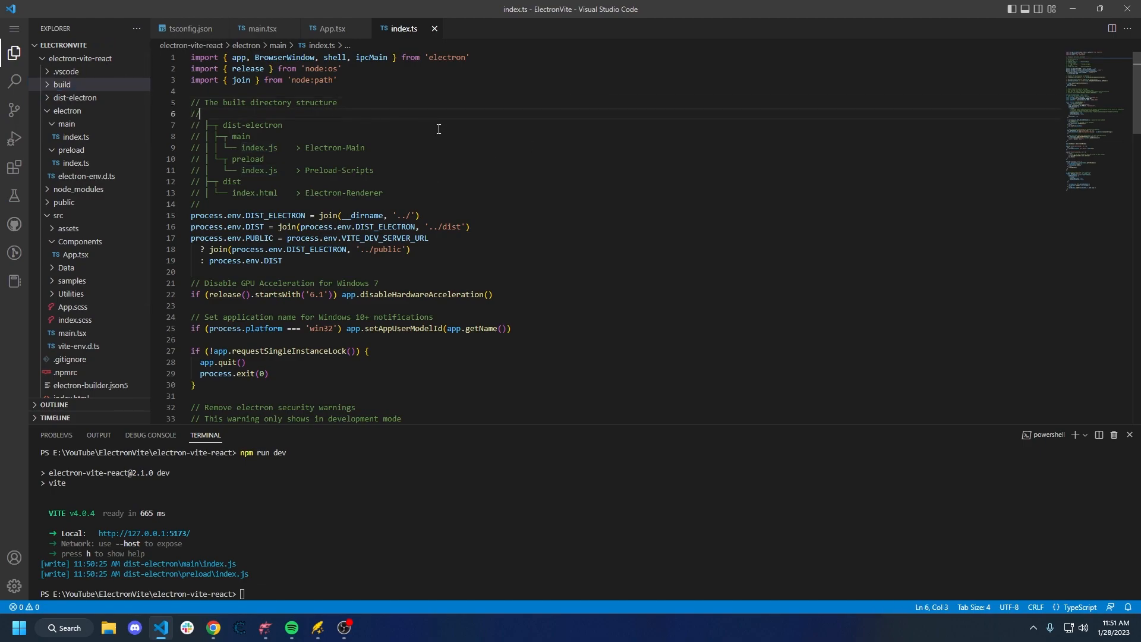
pyautogui.click(200, 204)
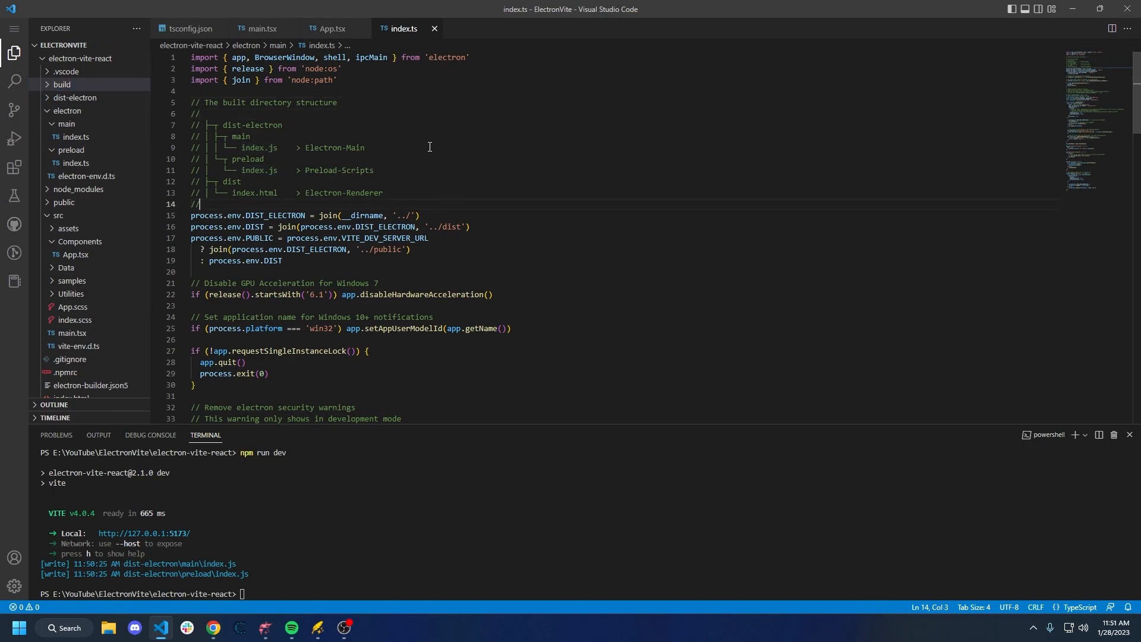